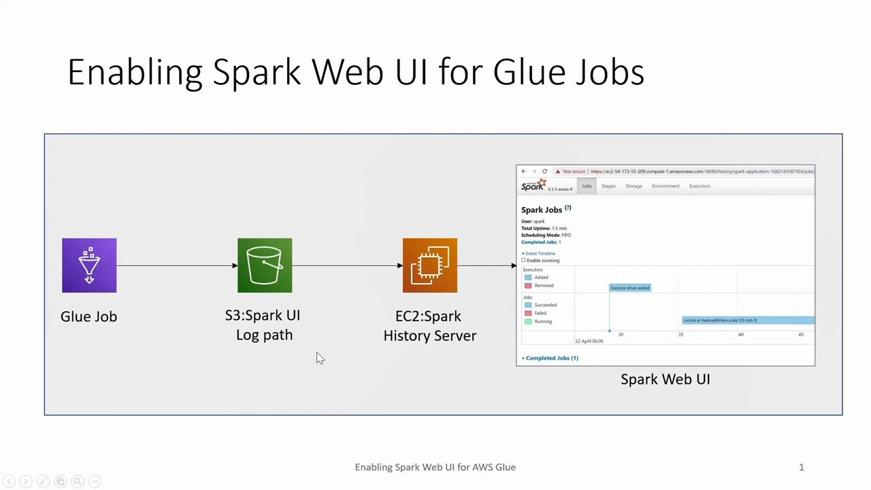
mouse_move(344, 307)
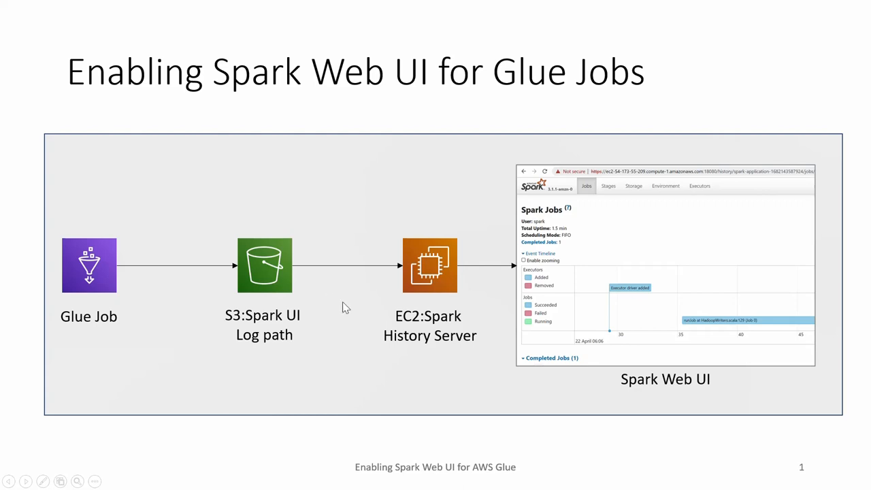
mouse_move(282, 372)
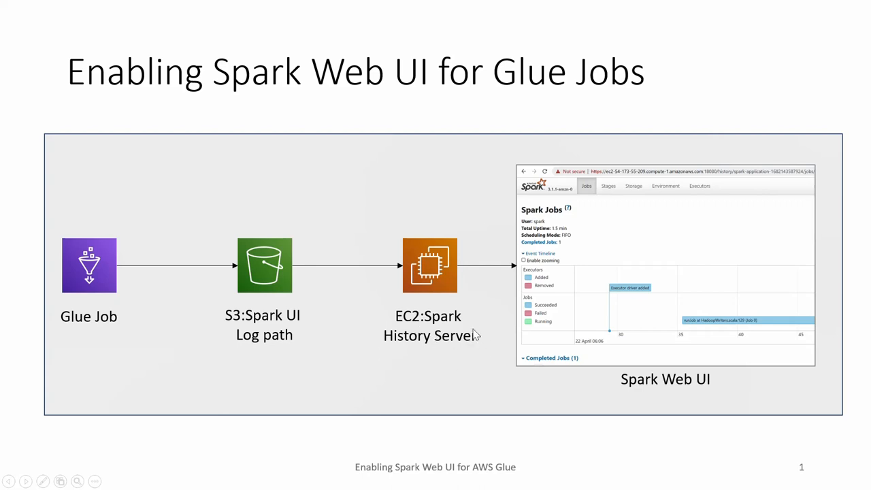
mouse_move(276, 337)
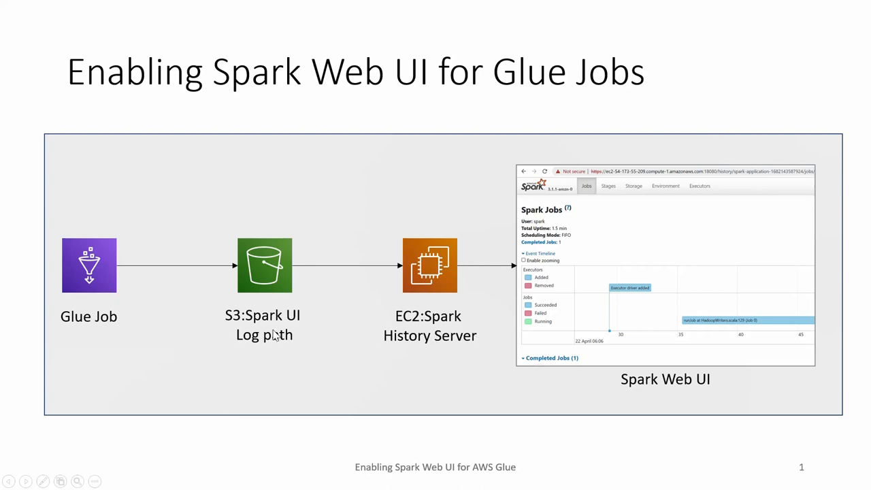
mouse_move(294, 308)
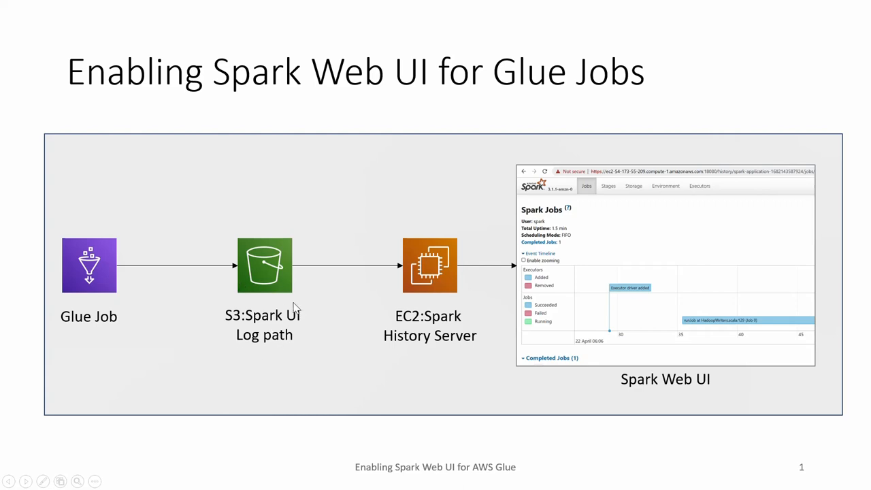
mouse_move(621, 219)
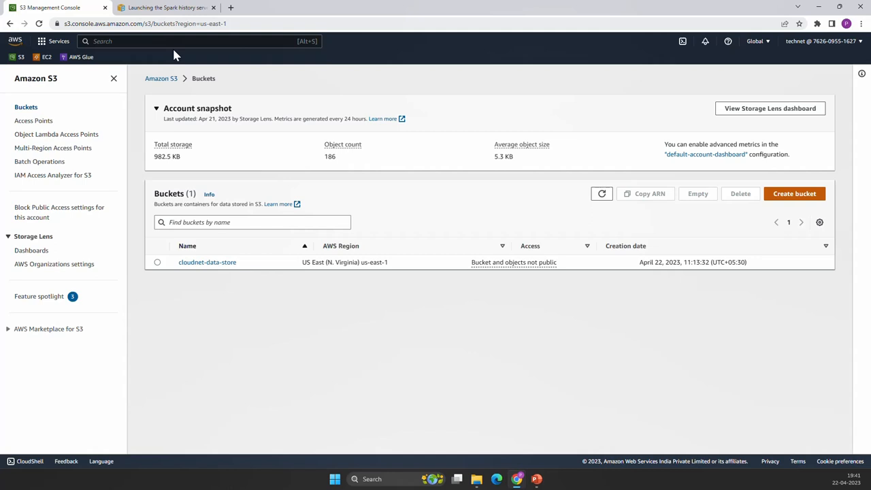
Open the Glue console in a new tab, go to ETL jobs and create a 'Visual with a source and target' job
right_click(81, 56)
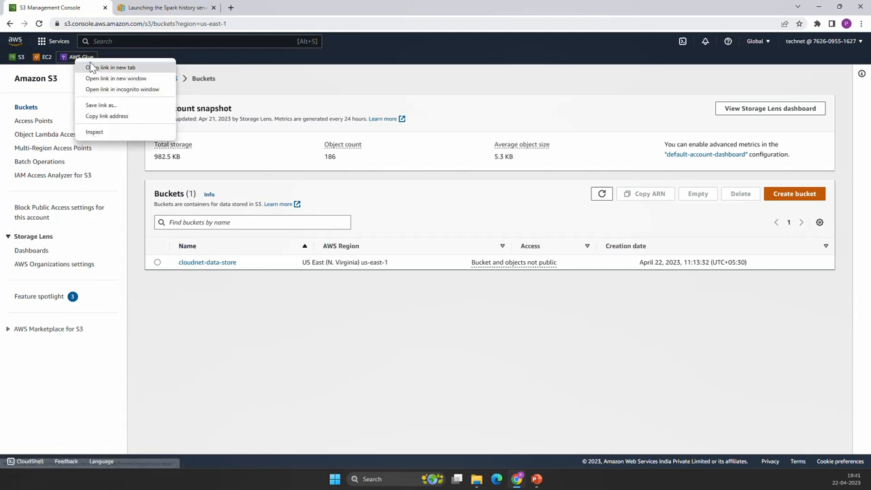
left_click(112, 67)
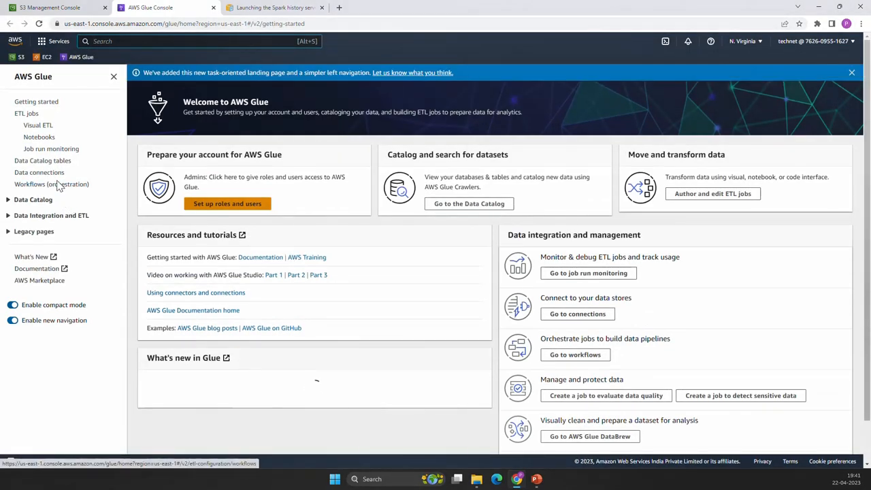
left_click(26, 113)
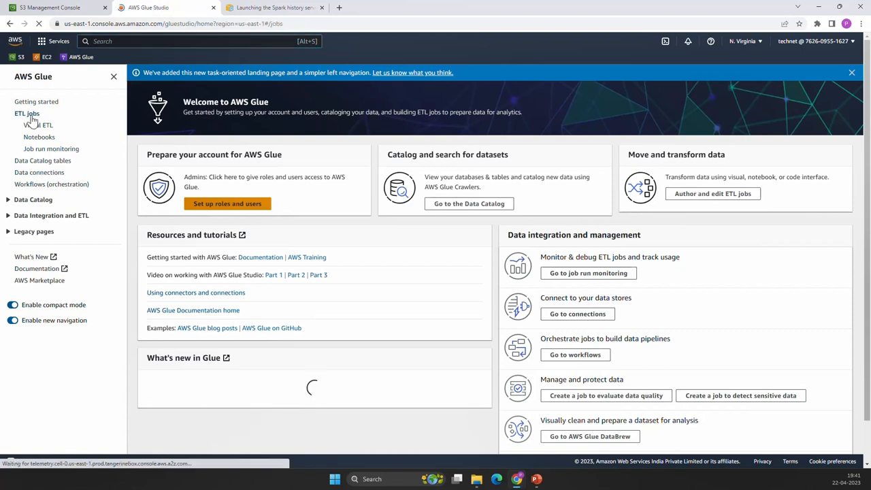
left_click(27, 113)
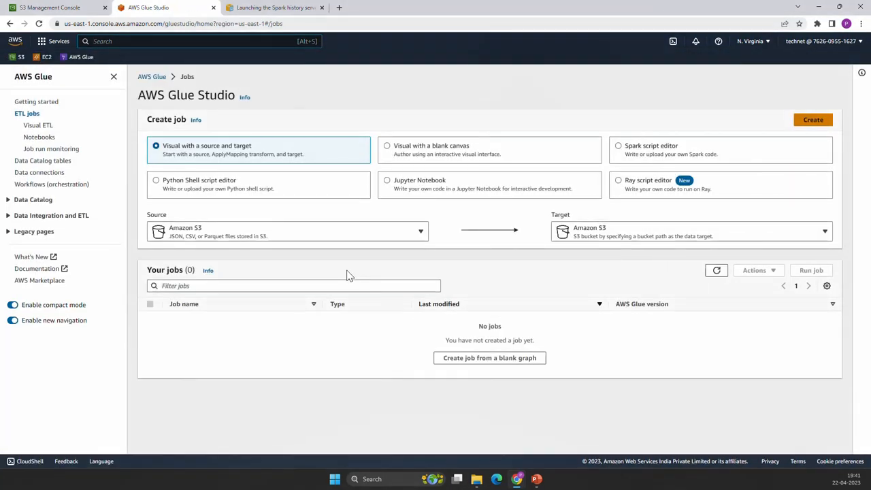
mouse_move(172, 159)
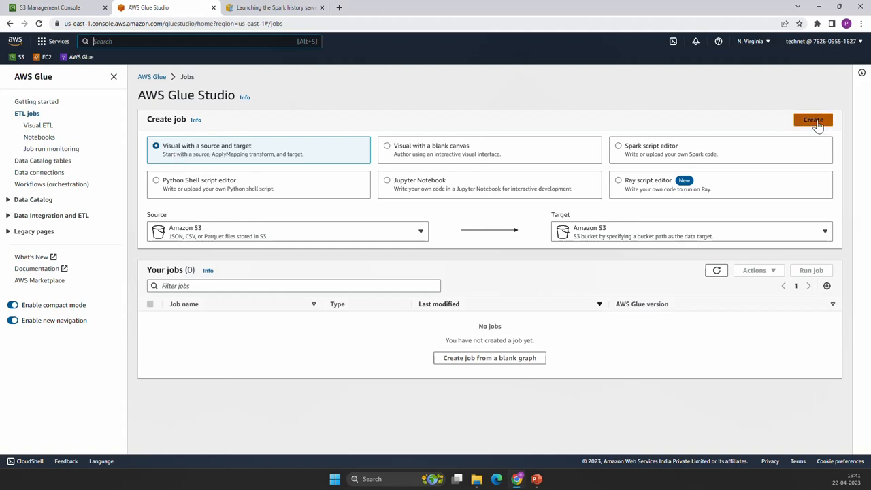
left_click(812, 119)
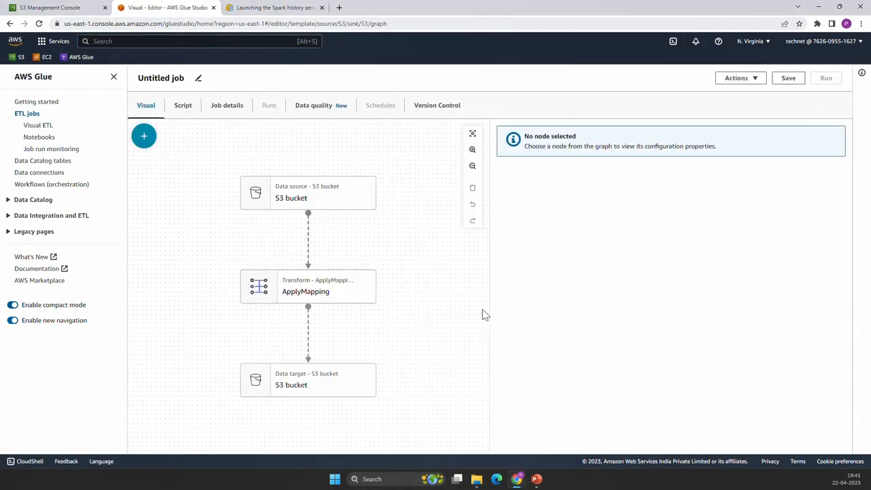
For the S3 source node, browse to cloudnet-data-store > input_data to pick sales.txt as CSV input
left_click(308, 192)
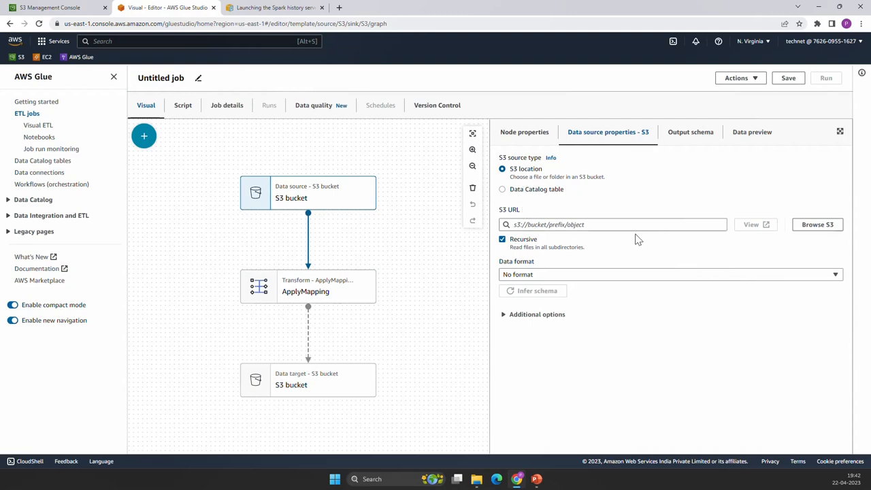
left_click(817, 224)
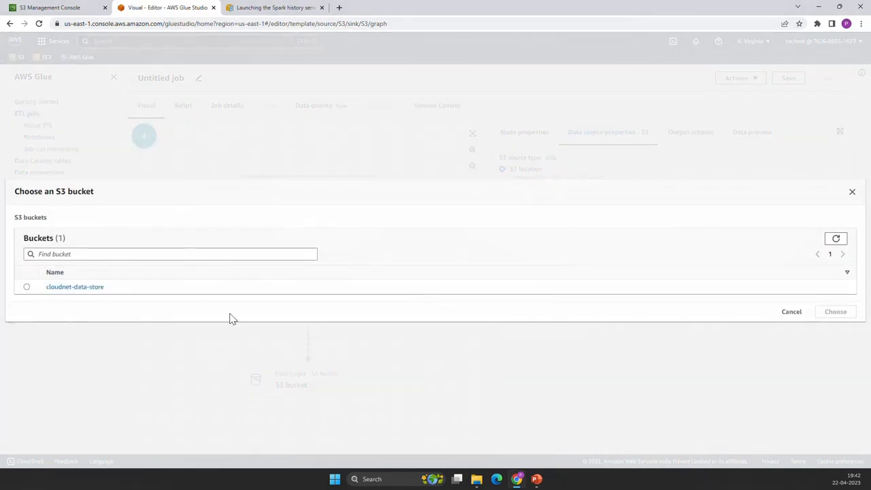
left_click(75, 286)
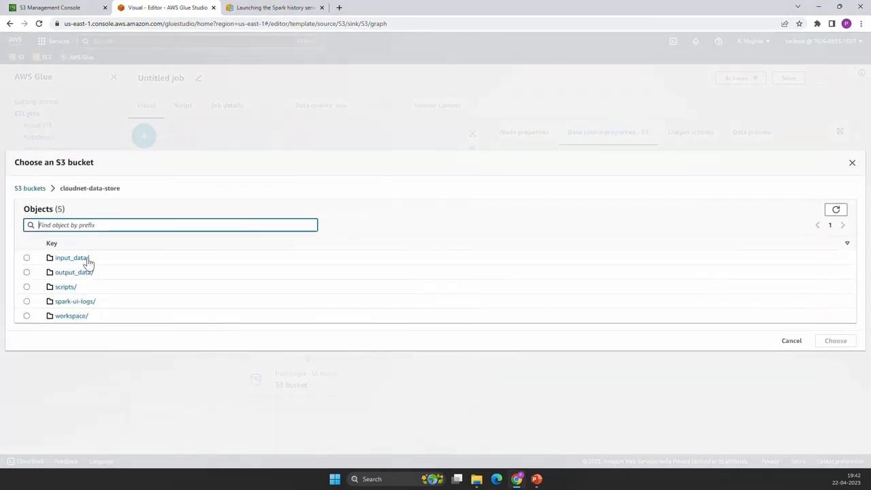
left_click(71, 258)
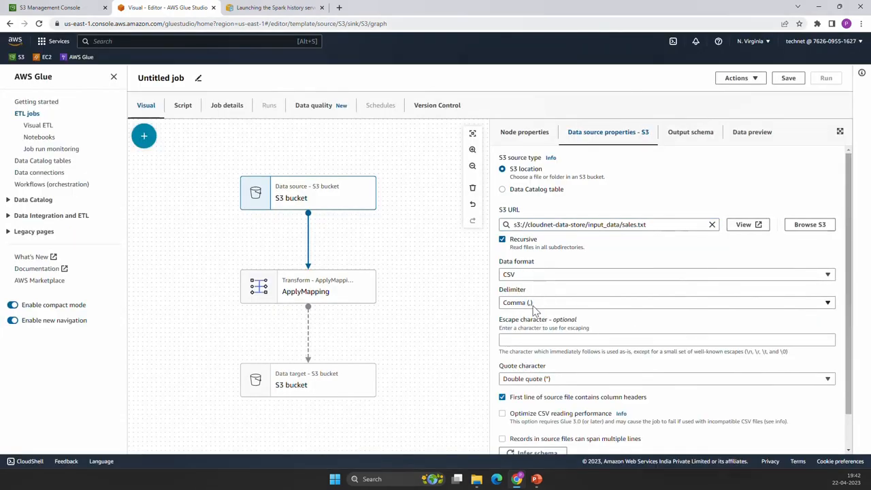
scroll("down", 3)
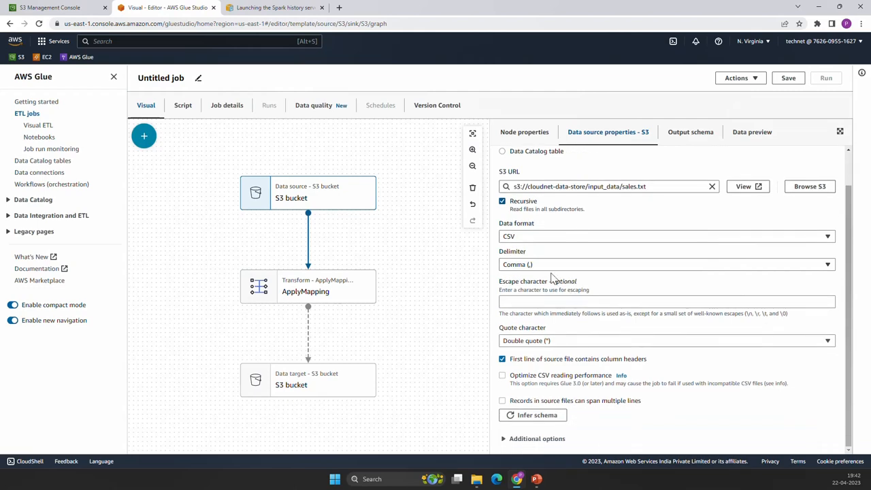
mouse_move(571, 276)
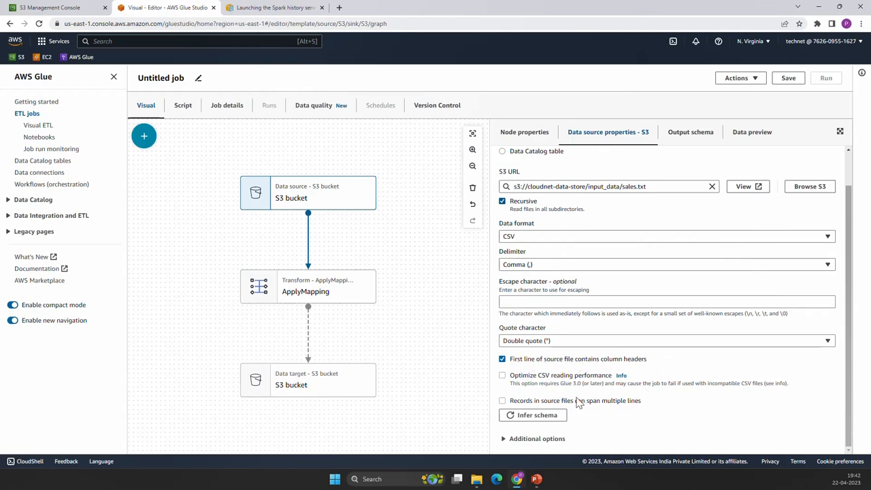
mouse_move(337, 232)
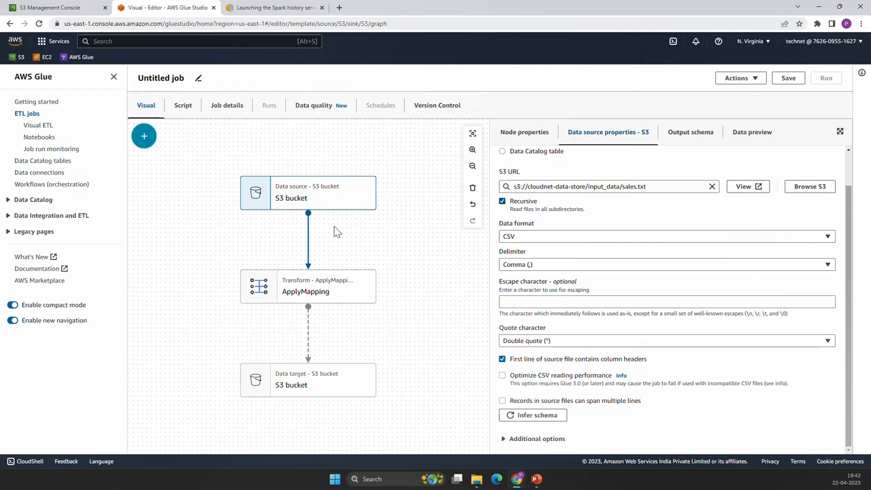
mouse_move(342, 209)
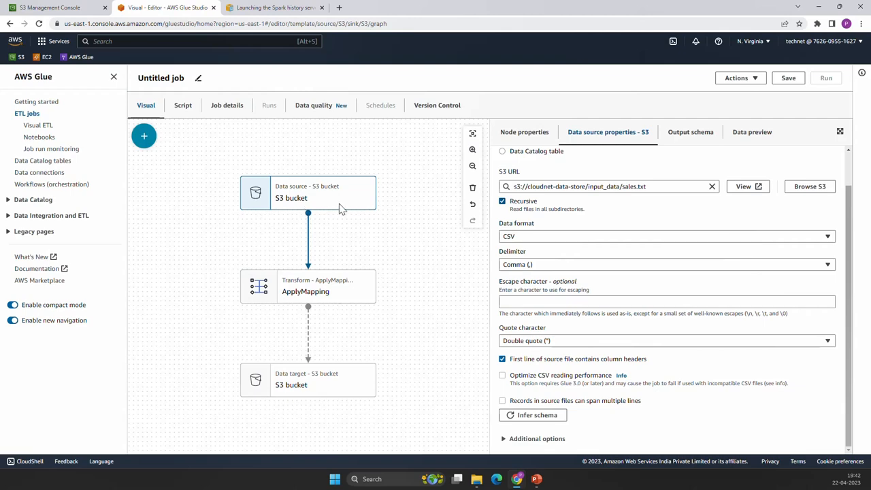
Set the S3 target node to CSV format writing to cloudnet-data-store/output_data/
left_click(307, 379)
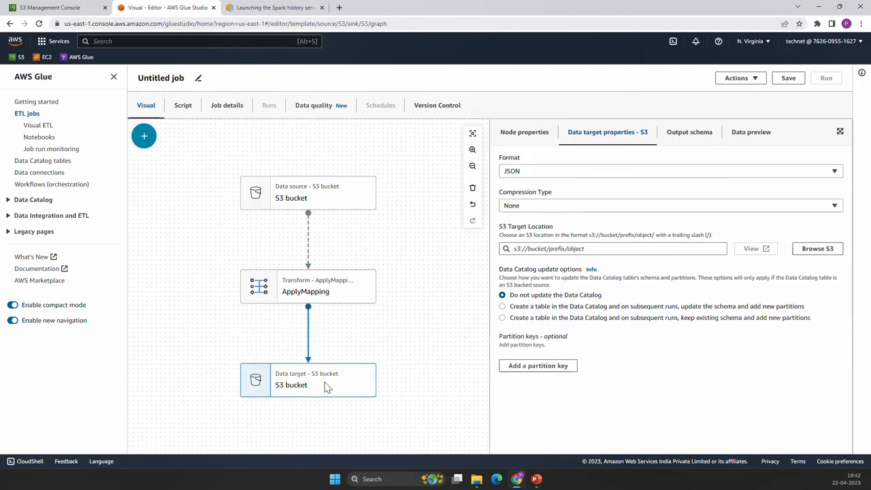
left_click(670, 171)
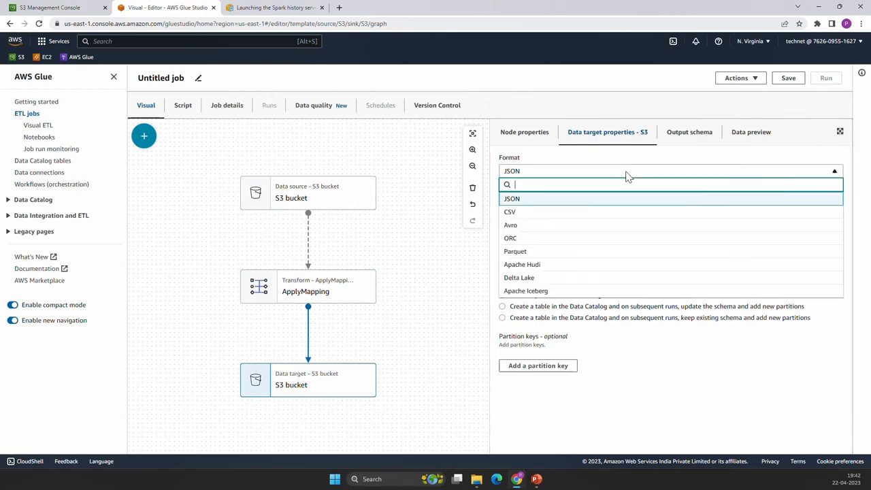
left_click(510, 211)
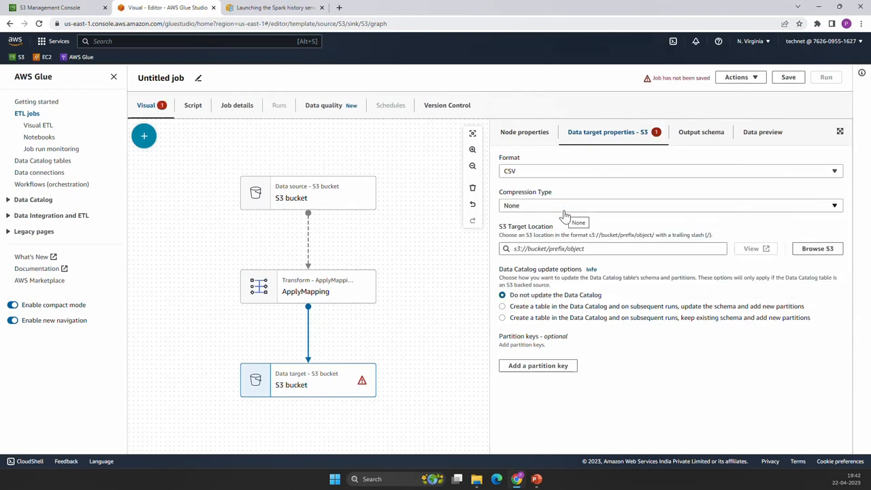
mouse_move(544, 211)
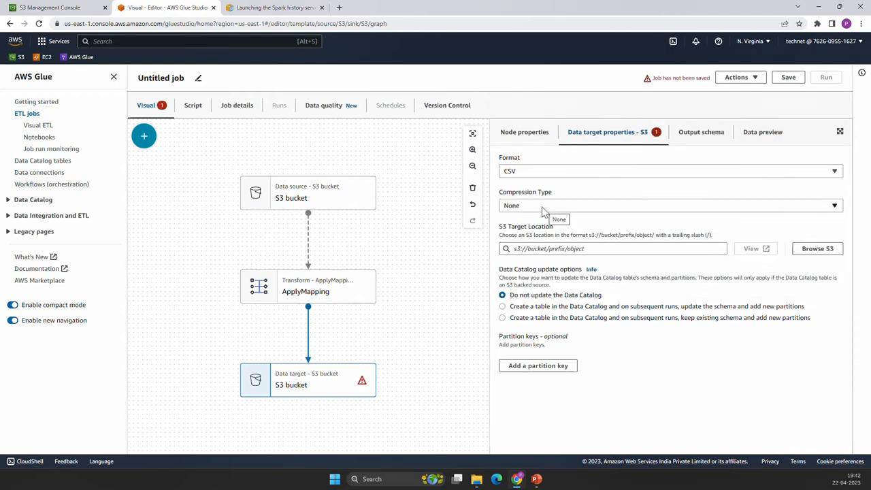
mouse_move(565, 262)
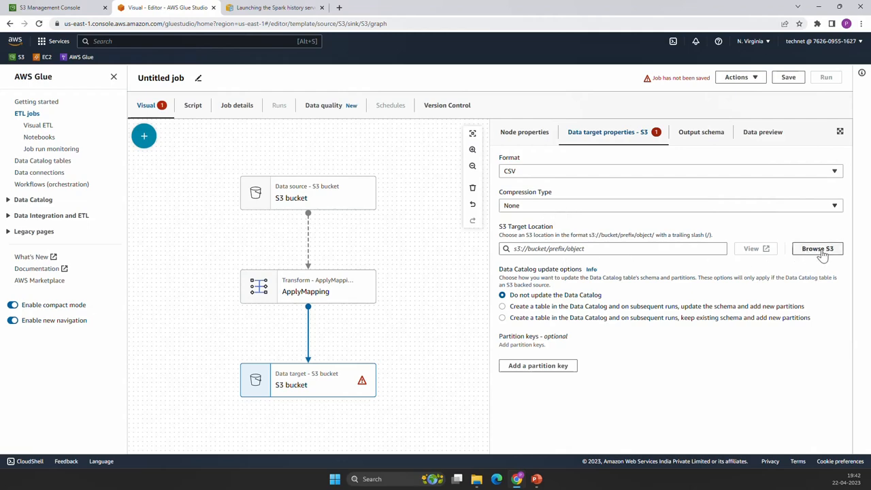
left_click(818, 249)
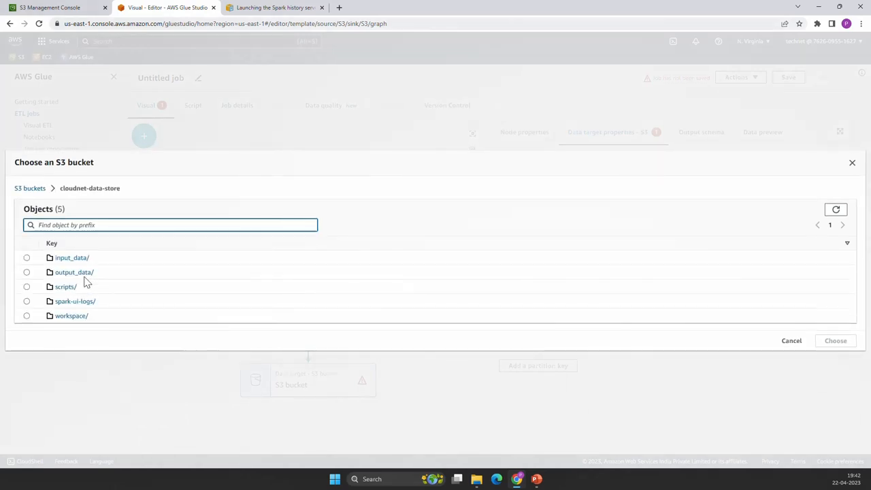
left_click(27, 273)
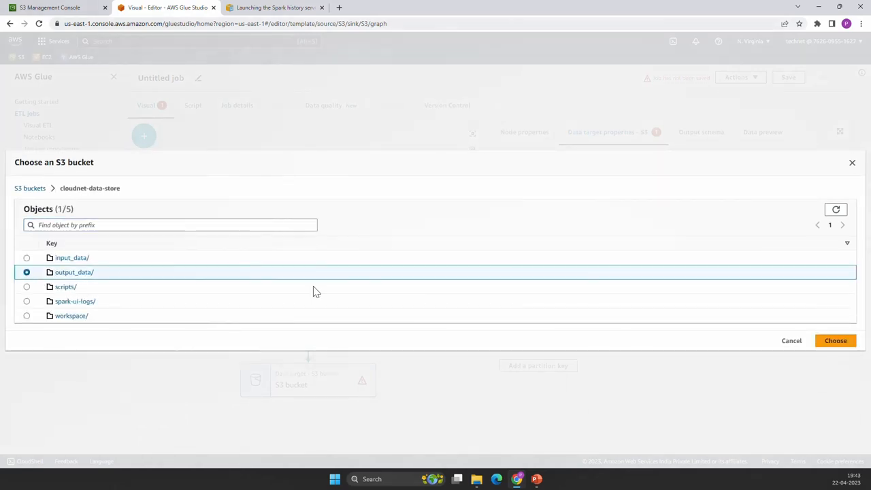
left_click(835, 340)
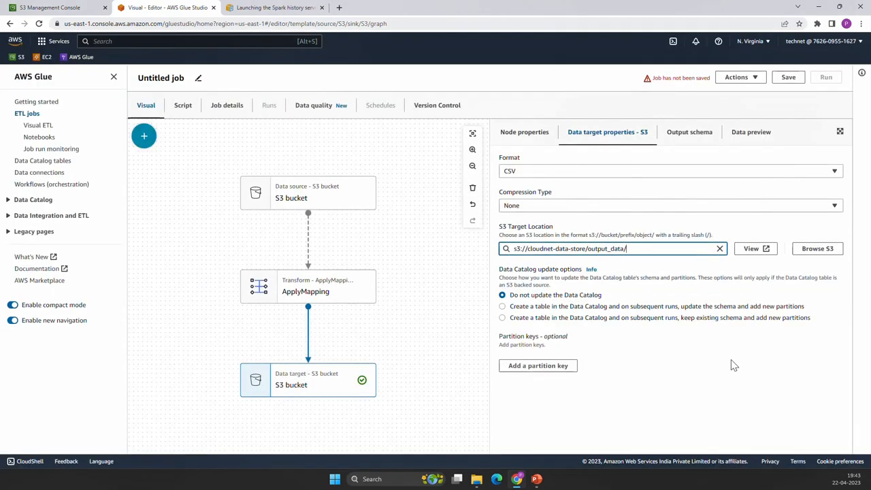
mouse_move(638, 341)
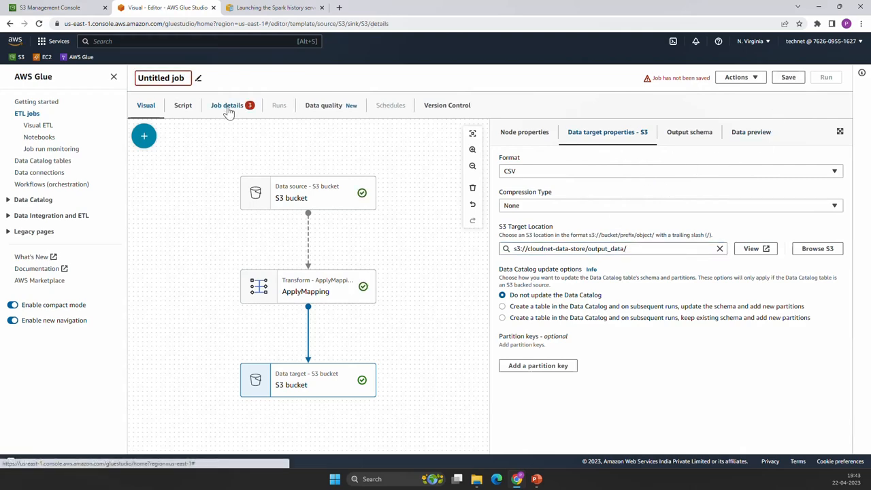
In Job details, name the job Glue_ETL_WebUI_Demo and reuse that name as its description
left_click(227, 104)
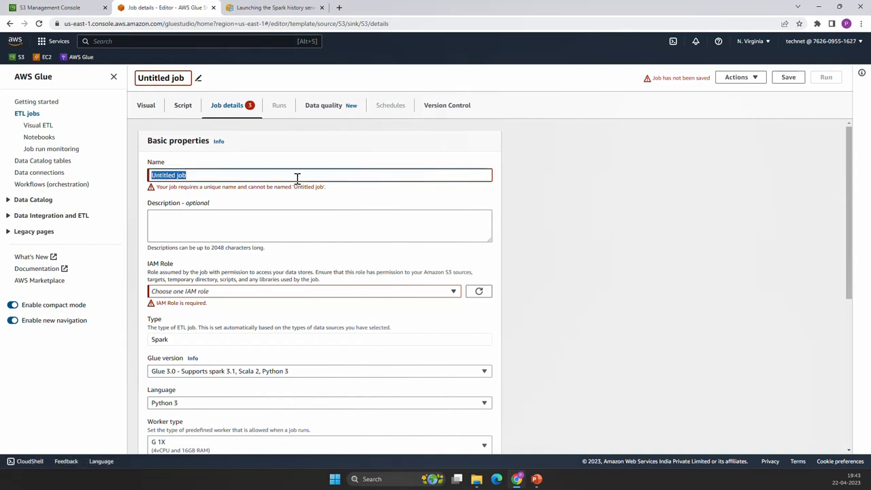
mouse_move(305, 175)
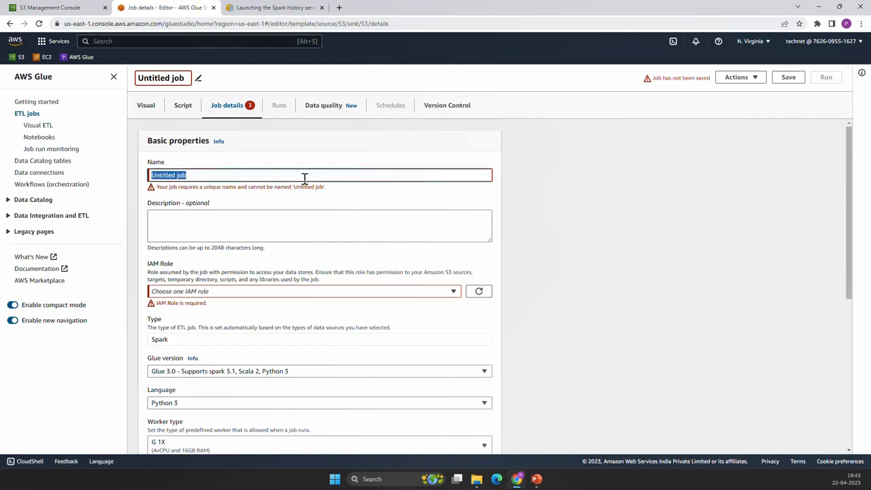
type("Glue_ETL_")
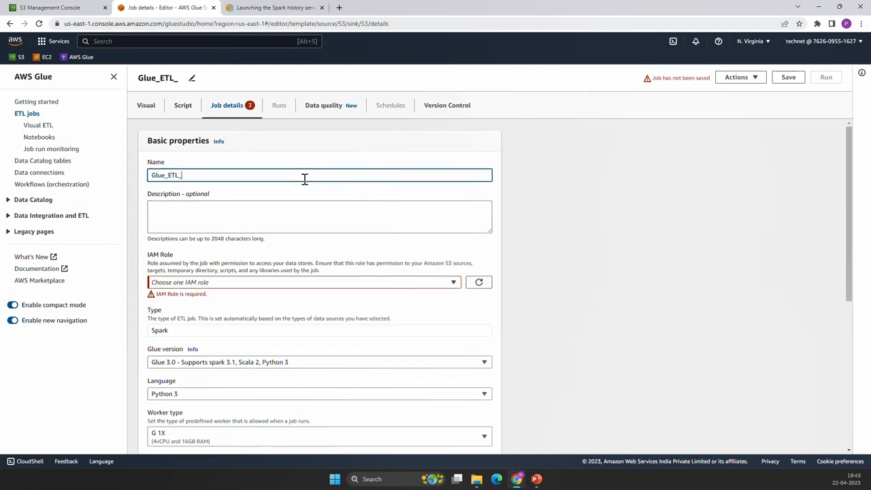
type("WebUI_")
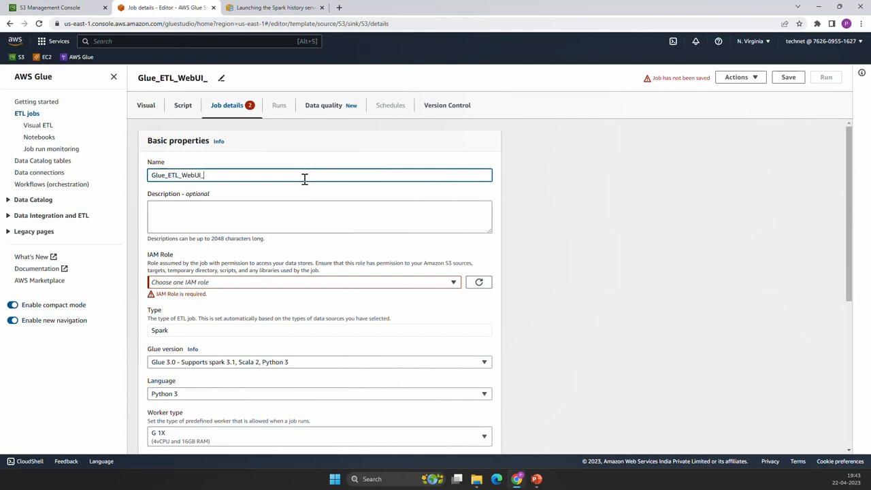
type("Demo")
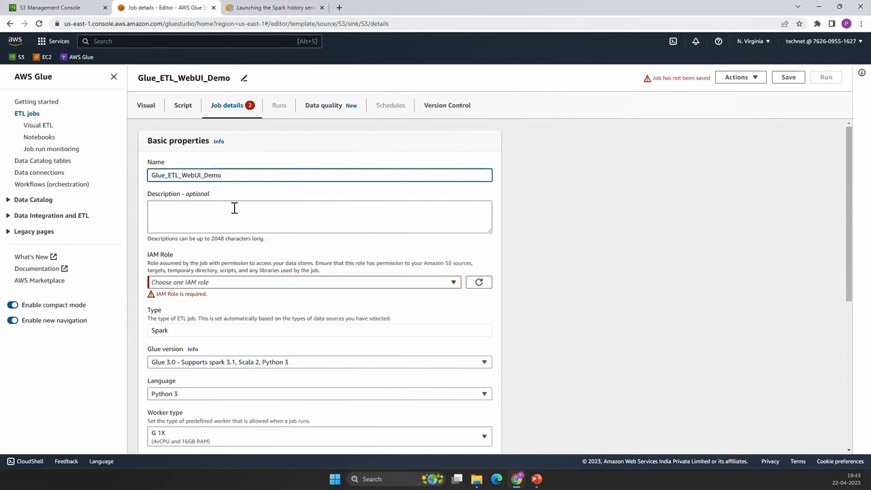
triple_click(186, 174)
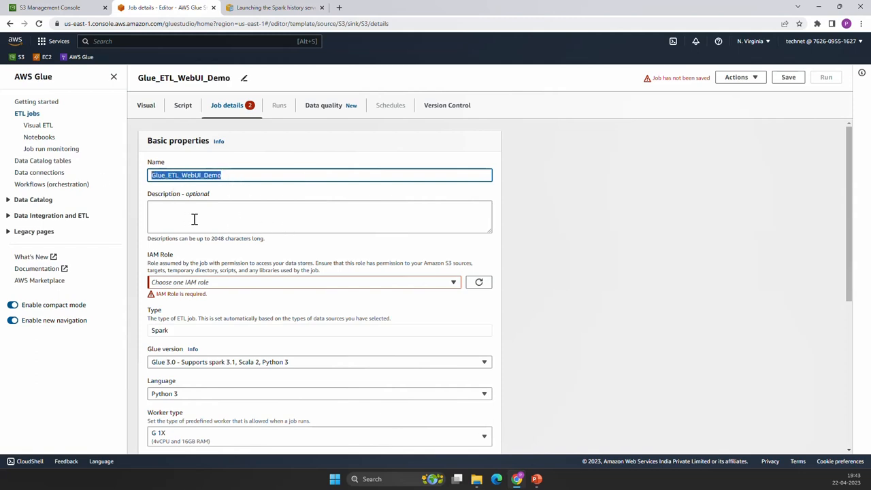
type("Glue_ETL_WebUI_Demo")
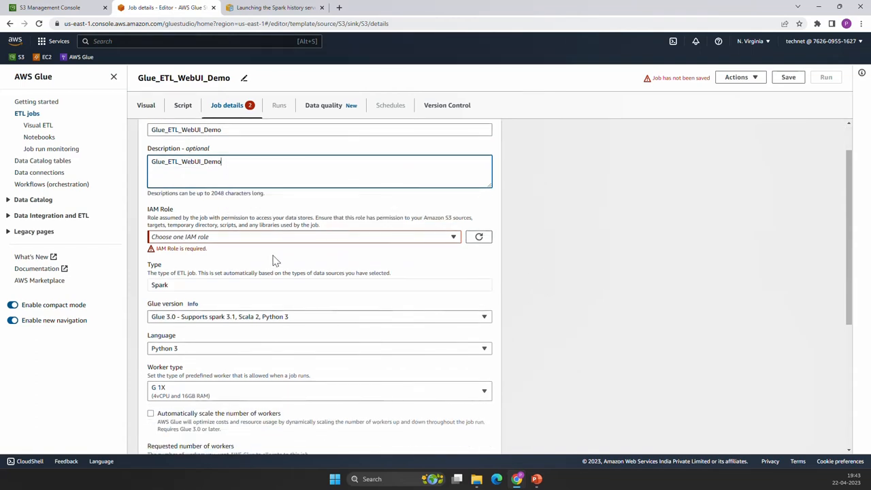
mouse_move(320, 243)
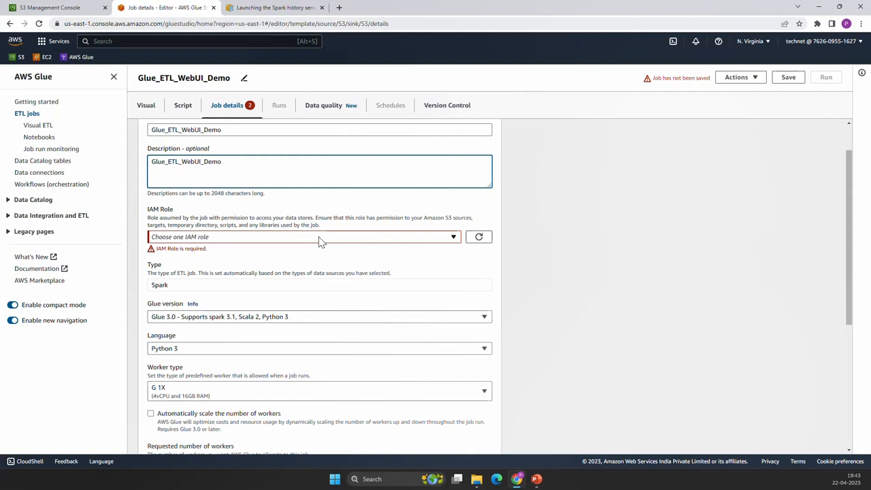
Assign the Glue_S3_Role IAM role to the job
left_click(302, 236)
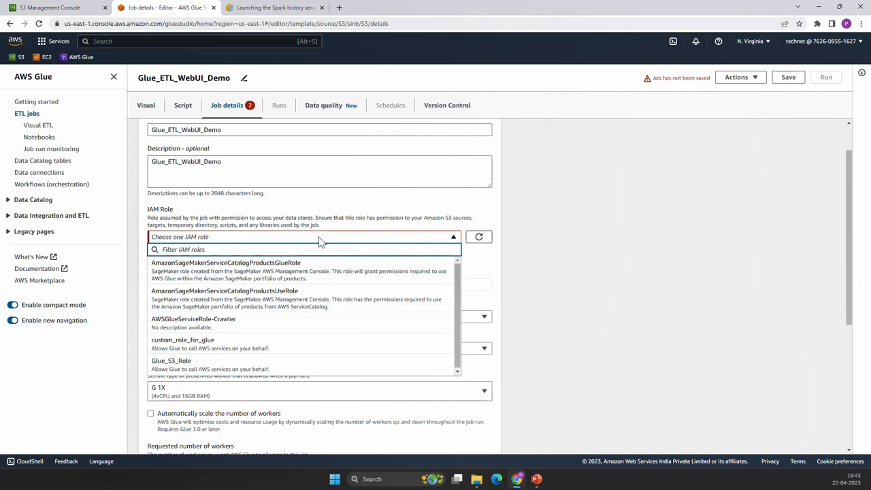
left_click(171, 360)
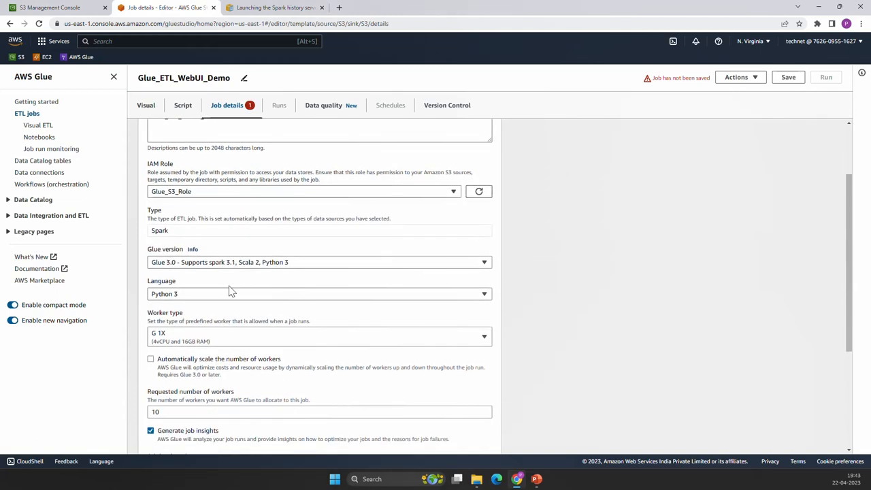
mouse_move(181, 281)
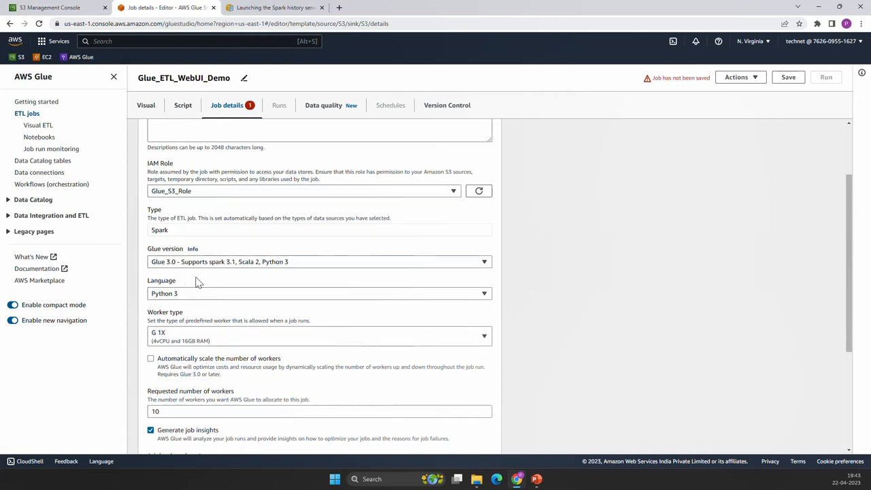
Set the requested number of workers to 2 and the job timeout to 5 minutes
scroll("down", 3)
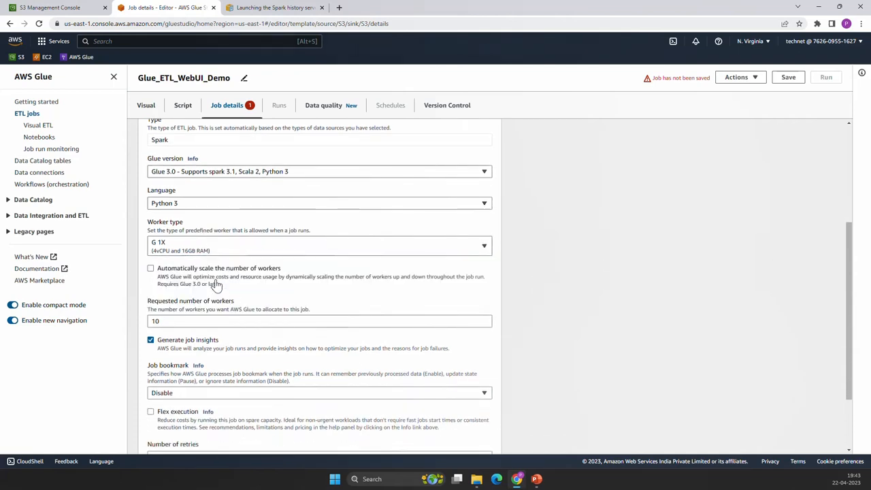
scroll("down", 3)
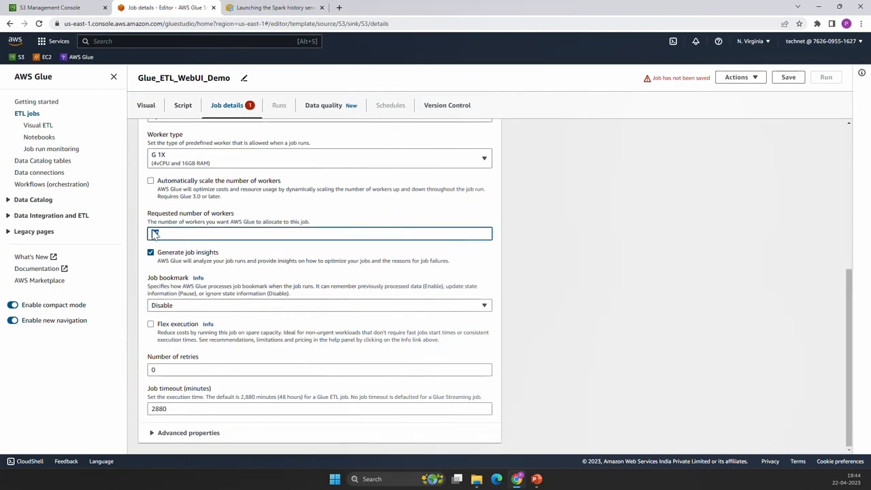
type("2")
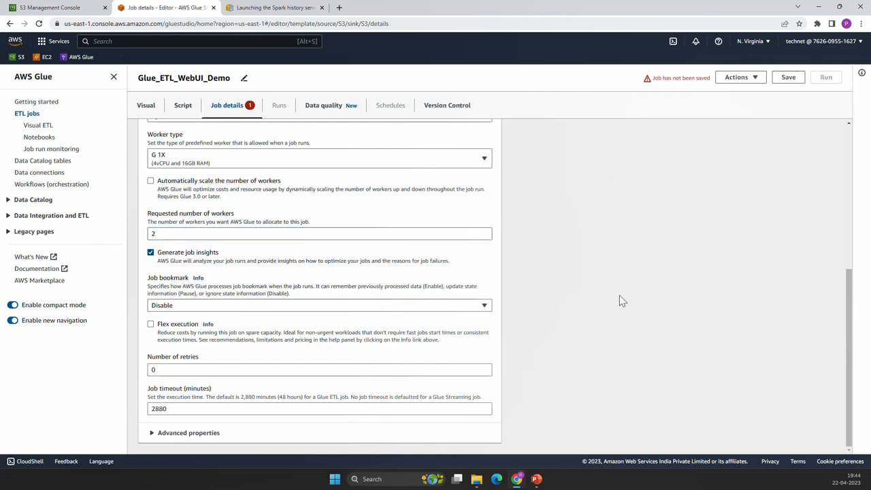
mouse_move(788, 335)
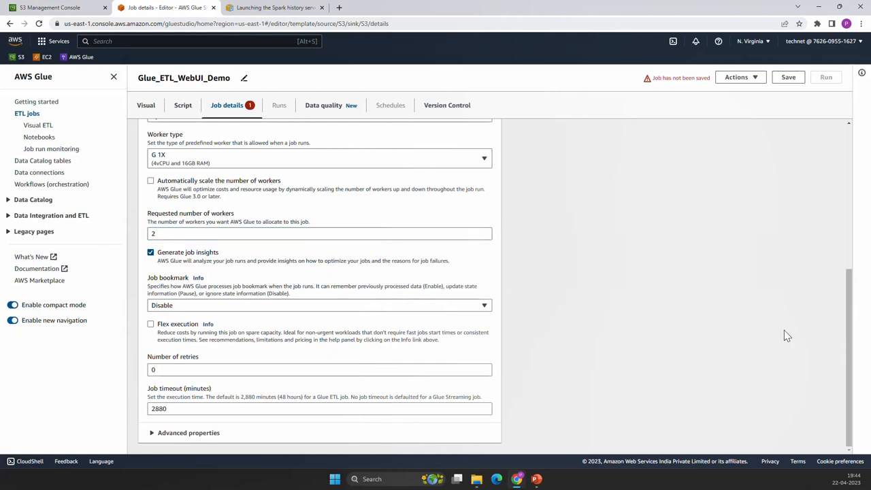
mouse_move(301, 398)
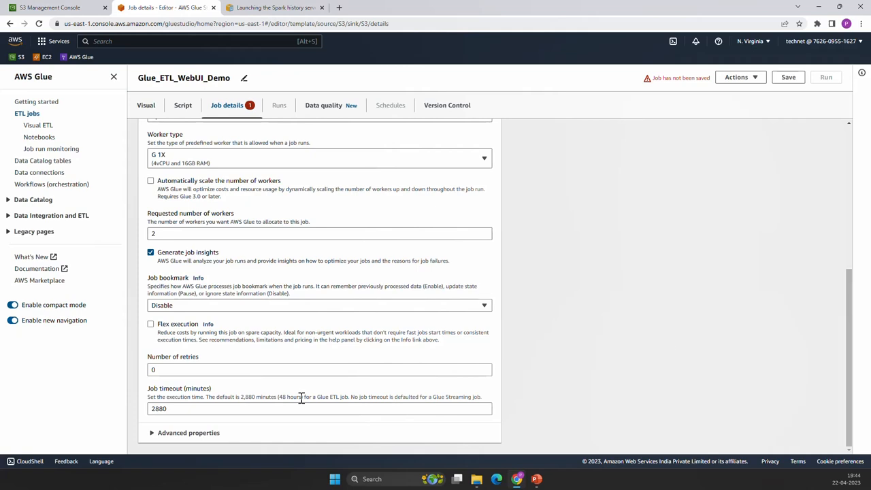
mouse_move(189, 396)
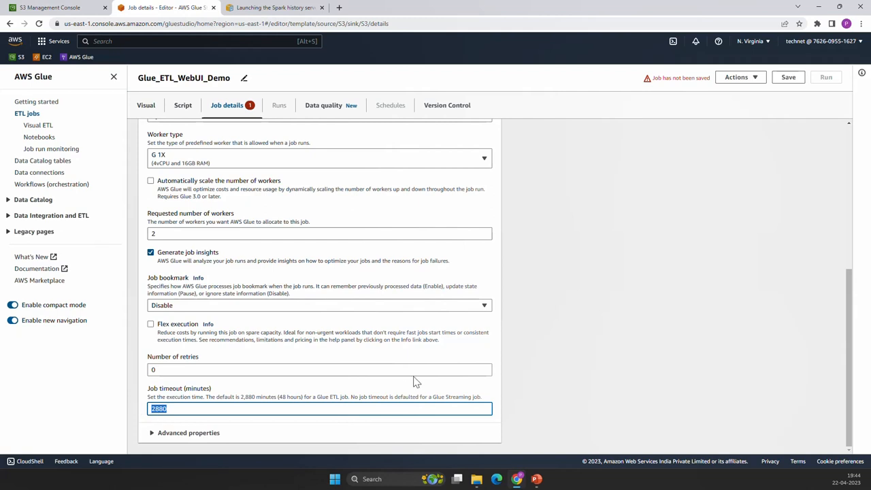
type("5")
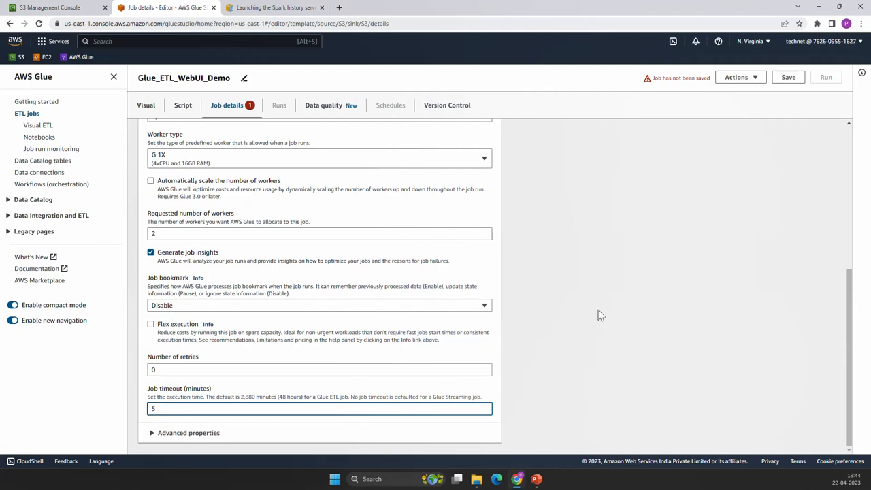
In Advanced properties, name the script Glue_ETL_WebUI_Demo.py and browse S3 for its scripts folder
left_click(189, 432)
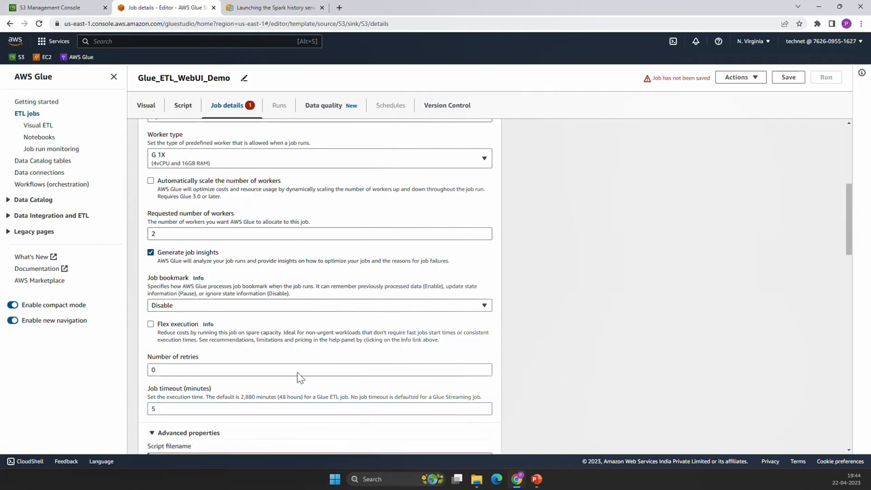
scroll("down", 3)
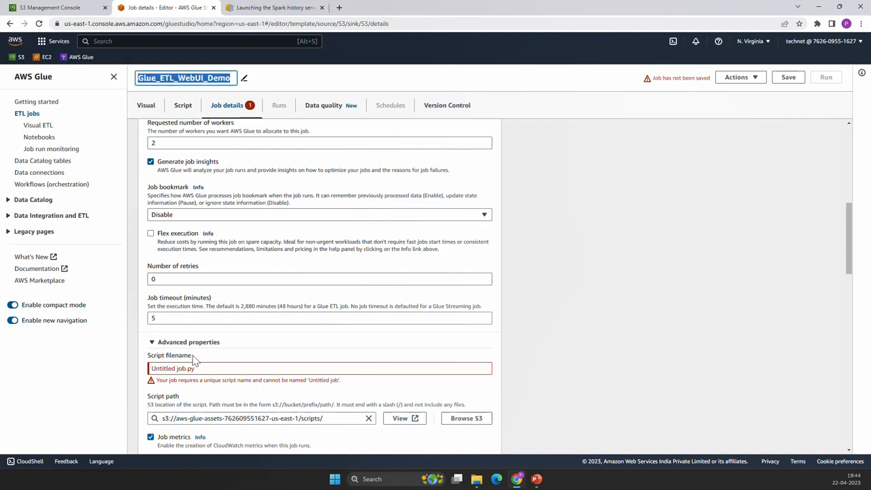
double_click(170, 368)
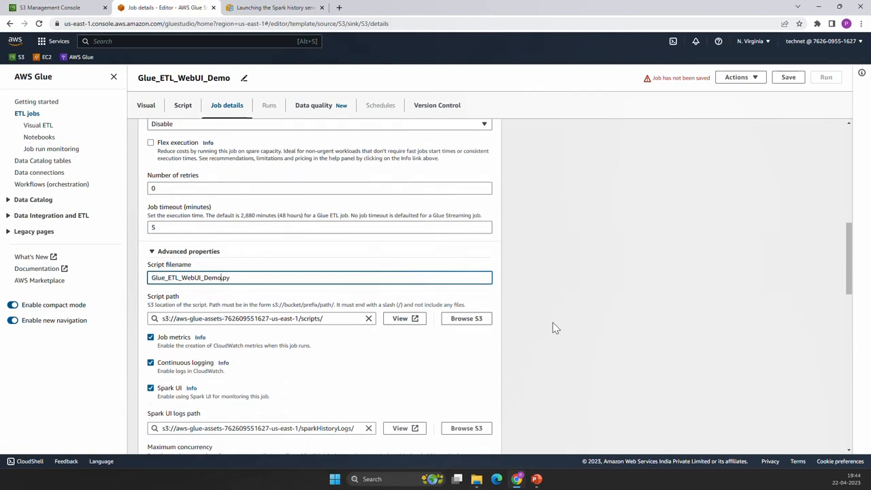
mouse_move(406, 341)
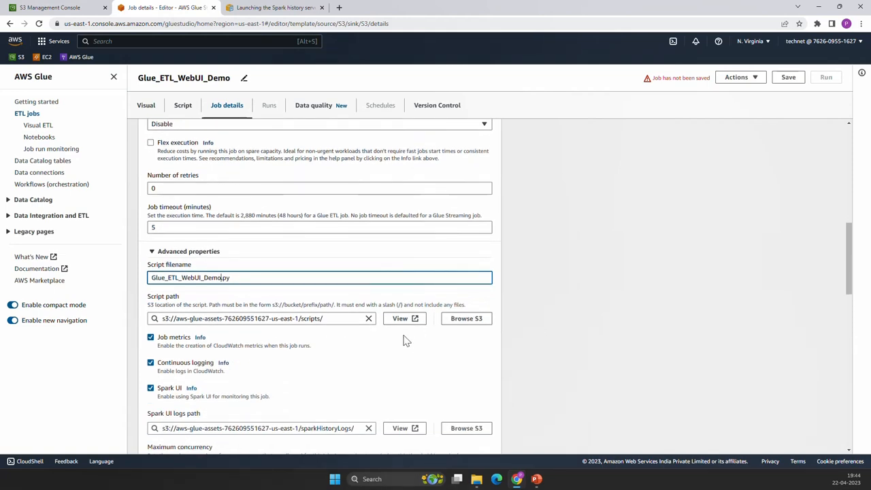
mouse_move(421, 353)
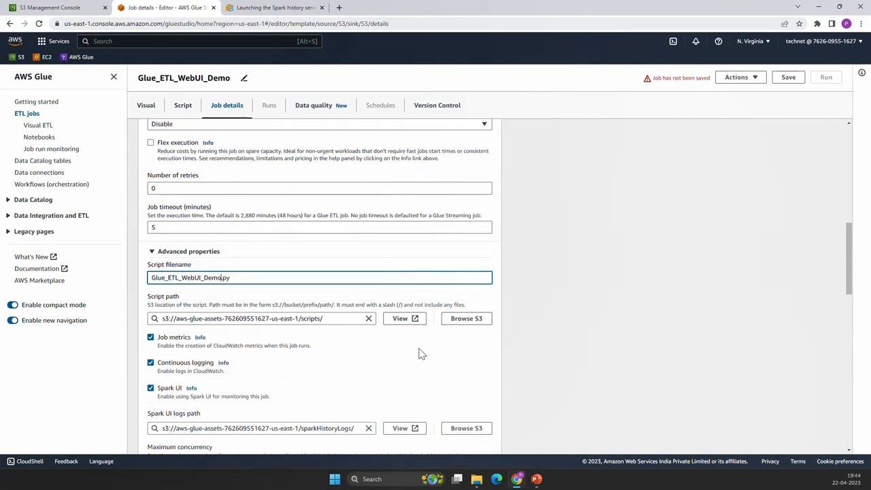
left_click(466, 318)
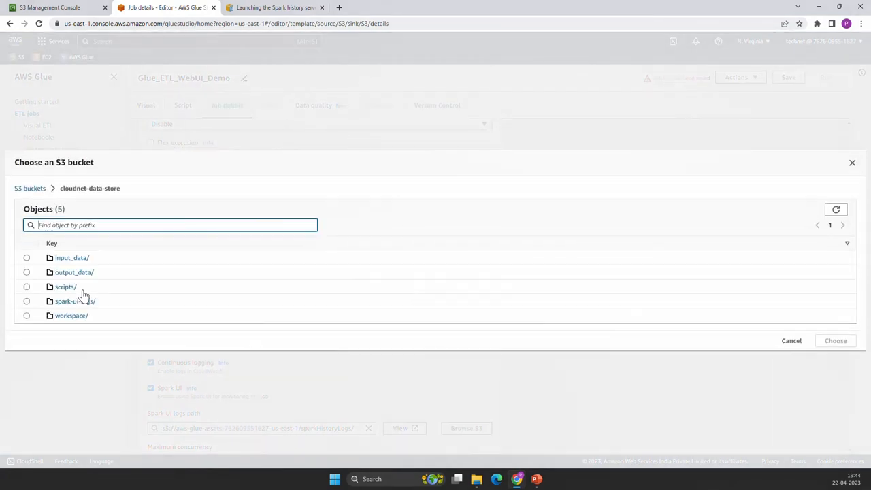
mouse_move(34, 295)
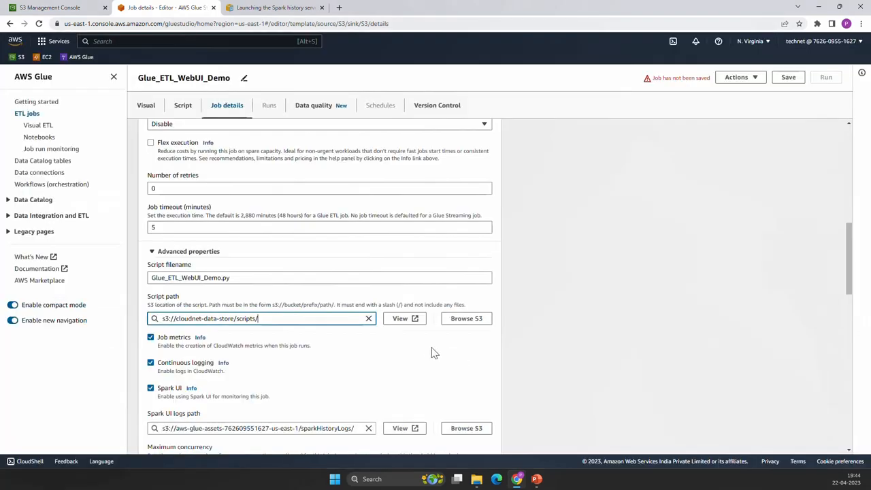
Set the Spark UI logs path to the spark-ui-logs folder of cloudnet-data-store
scroll("down", 3)
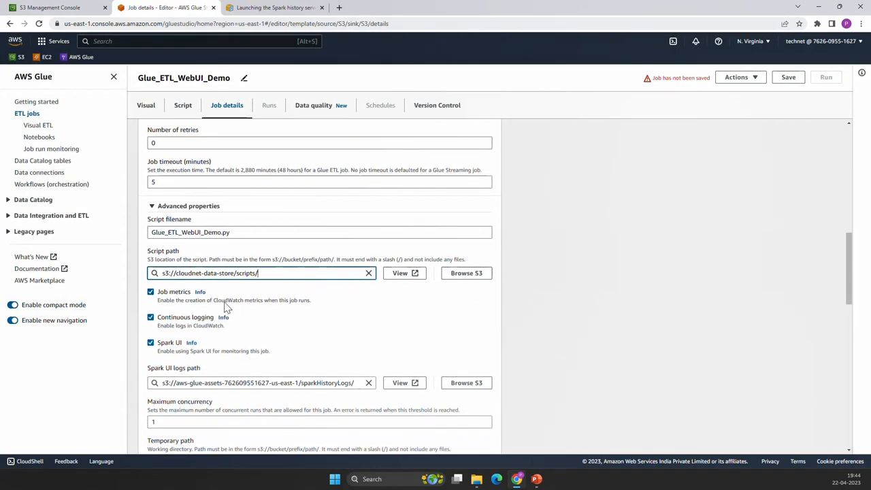
mouse_move(174, 354)
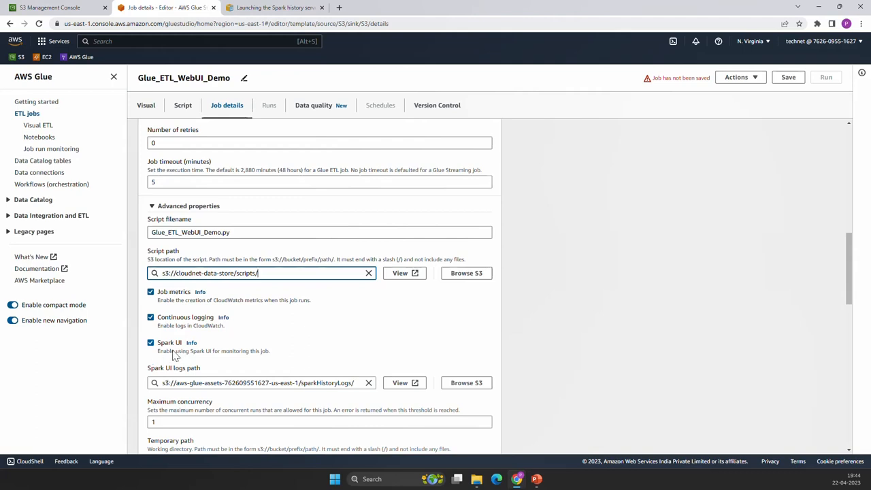
scroll("down", 3)
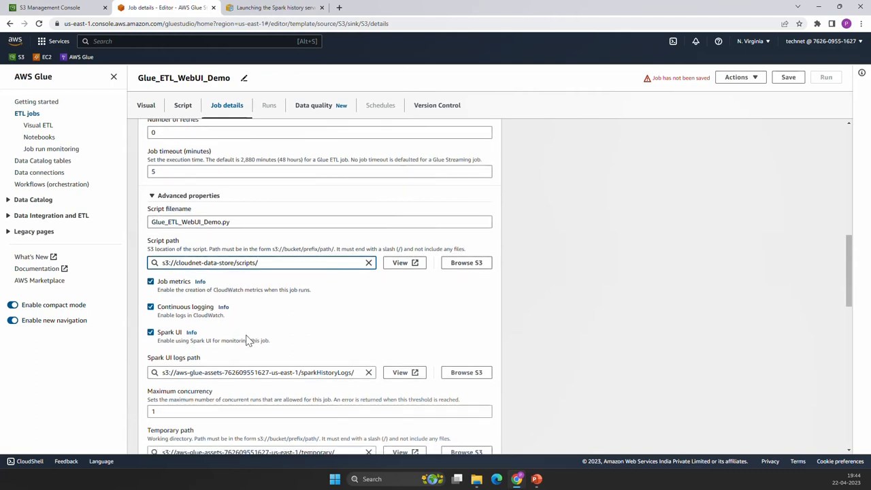
scroll("down", 3)
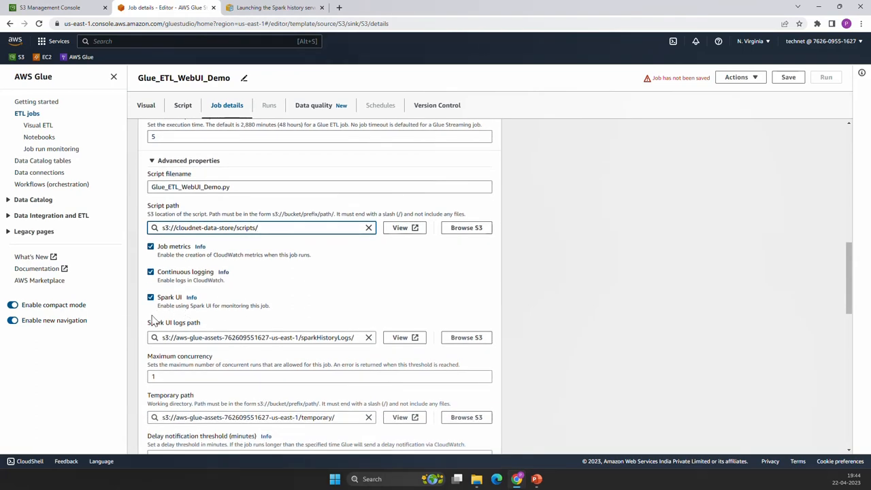
mouse_move(289, 302)
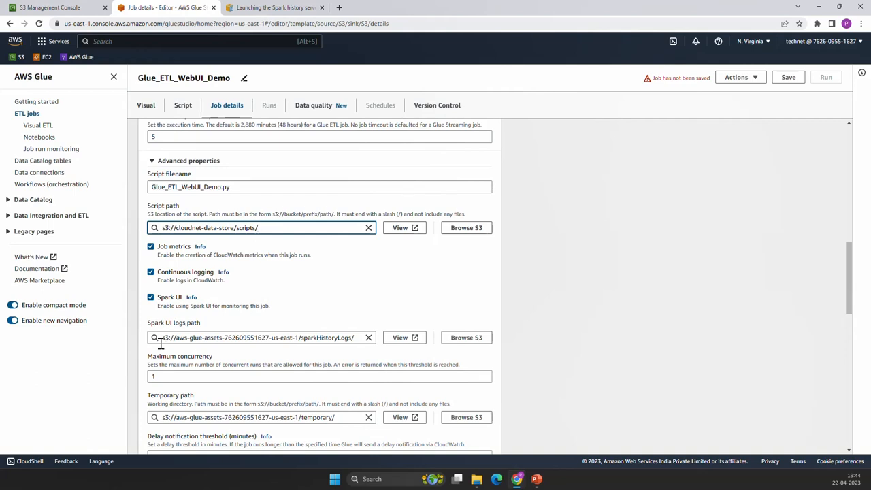
left_click(262, 227)
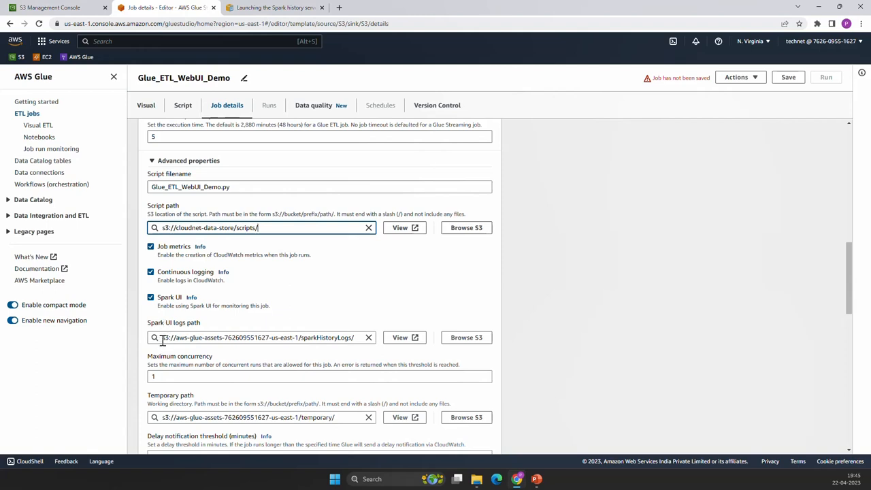
mouse_move(277, 336)
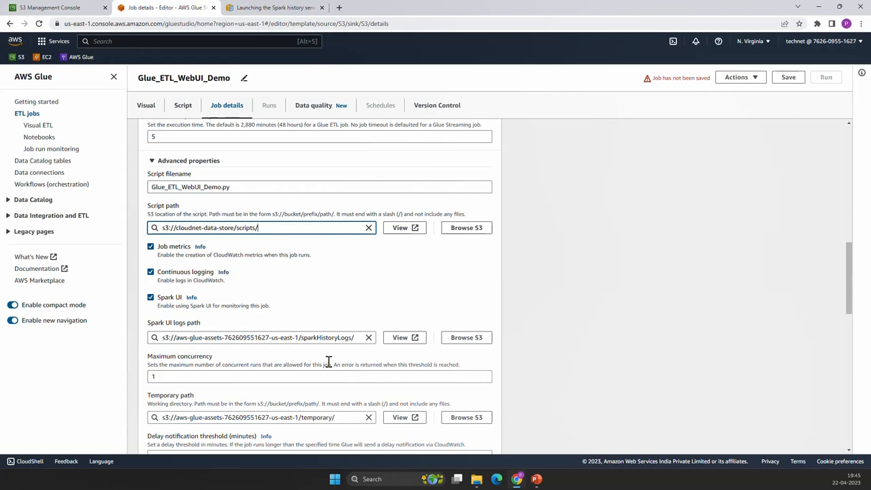
mouse_move(466, 337)
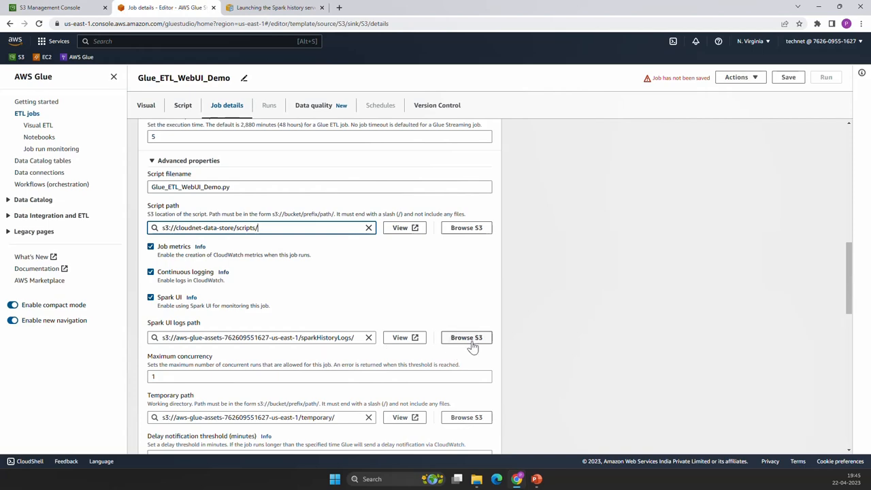
left_click(466, 337)
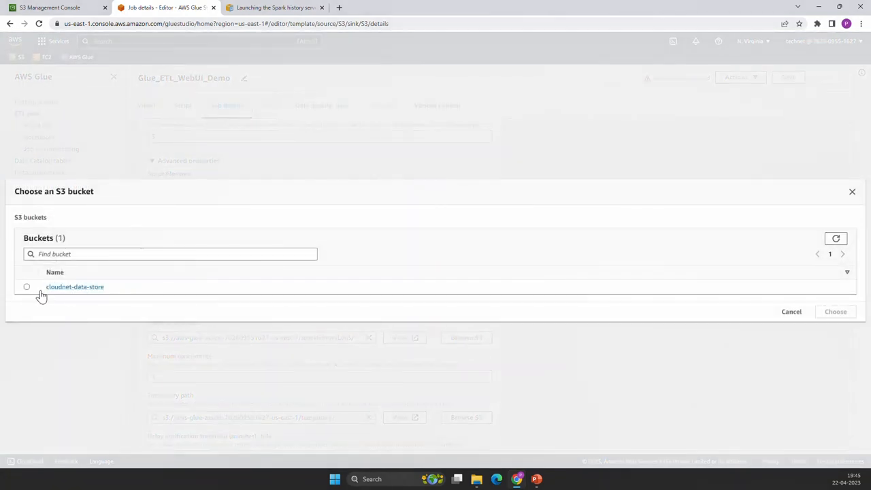
left_click(75, 286)
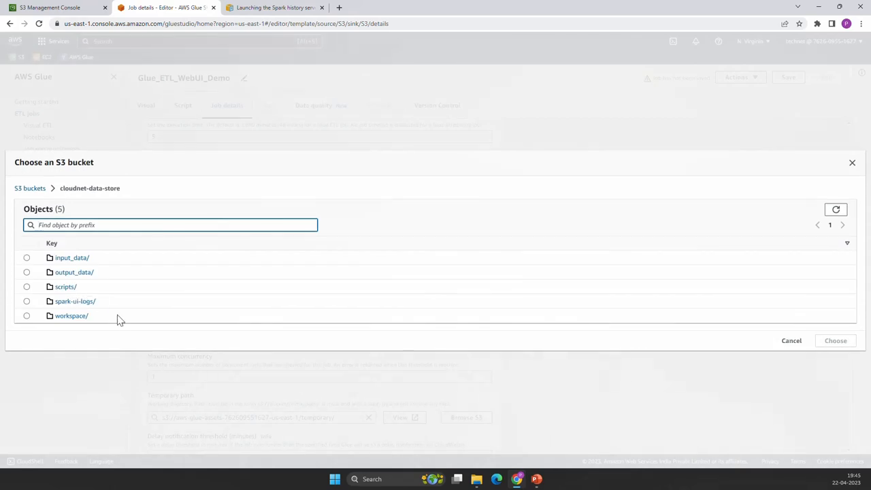
left_click(27, 301)
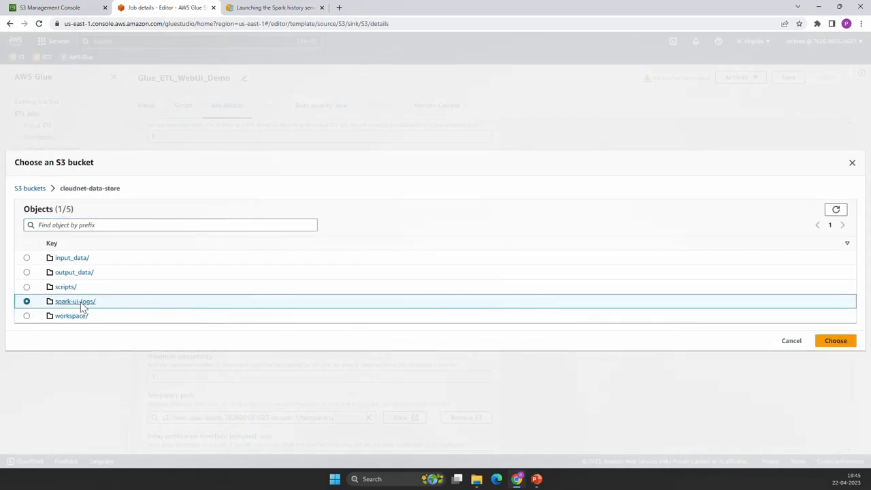
left_click(835, 340)
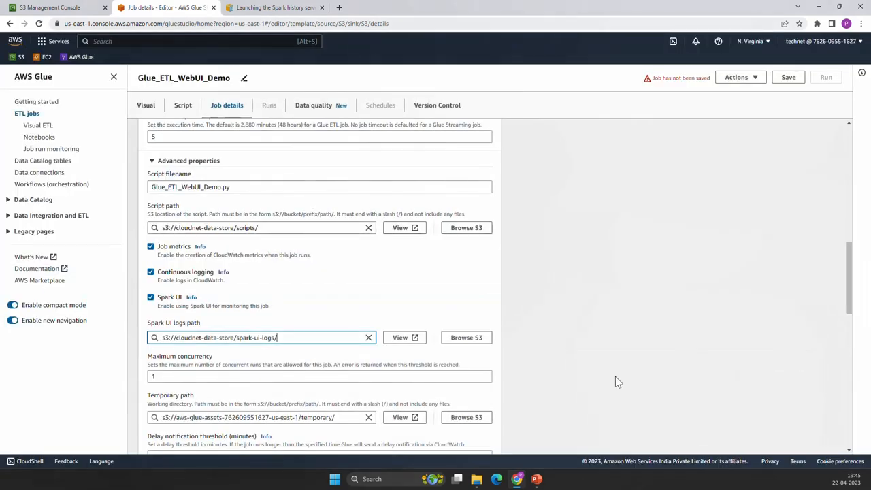
Set the temporary path to s3://cloudnet-data-store/workspace/
scroll("down", 3)
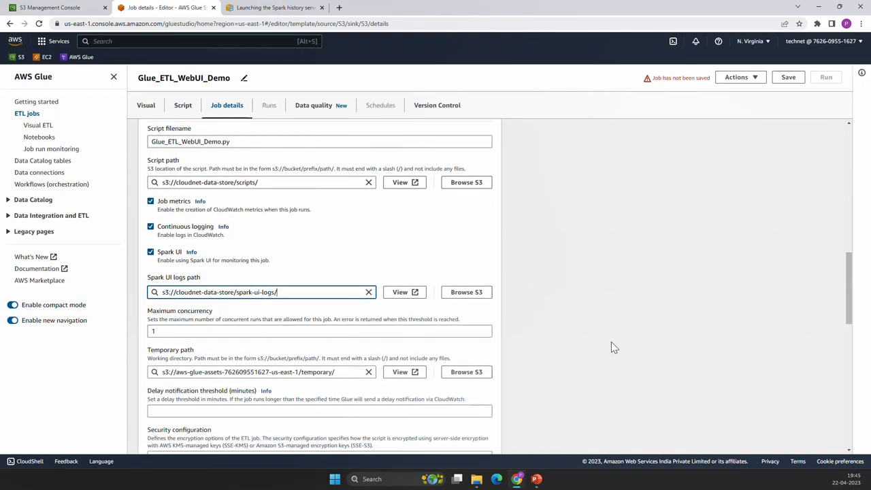
scroll("down", 3)
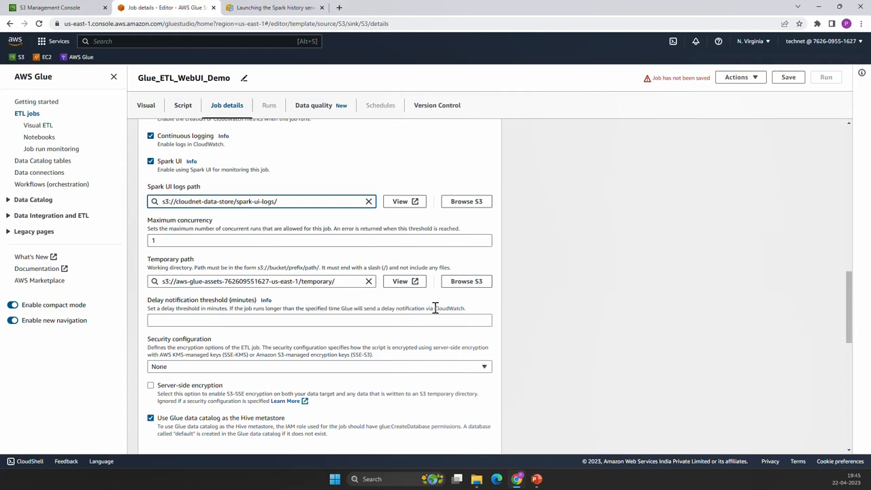
left_click(466, 201)
type("s3://cloudnet-data-store/workspace/")
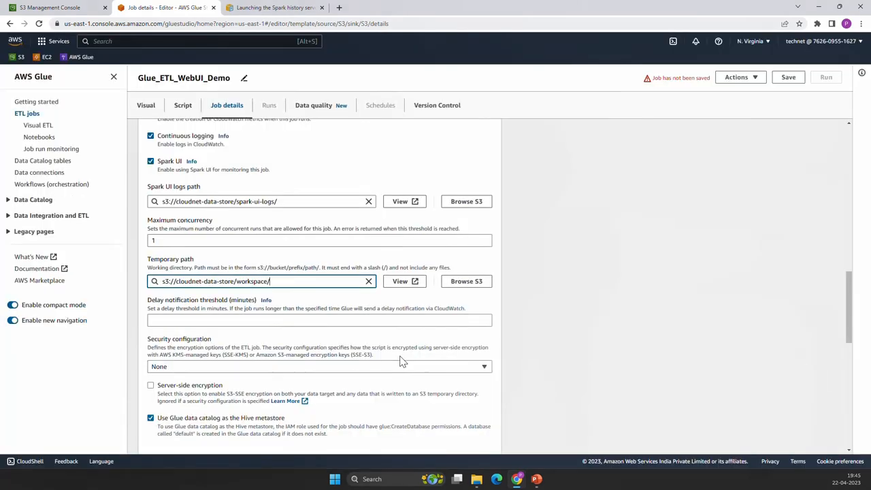
scroll("down", 3)
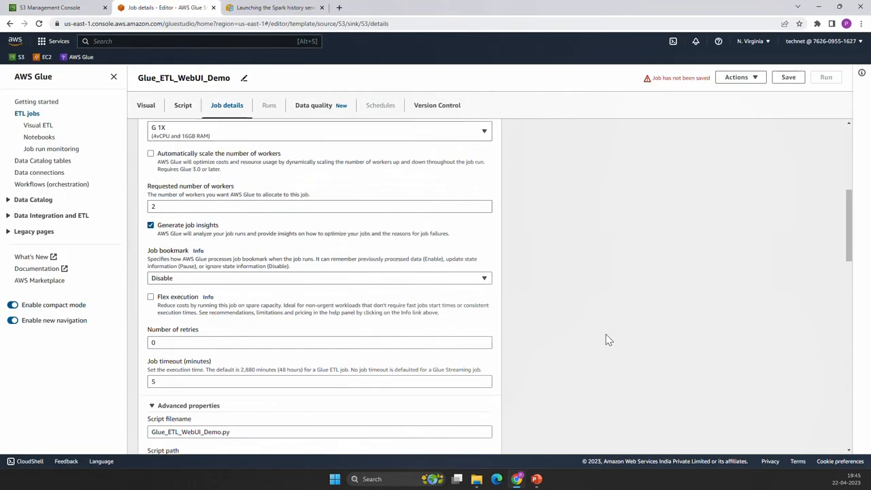
scroll("up", 3)
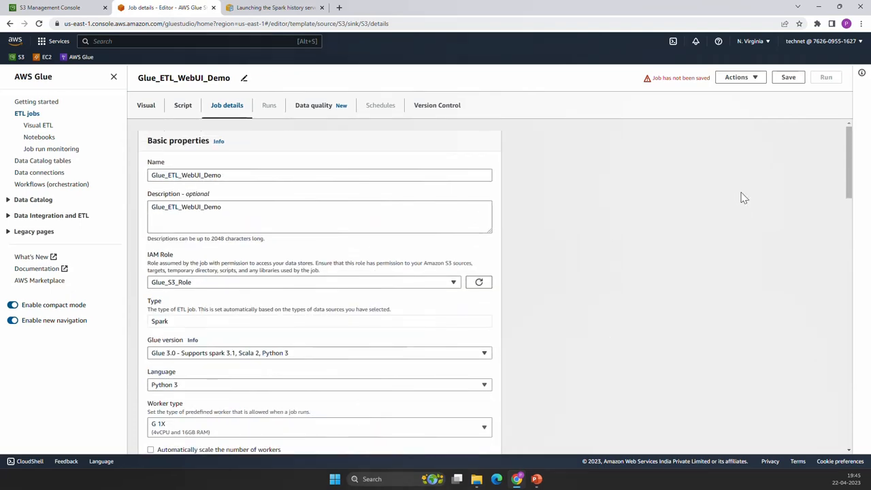
Save the job's settings and view its generated script
left_click(788, 77)
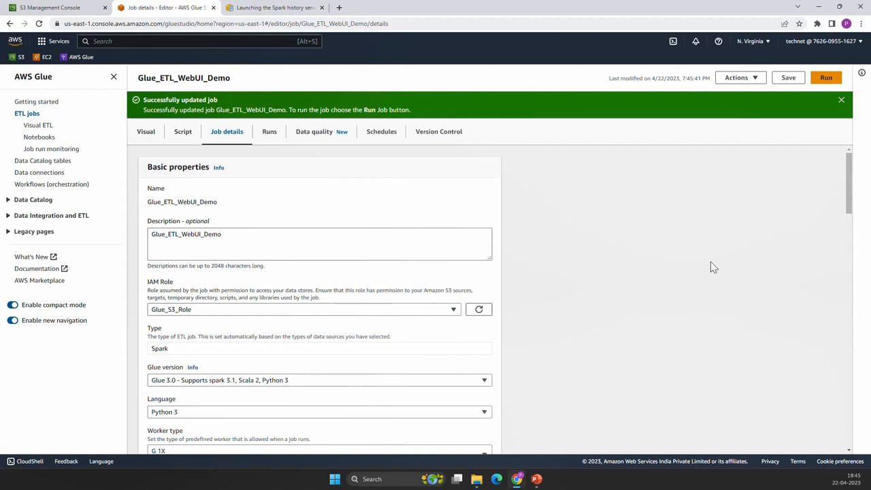
mouse_move(182, 132)
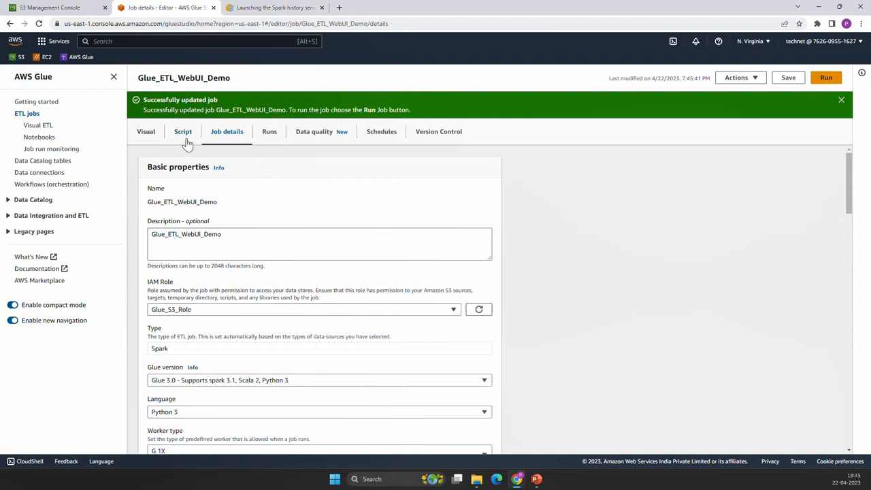
left_click(182, 132)
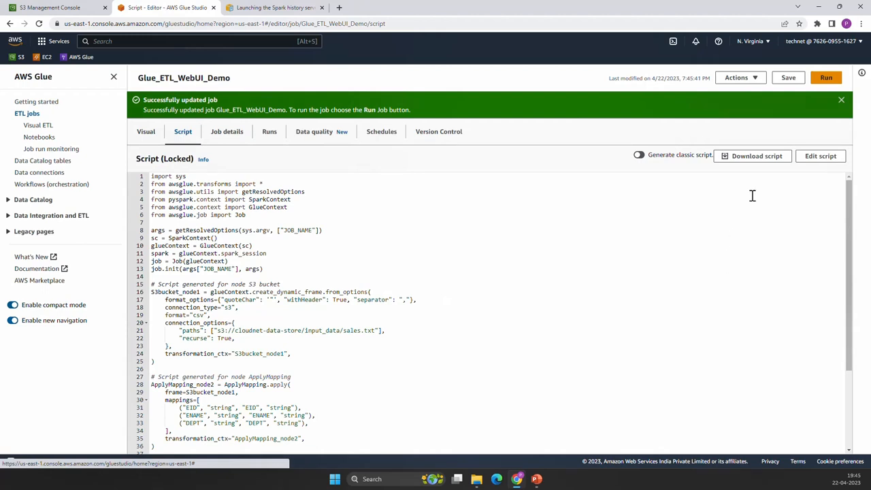
mouse_move(457, 264)
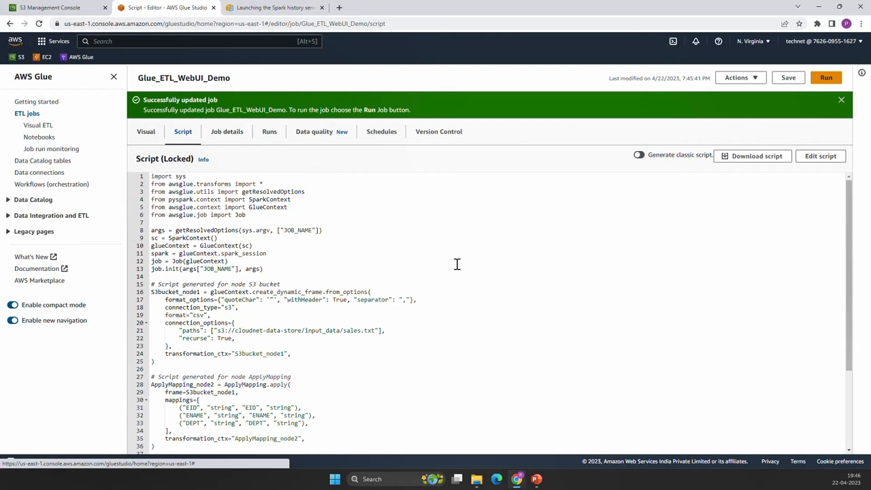
mouse_move(414, 285)
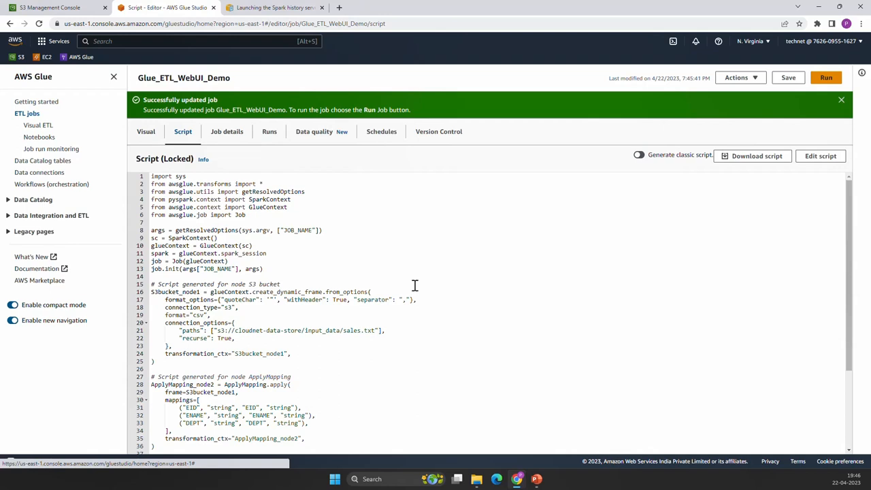
Edit the script to add 'import time' and 'time.sleep(60)' above job.commit()
left_click(820, 156)
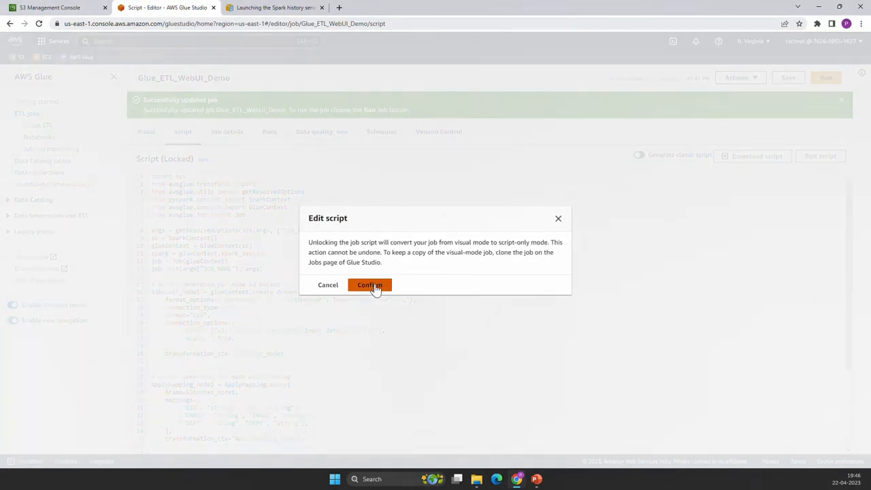
left_click(369, 284)
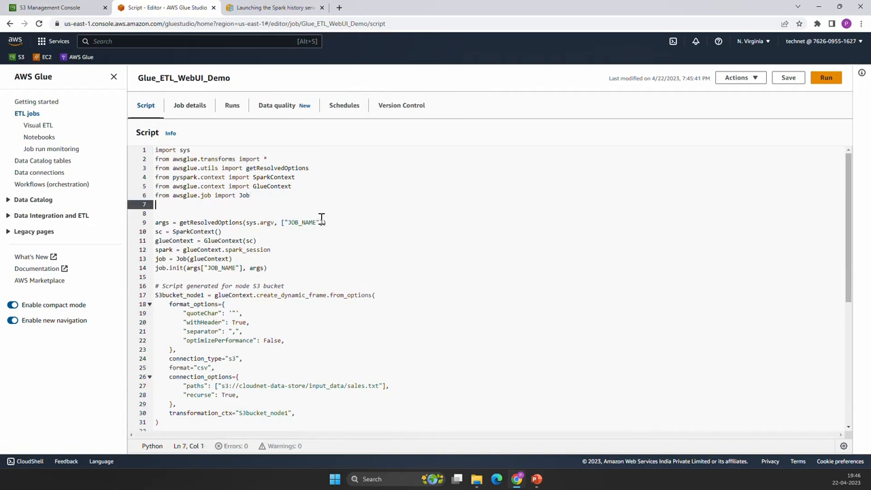
type("import")
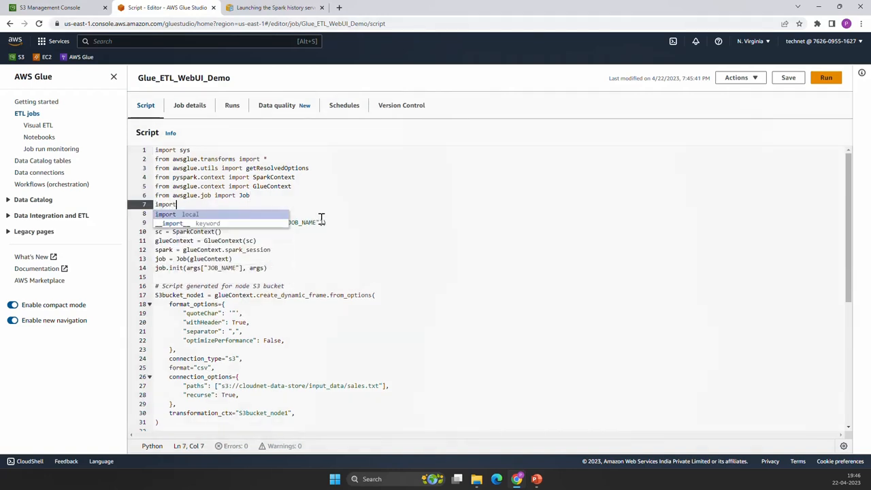
type("time")
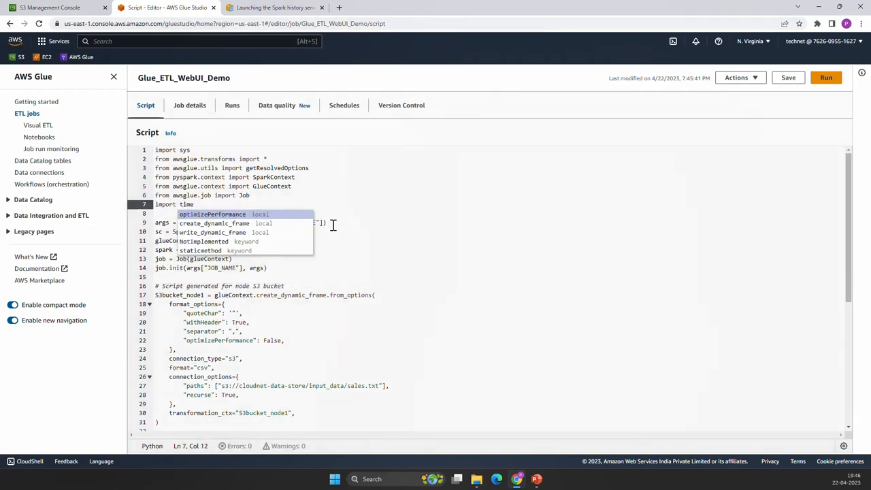
scroll("down", 3)
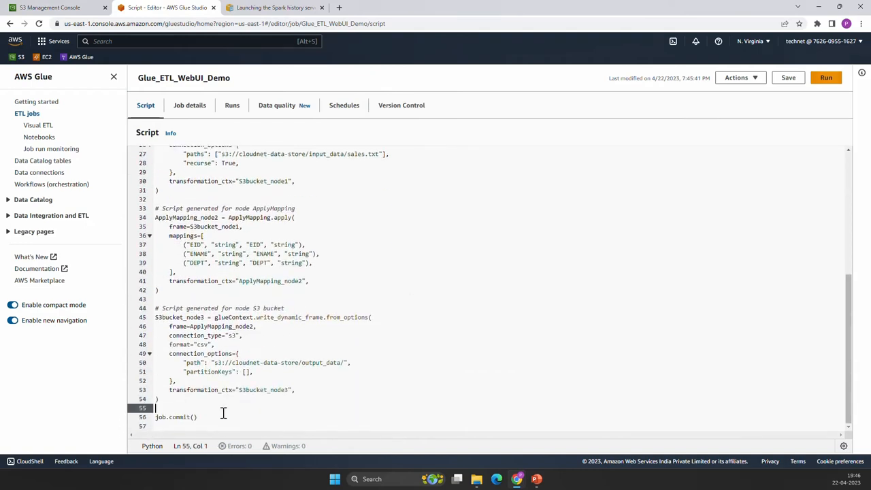
key("enter")
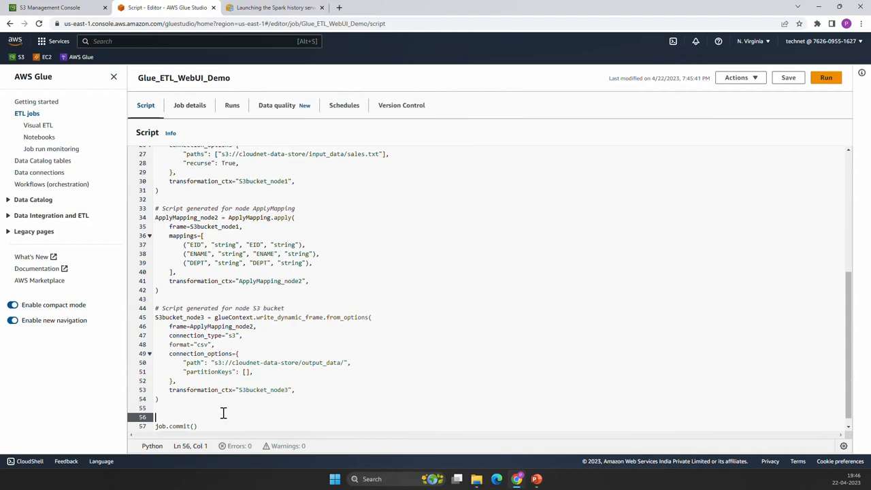
type("time.sleep")
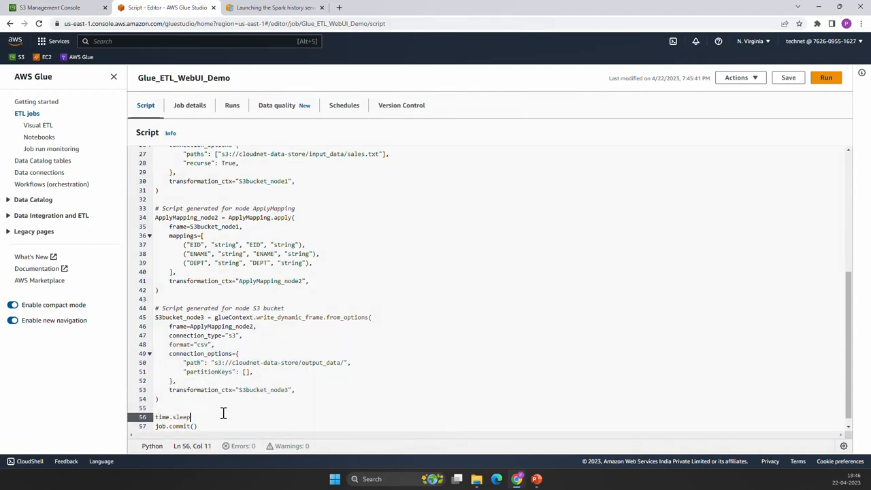
type("(60)")
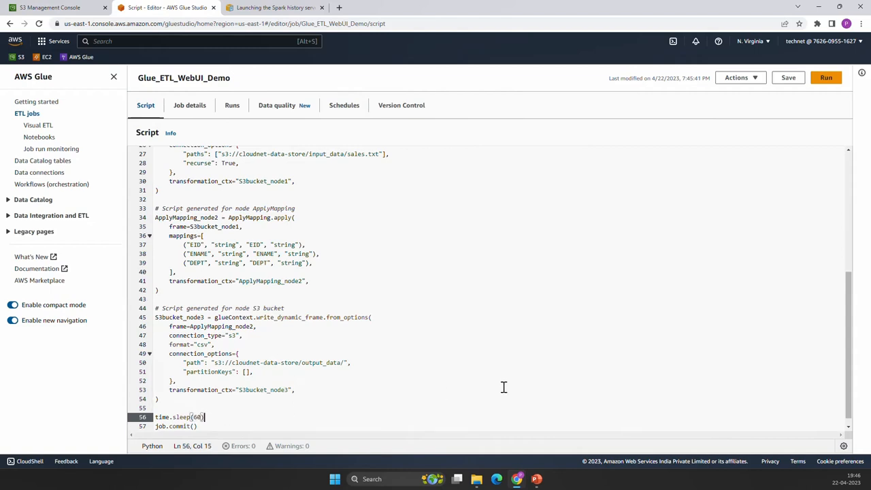
mouse_move(787, 211)
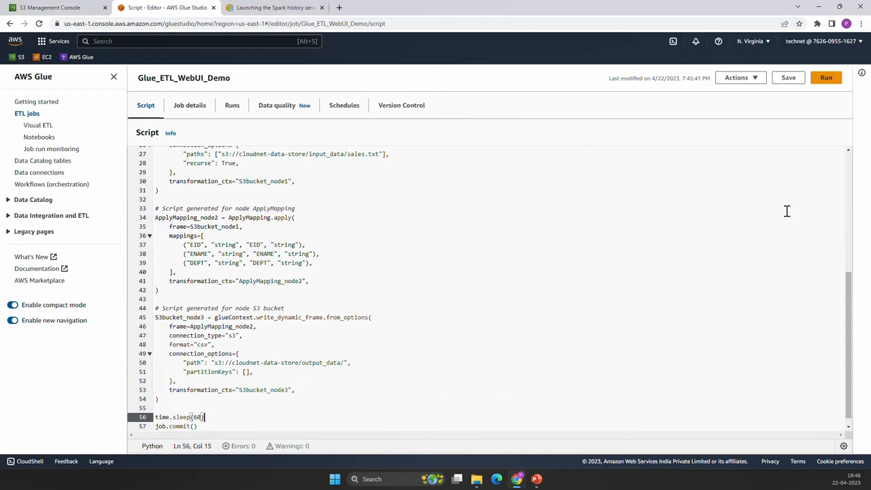
Save the edited job and dismiss the success notice
left_click(788, 77)
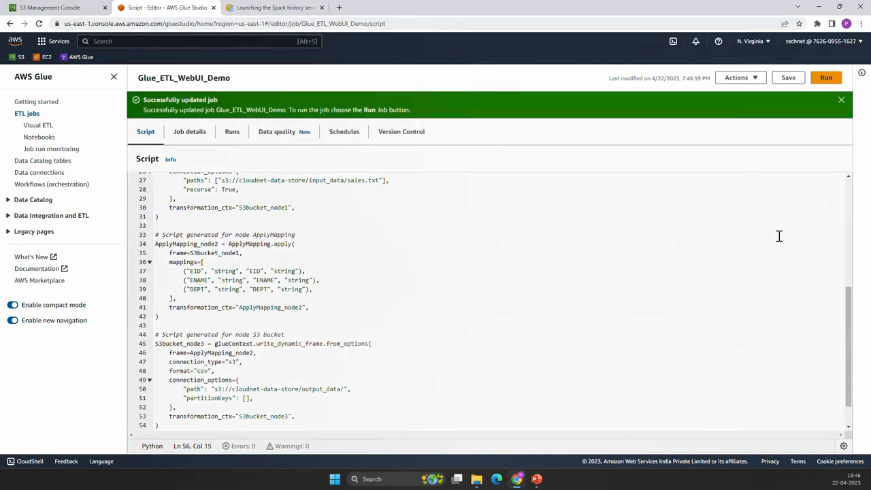
left_click(841, 99)
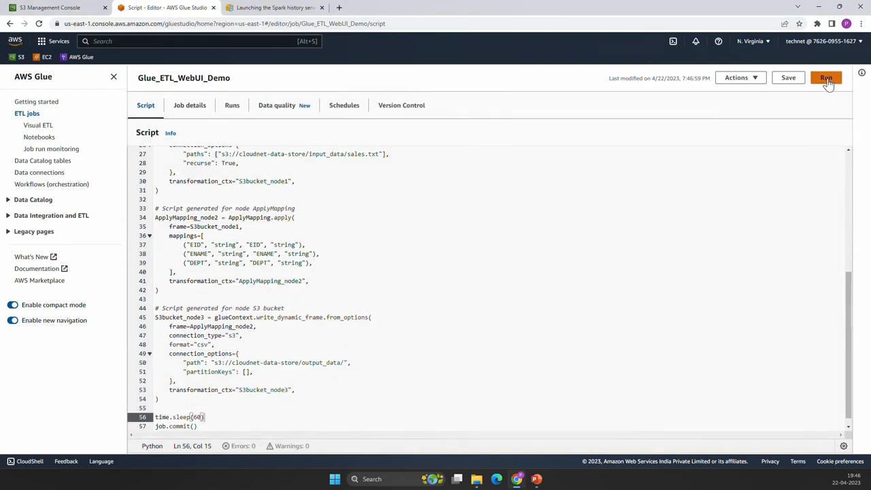
Run the job and refresh the Runs list until the status shows Succeeded
left_click(826, 77)
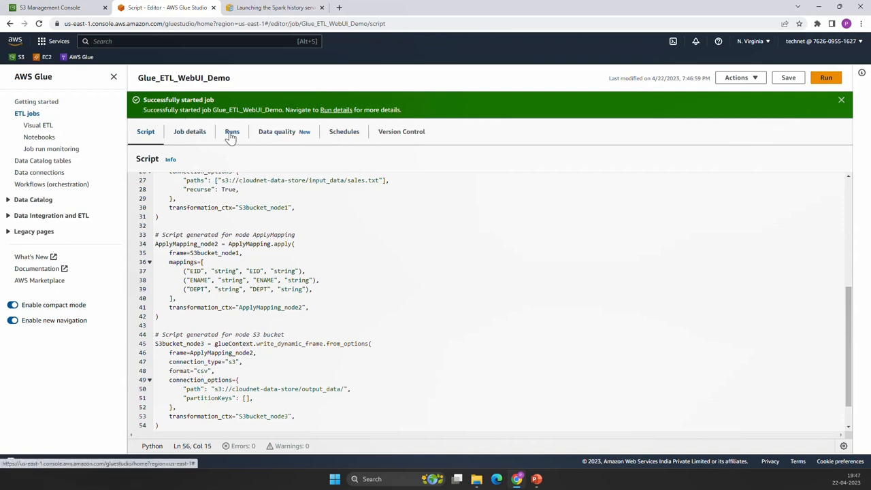
left_click(232, 131)
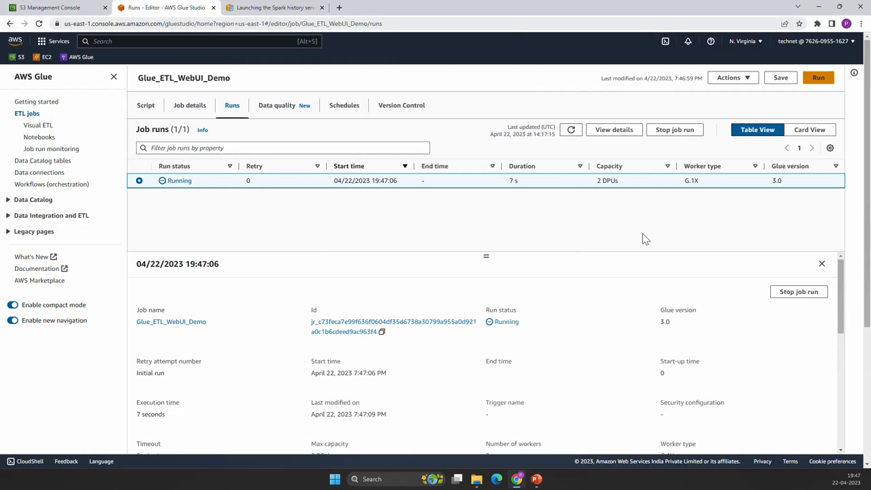
left_click(571, 129)
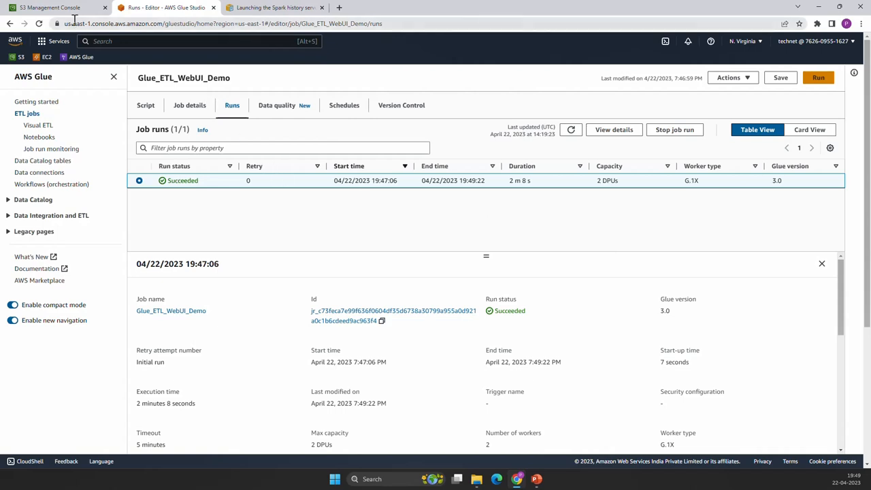
In the S3 console, open spark-ui-logs/ and refresh to list the Spark event log files
left_click(58, 8)
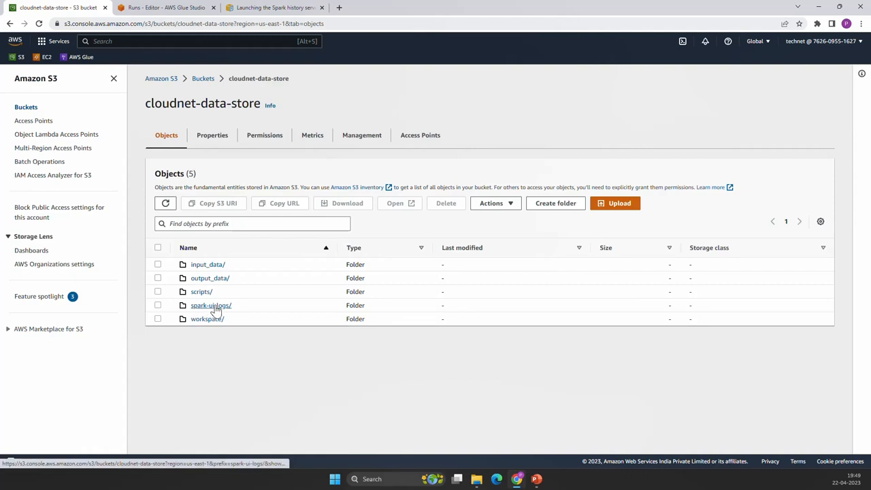
left_click(210, 305)
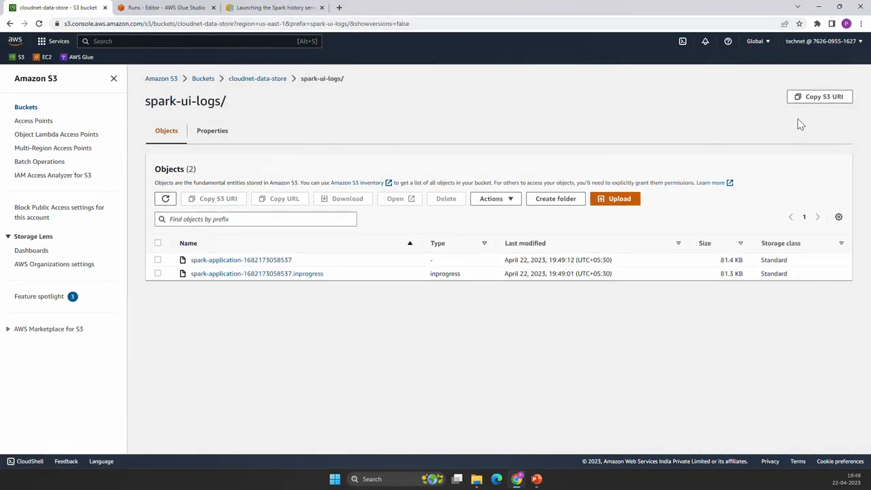
left_click(164, 198)
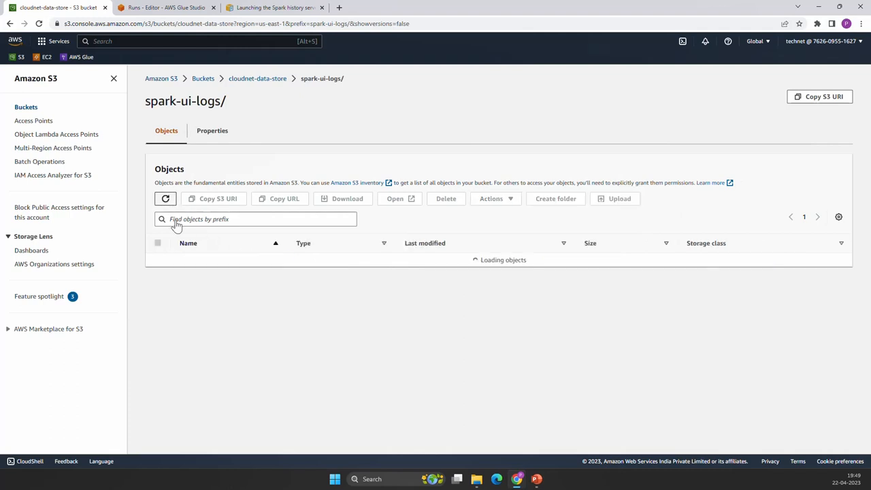
left_click(165, 198)
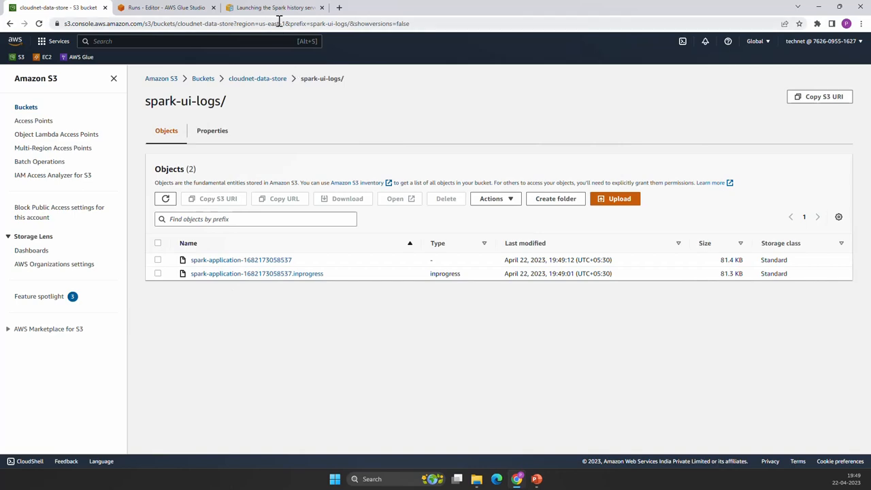
Switch to the Spark history server documentation listing Launch Stack options by region
left_click(273, 7)
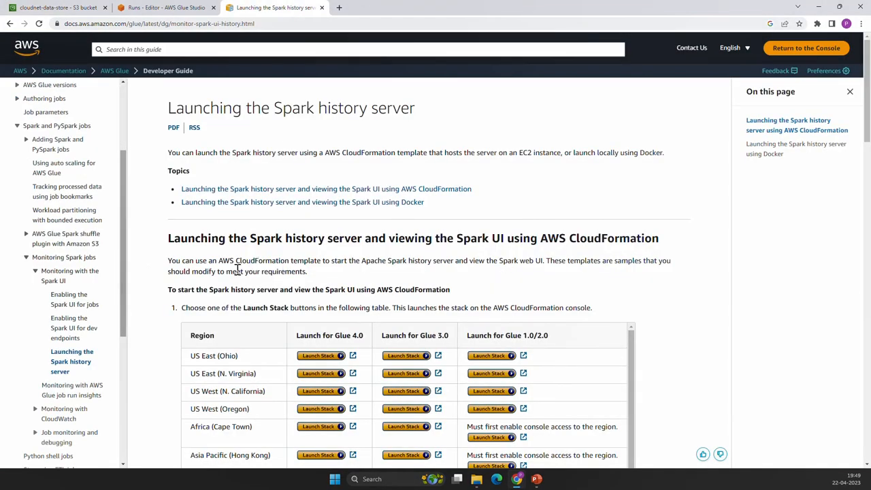
mouse_move(194, 293)
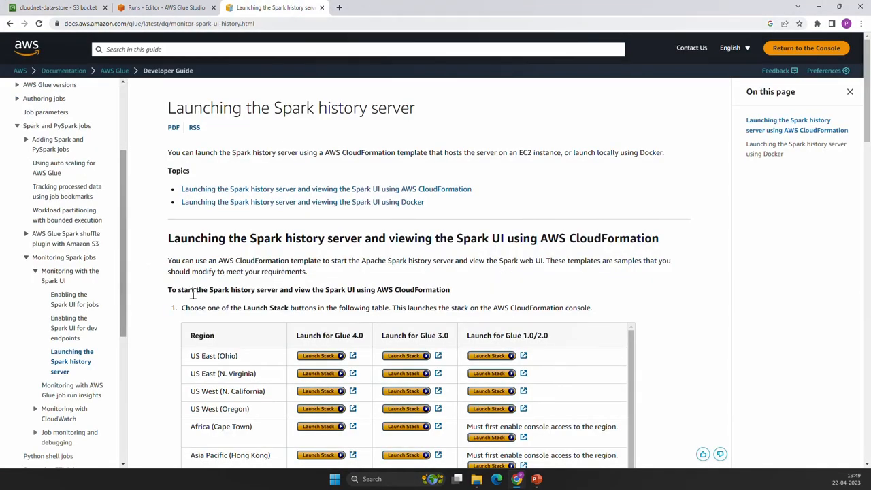
mouse_move(64, 256)
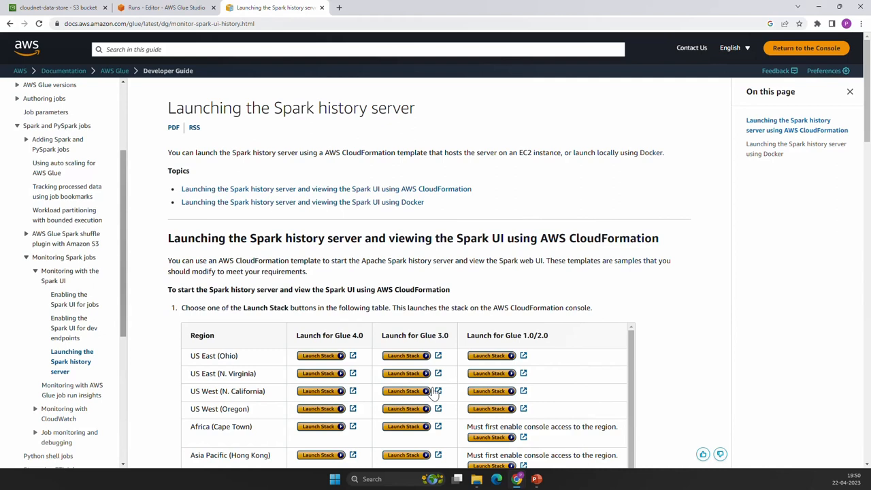
mouse_move(446, 379)
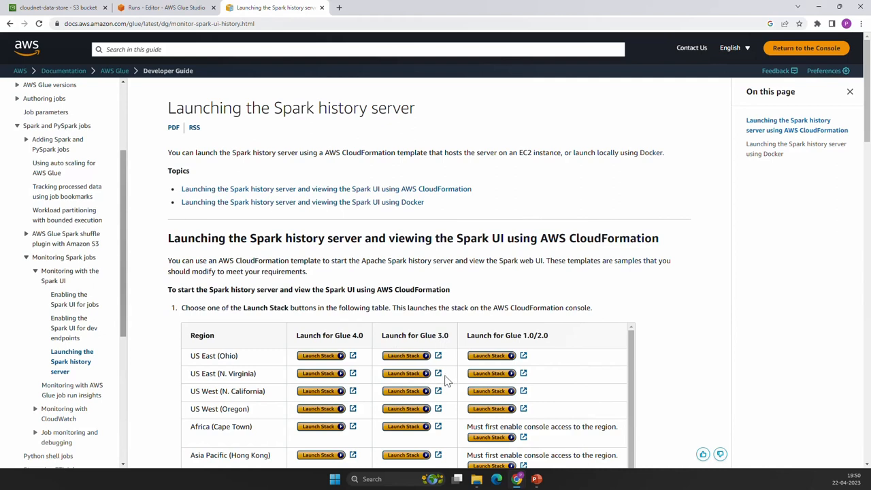
mouse_move(413, 379)
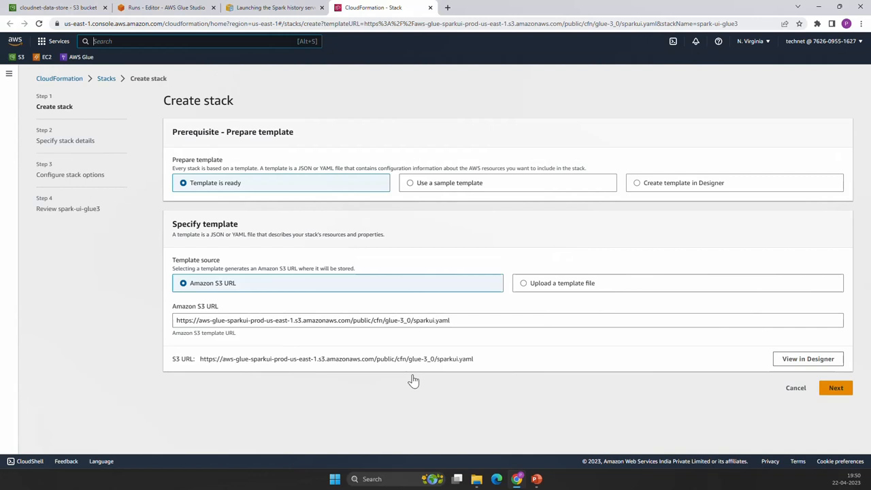
mouse_move(248, 146)
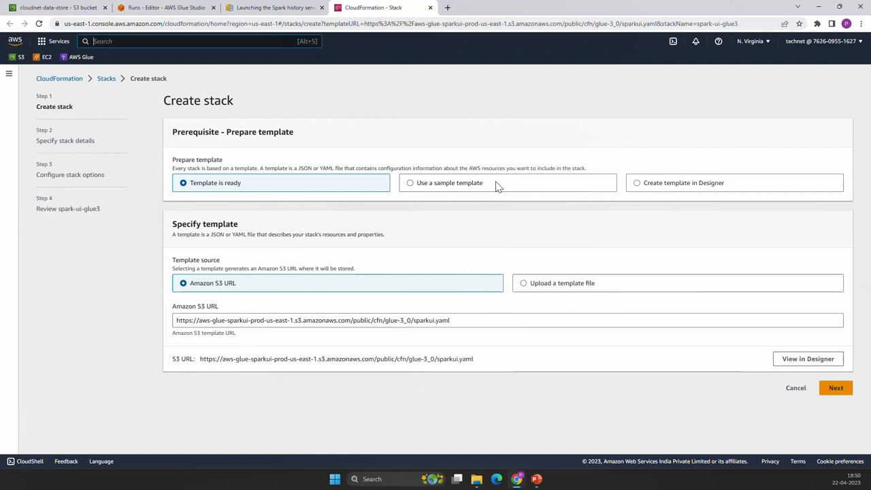
mouse_move(760, 384)
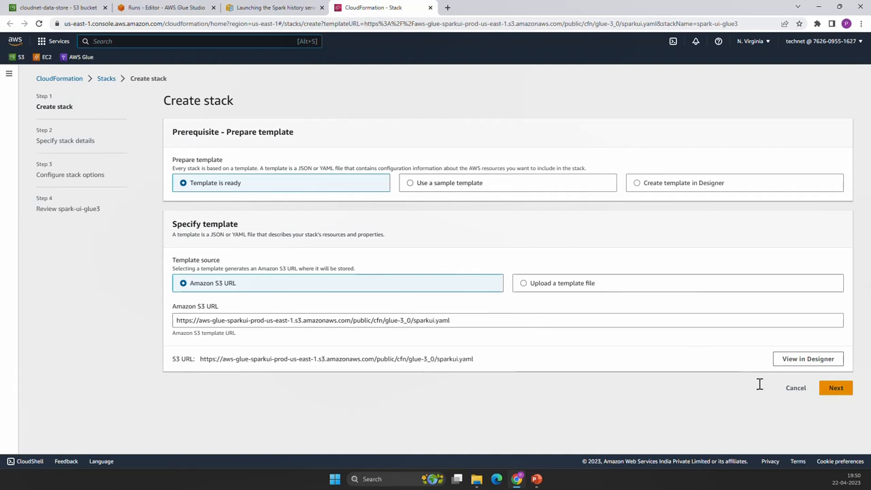
Continue past the S3 template and name the stack spark-ui-glue3-demo
left_click(836, 387)
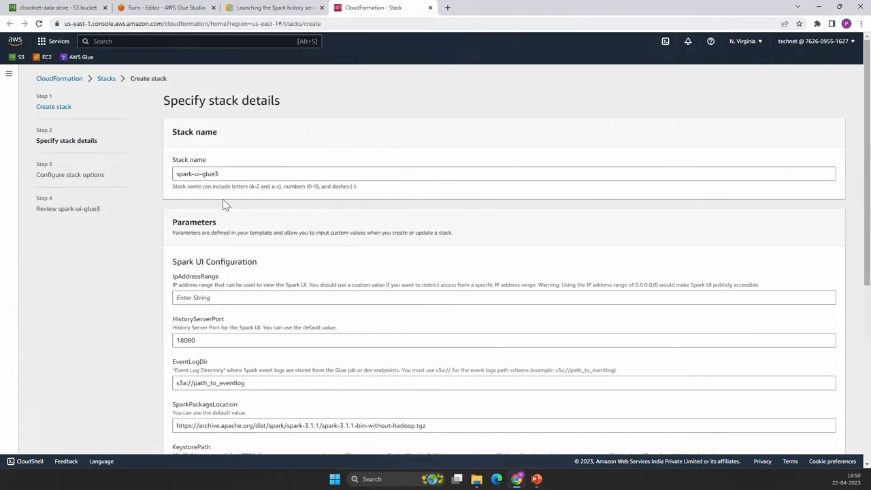
left_click(245, 173)
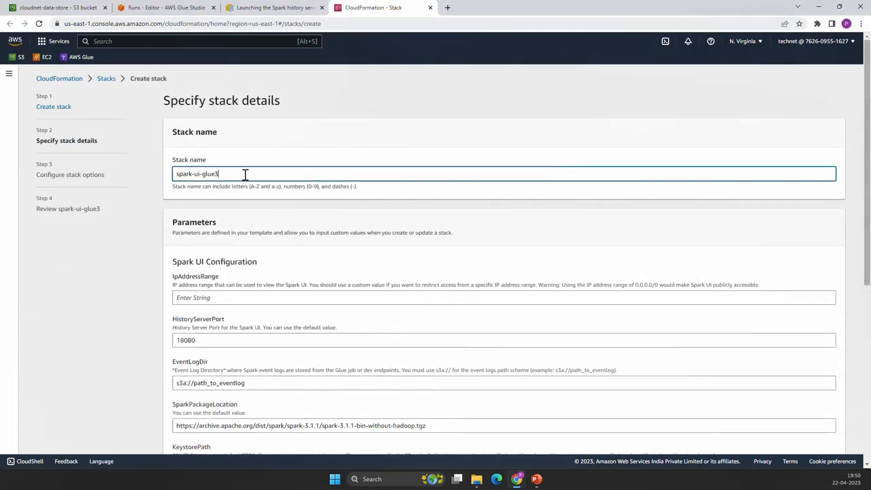
type("-")
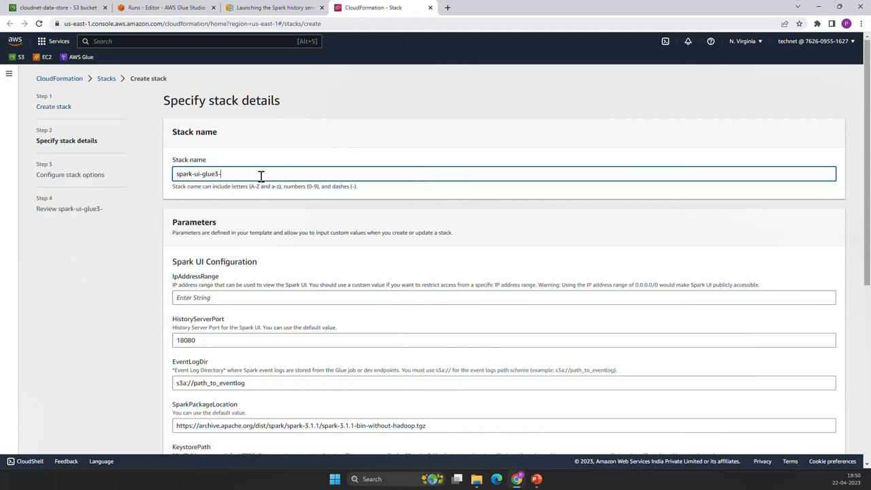
type("demo")
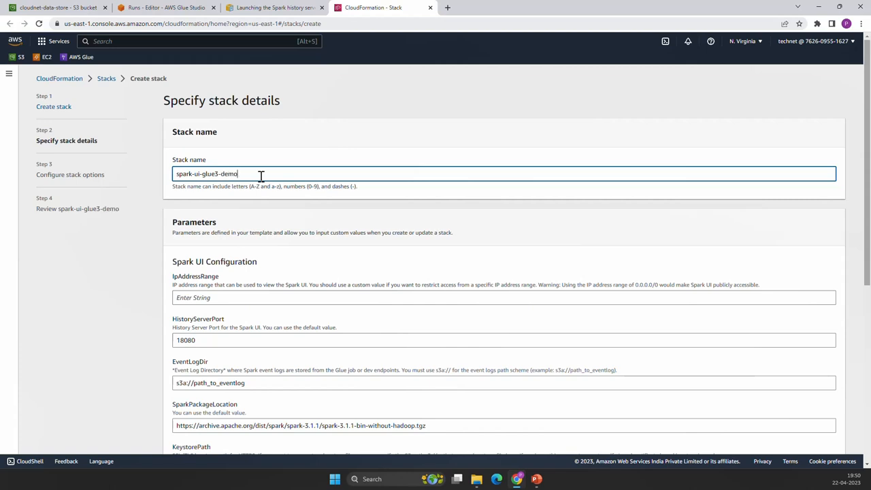
scroll("down", 3)
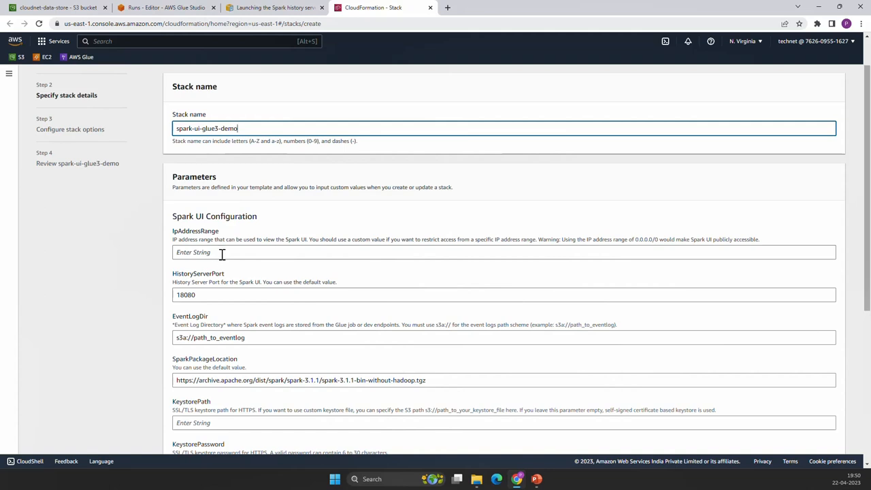
Set the allowed IpAddressRange to 0.0.0.0/0
left_click(504, 252)
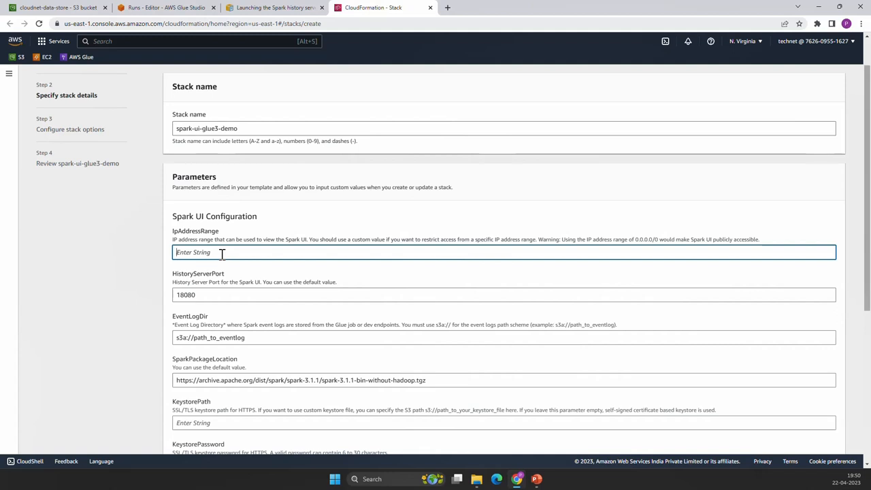
type("0.0.0.0/0")
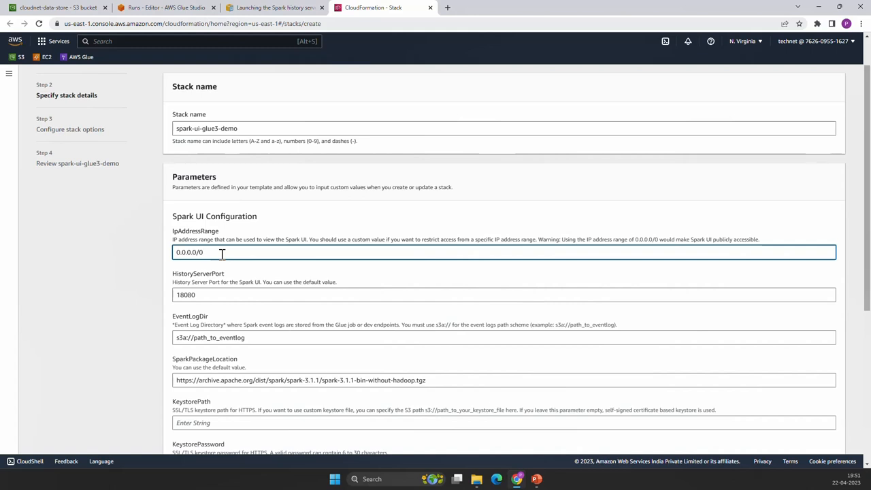
scroll("down", 3)
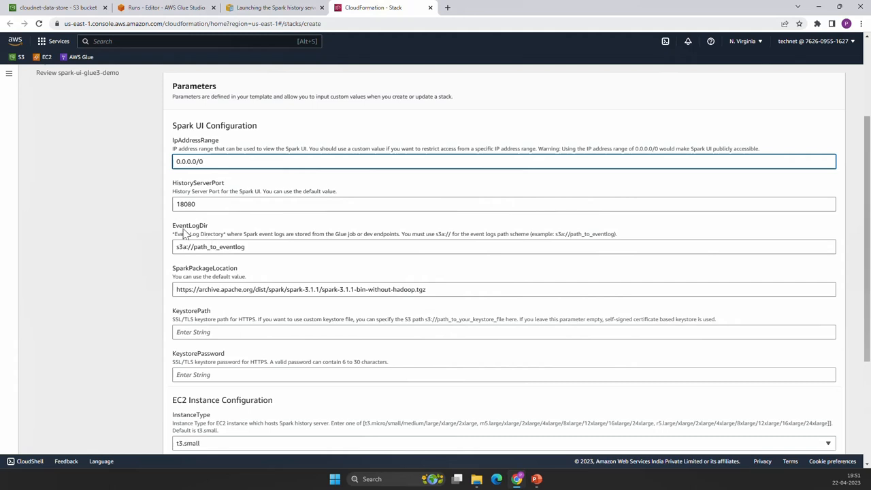
mouse_move(207, 234)
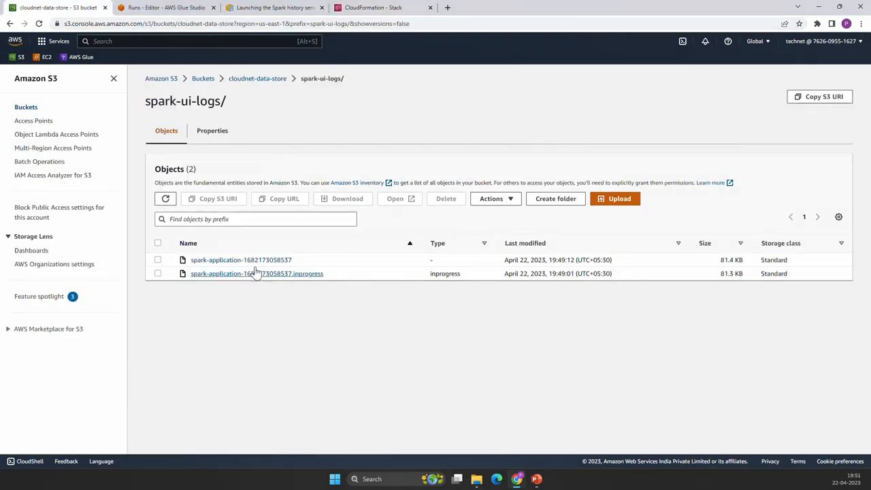
Copy the cloudnet-data-store/spark-ui-logs path from the log object's S3 URI and return to the stack form
left_click(241, 259)
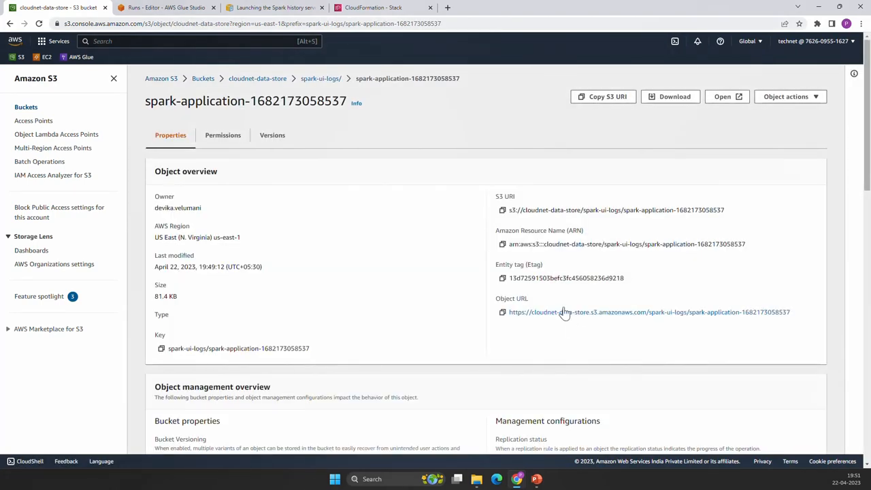
double_click(537, 210)
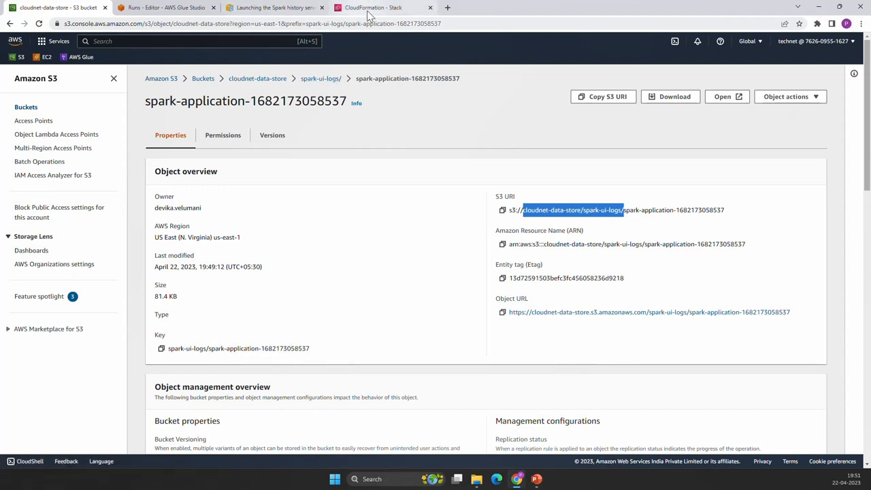
left_click(381, 8)
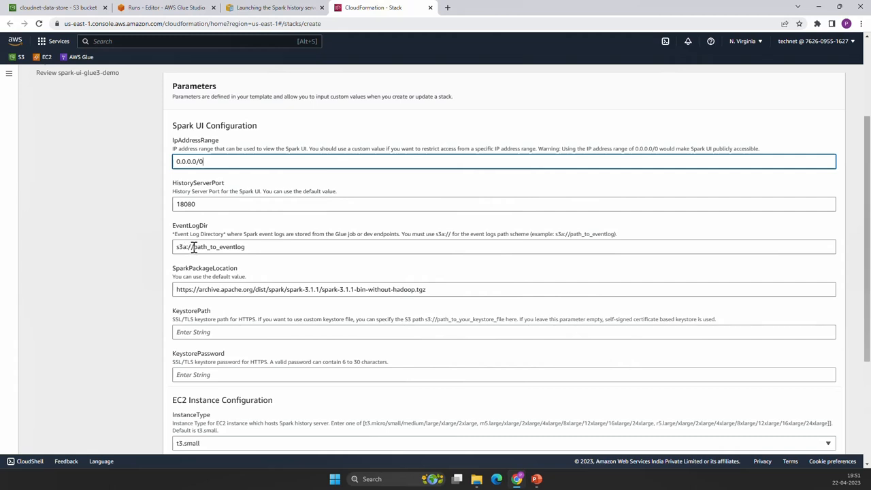
Set EventLogDir to s3://cloudnet-data-store/spark-ui-logs/ and enter a keystore password
type("s3://cloudnet-data-store/spark-ui-logs/")
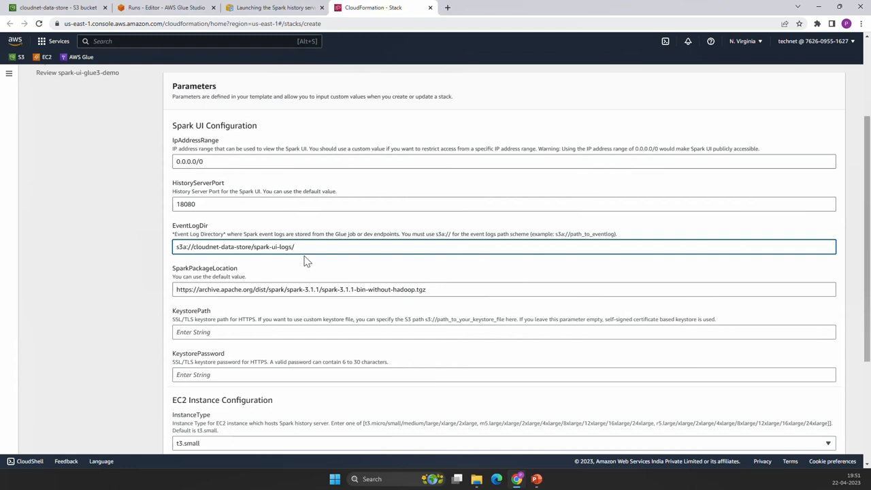
scroll("down", 3)
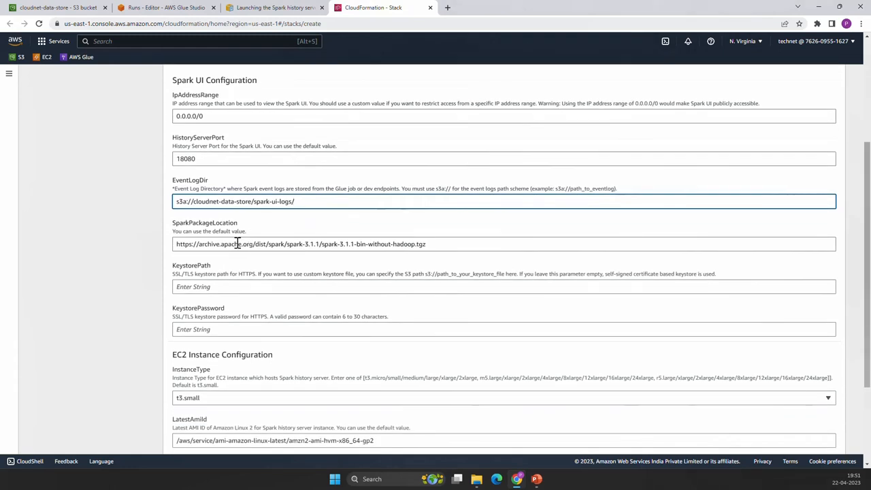
scroll("down", 3)
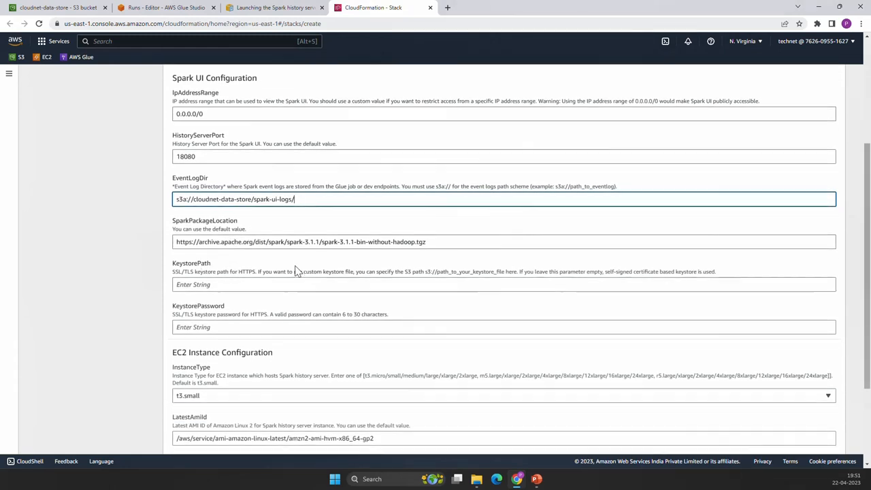
scroll("down", 3)
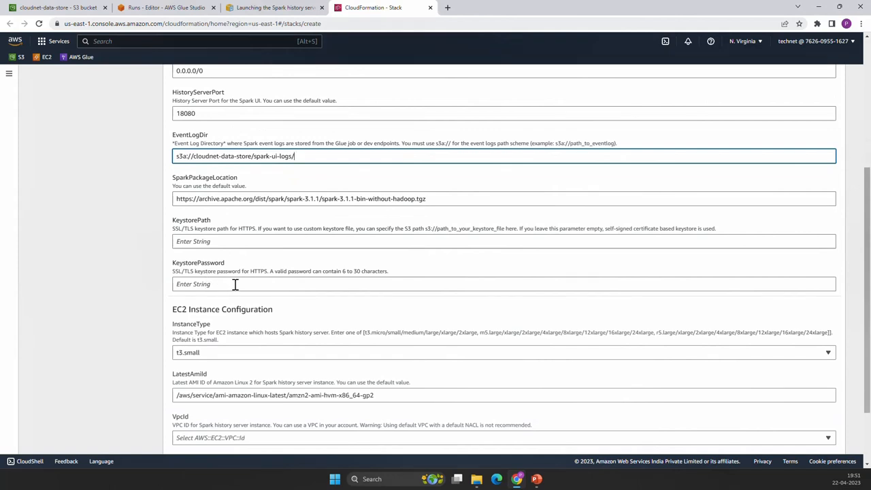
left_click(504, 283)
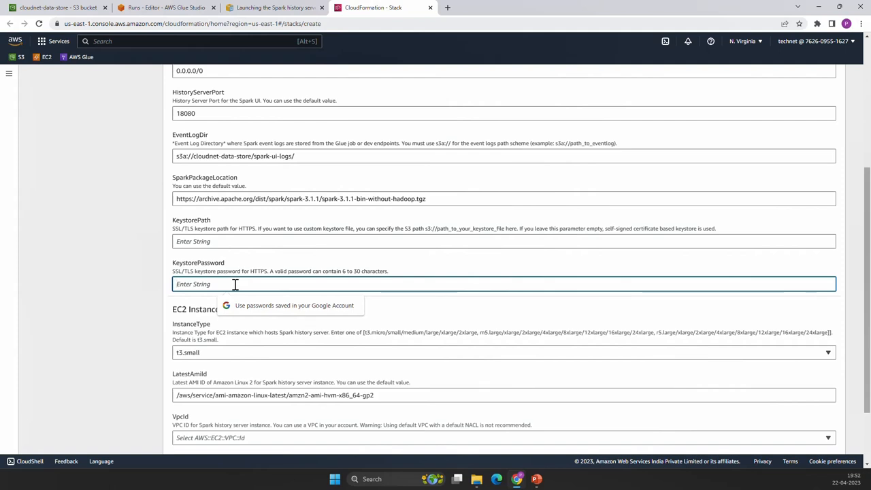
type("••••")
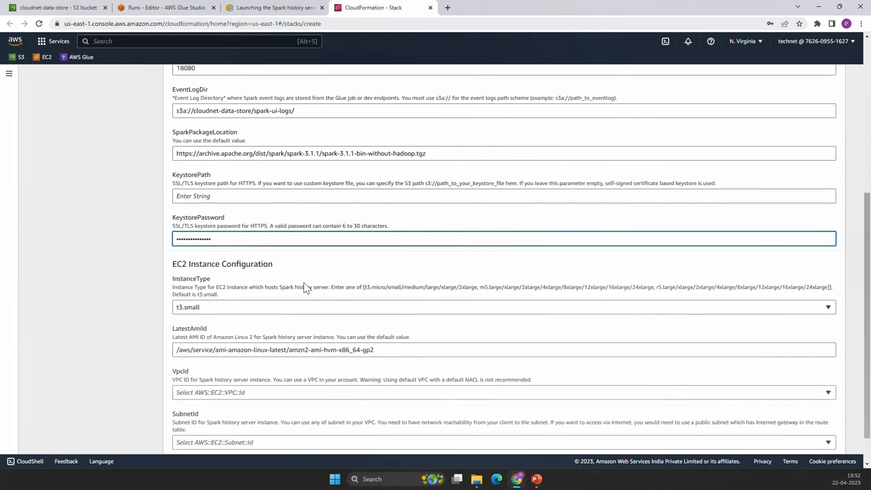
Use instance type t3.micro with the 172.31.0.0/16 VPC and 172.31.80.0/20 subnet, then continue
scroll("down", 3)
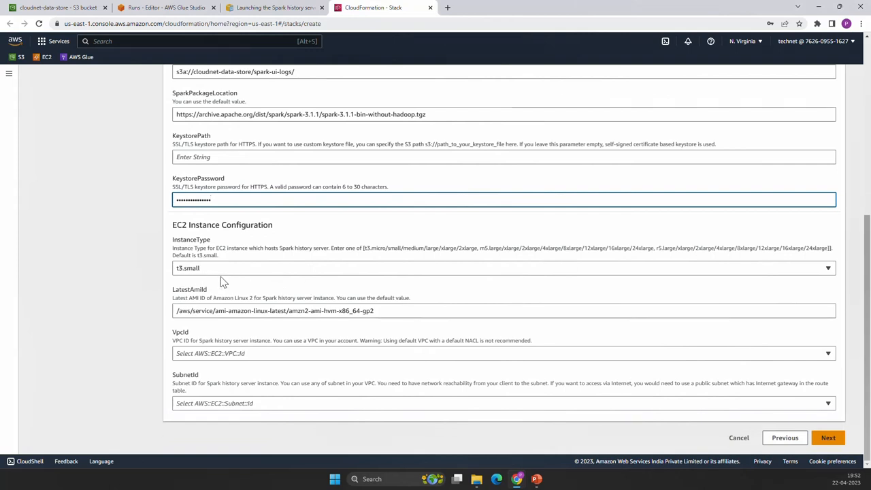
left_click(503, 268)
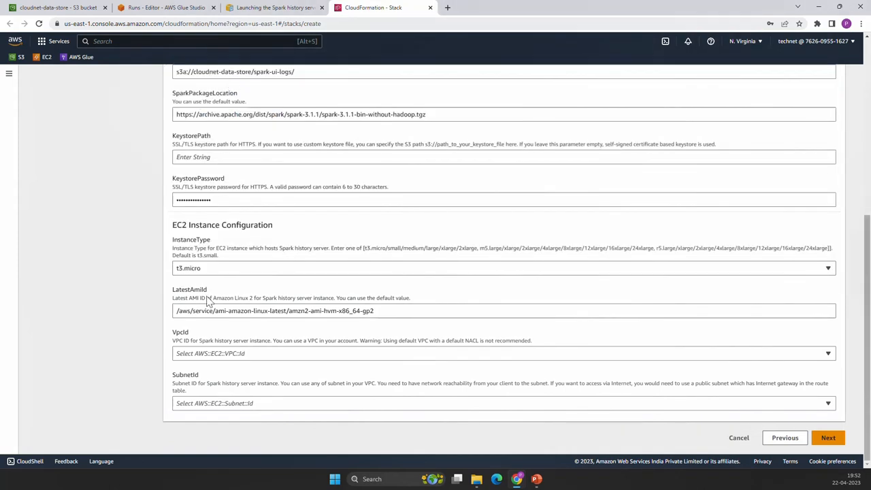
mouse_move(323, 285)
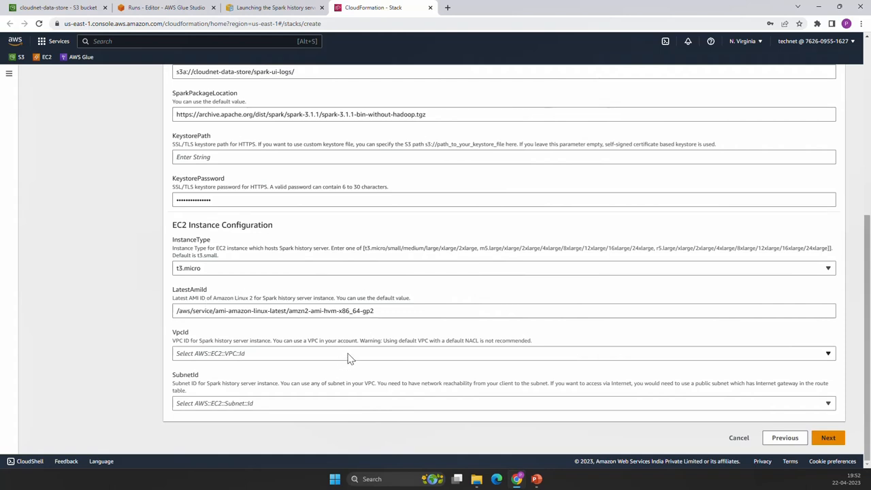
left_click(504, 353)
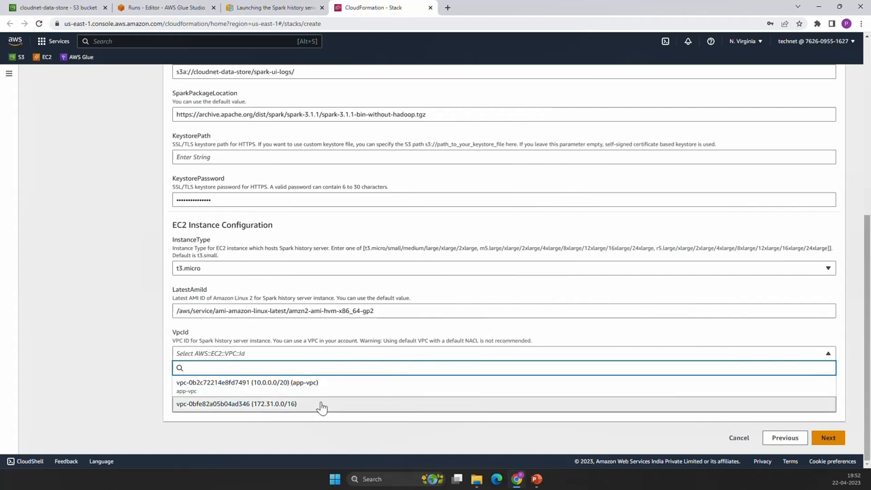
left_click(237, 404)
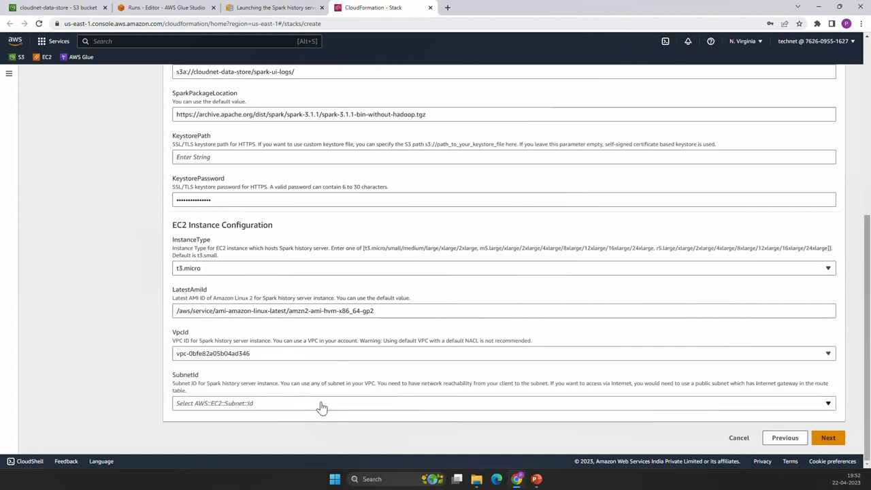
left_click(504, 402)
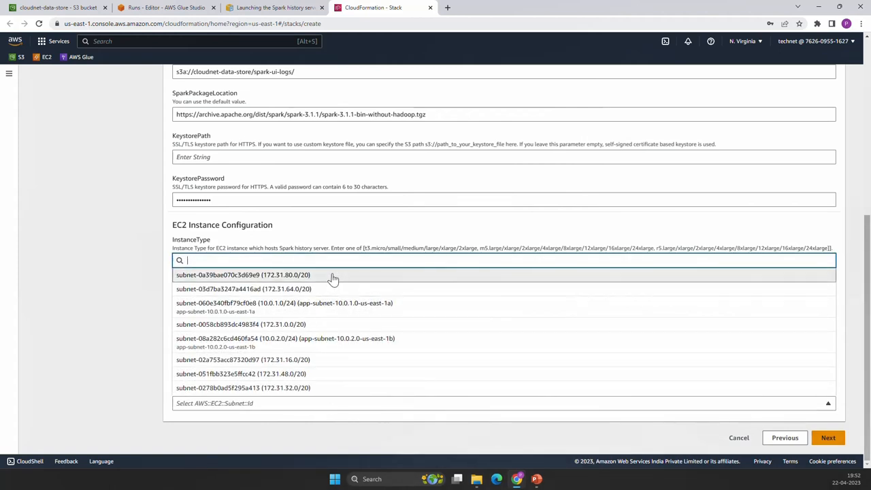
left_click(243, 275)
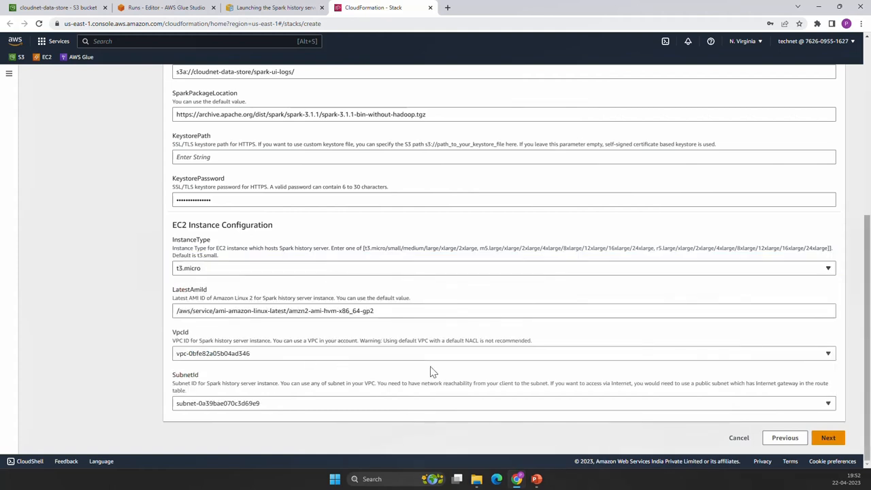
left_click(828, 438)
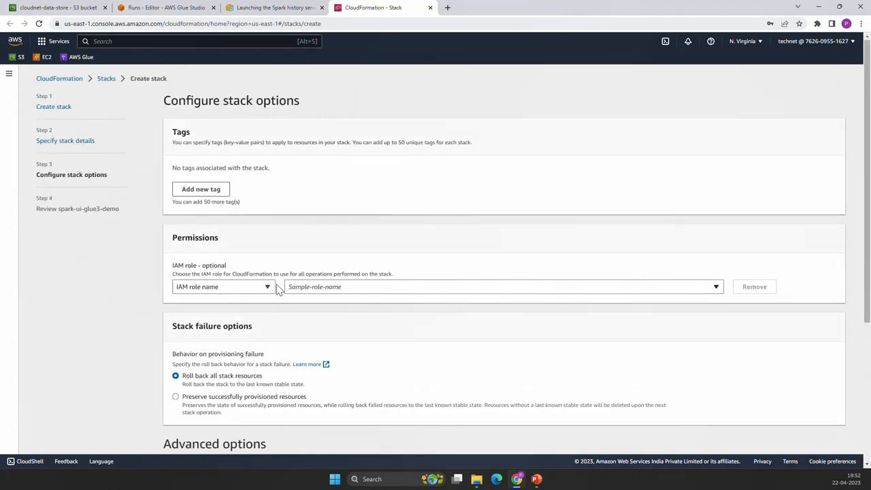
mouse_move(528, 264)
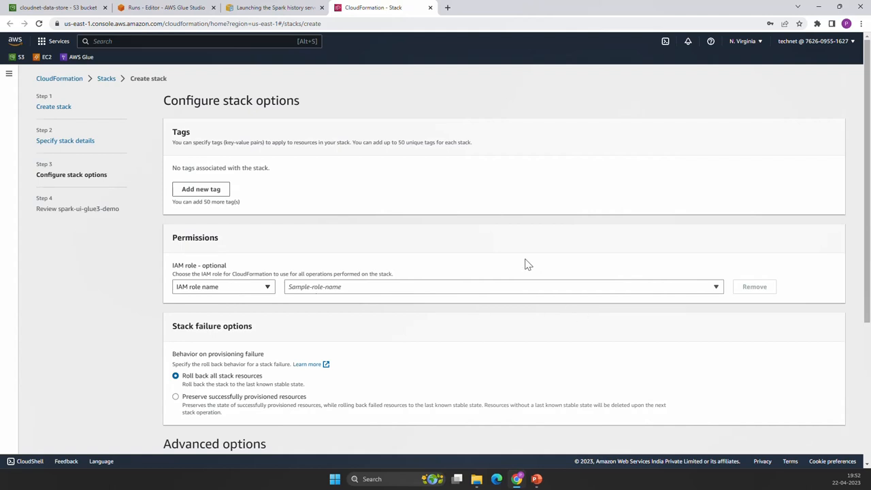
mouse_move(651, 245)
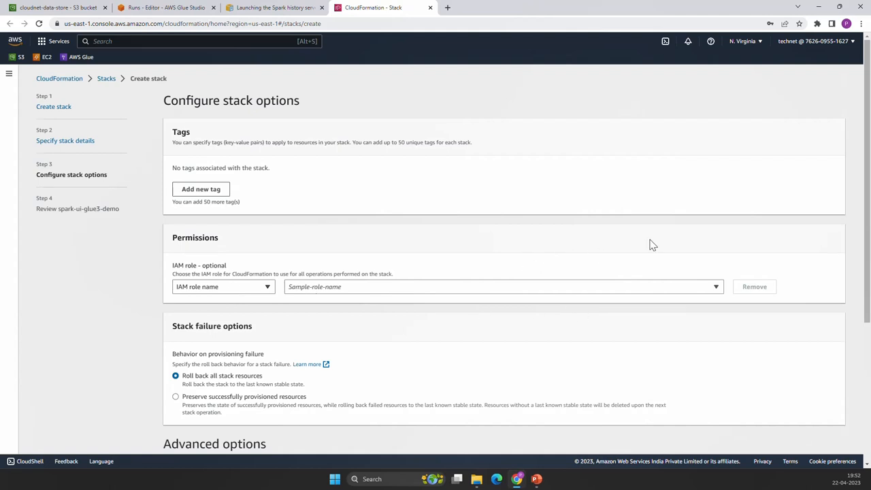
mouse_move(376, 357)
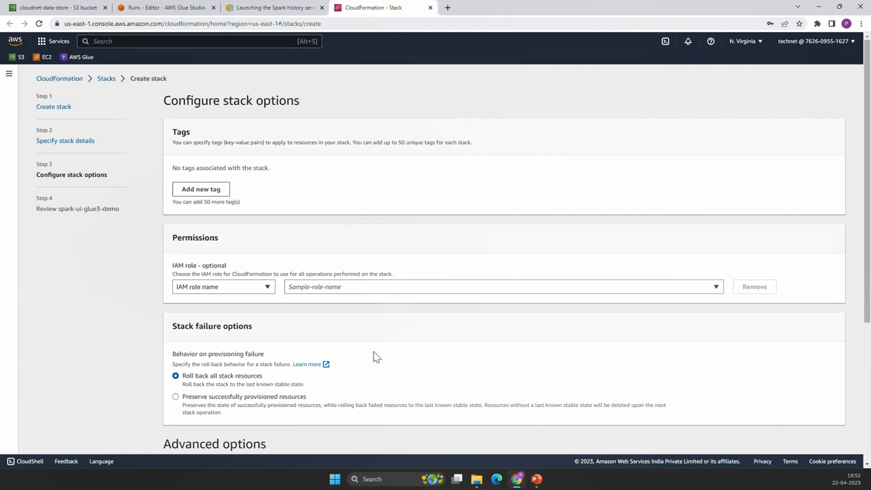
mouse_move(366, 311)
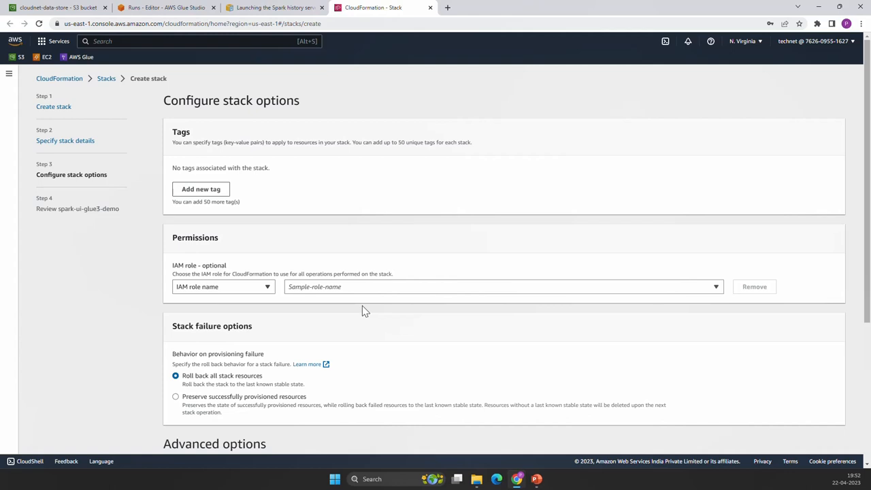
mouse_move(291, 317)
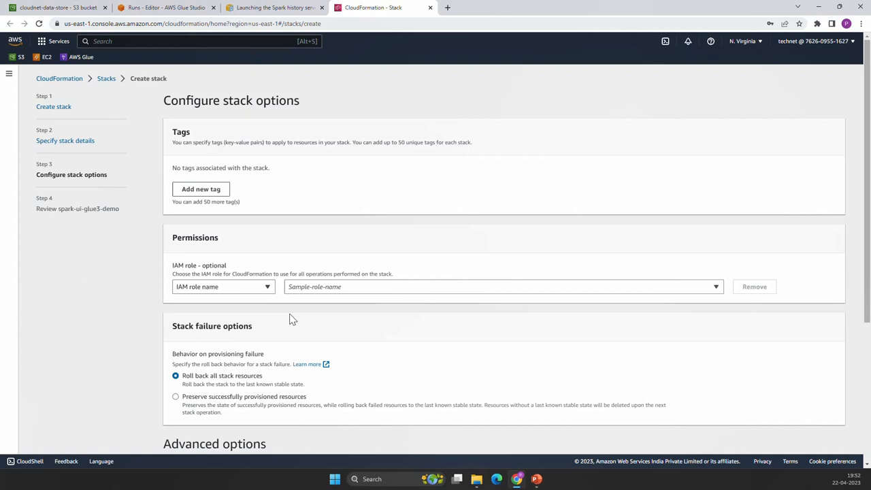
mouse_move(304, 321)
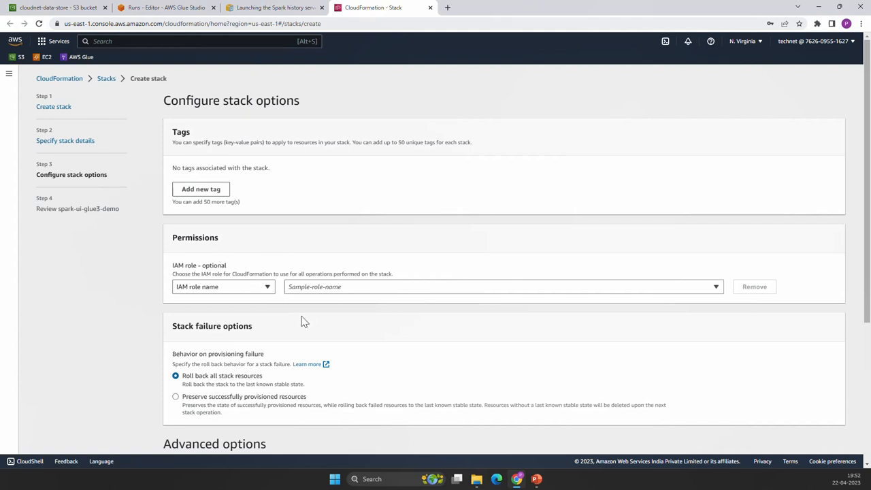
mouse_move(343, 306)
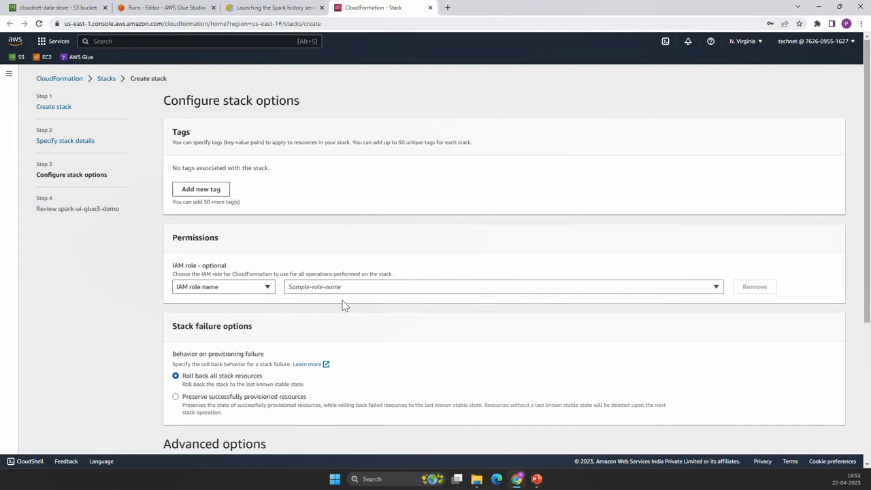
scroll("down", 3)
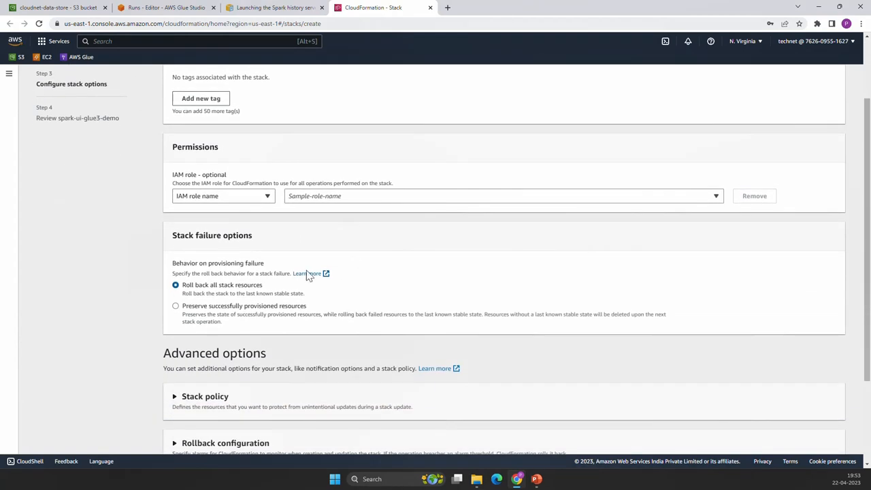
scroll("down", 3)
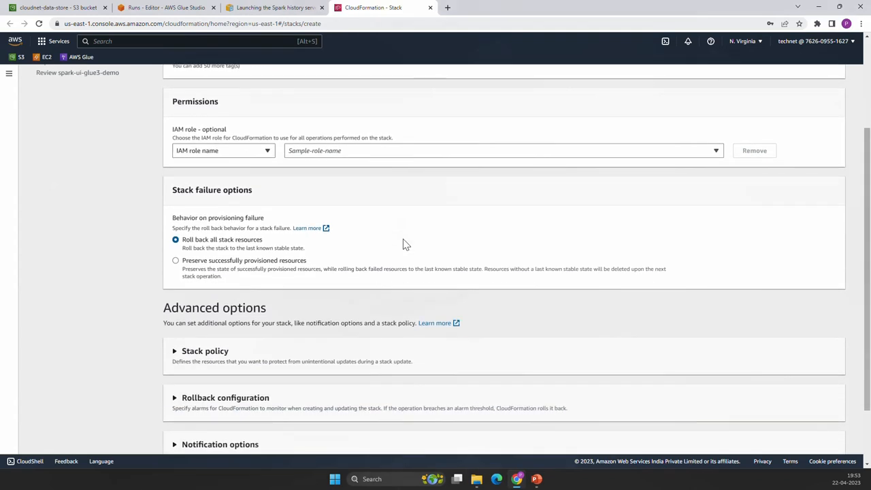
scroll("down", 3)
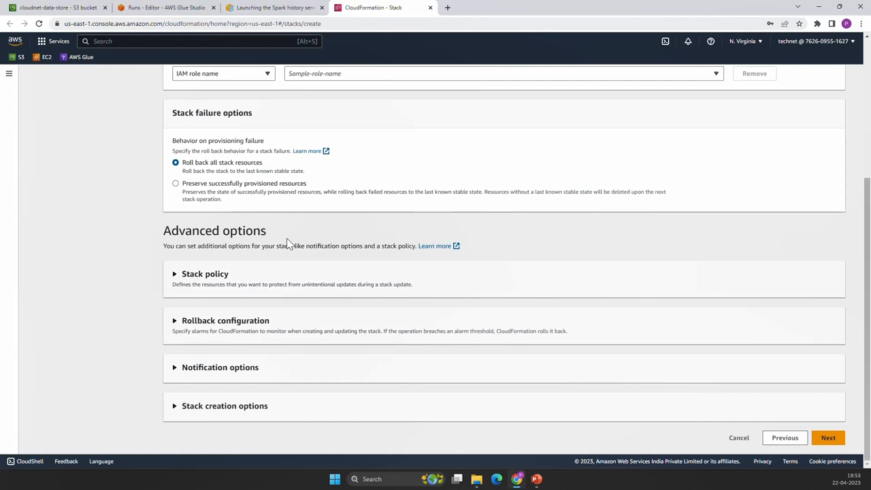
Review the stack, acknowledge IAM resource creation and submit the spark-ui-glue3-demo stack
left_click(828, 437)
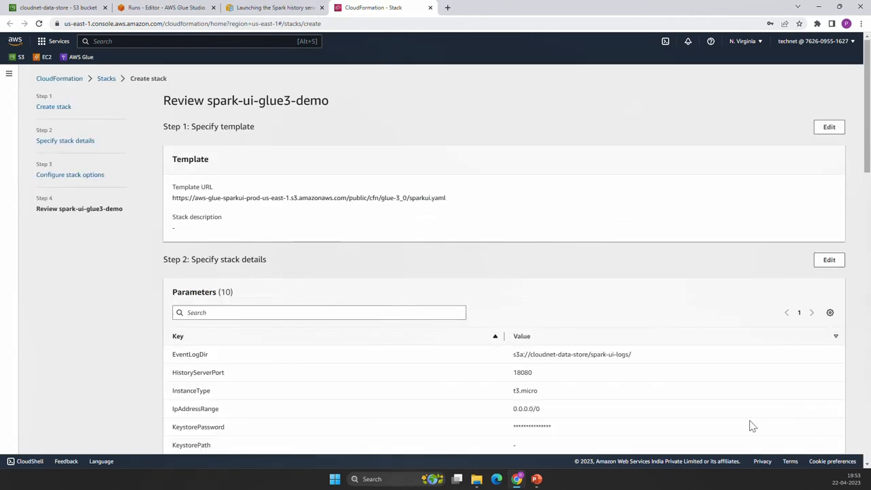
mouse_move(480, 327)
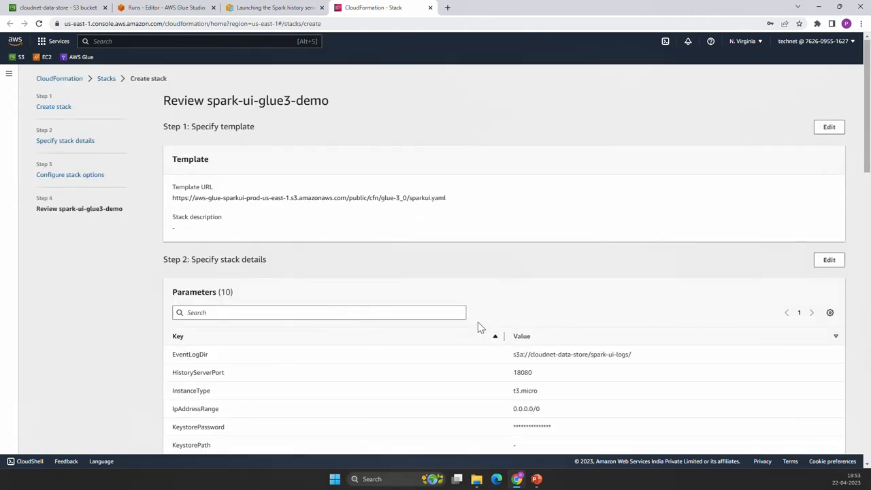
scroll("down", 3)
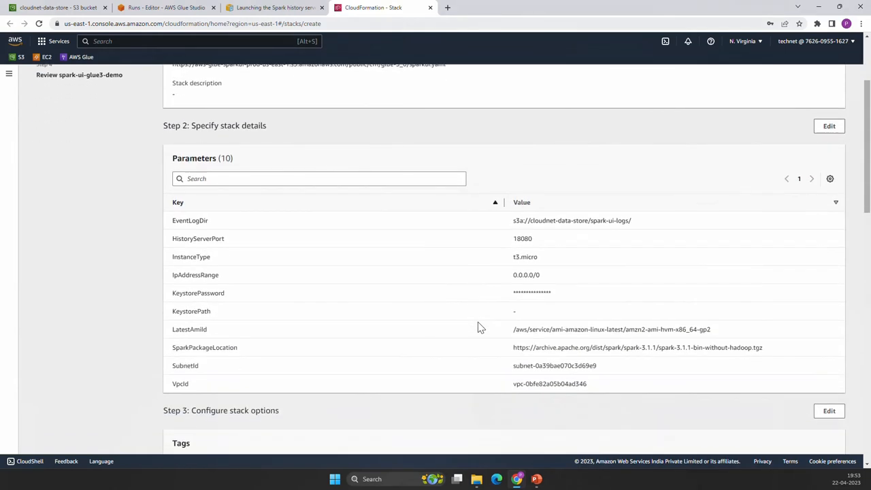
scroll("down", 3)
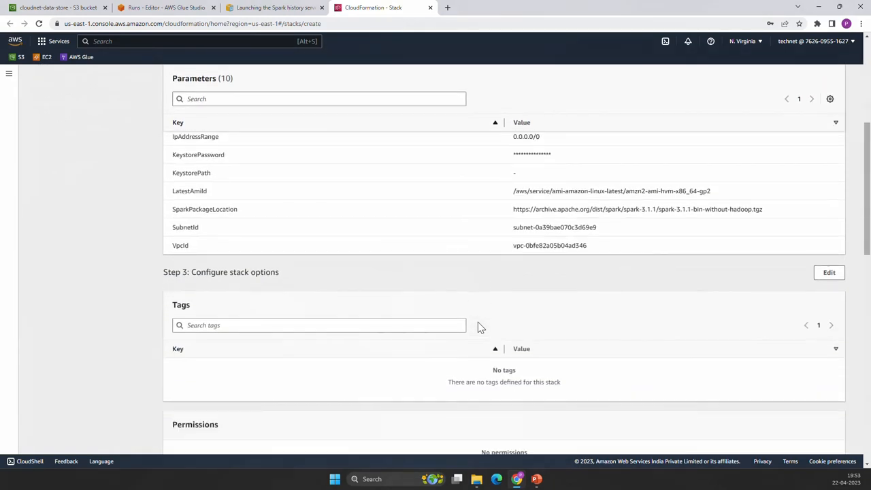
scroll("down", 3)
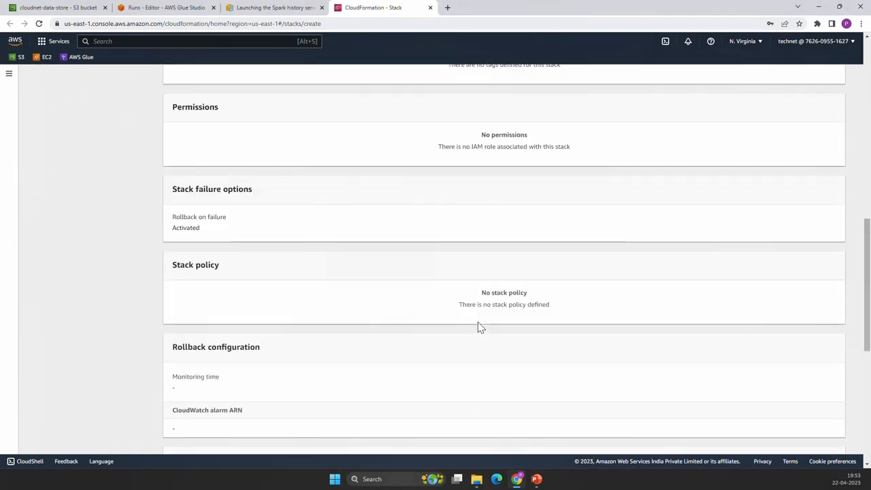
scroll("down", 3)
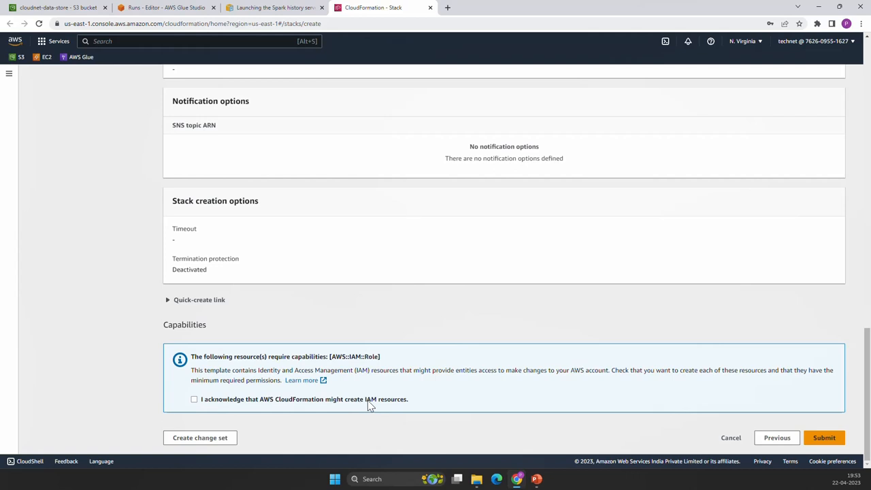
left_click(194, 399)
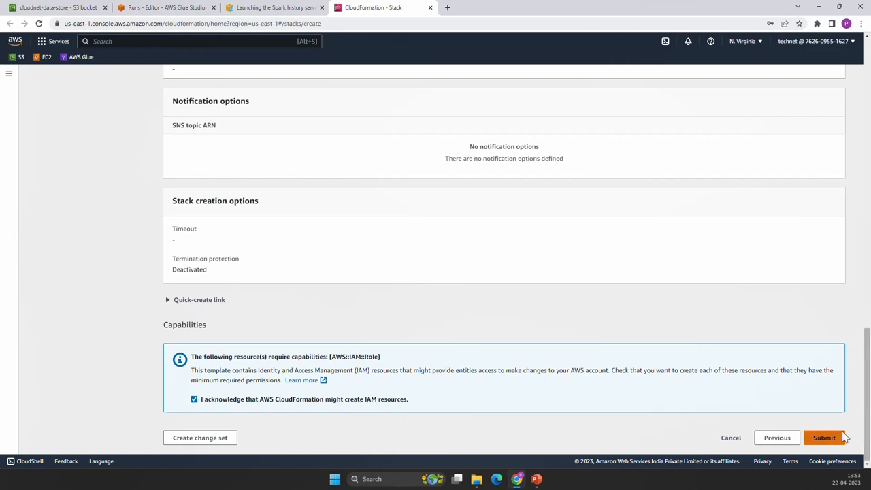
left_click(824, 437)
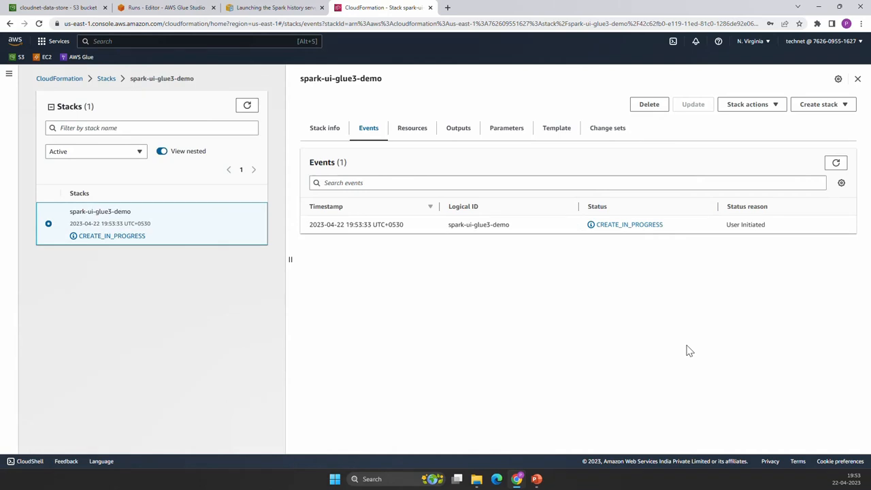
mouse_move(602, 296)
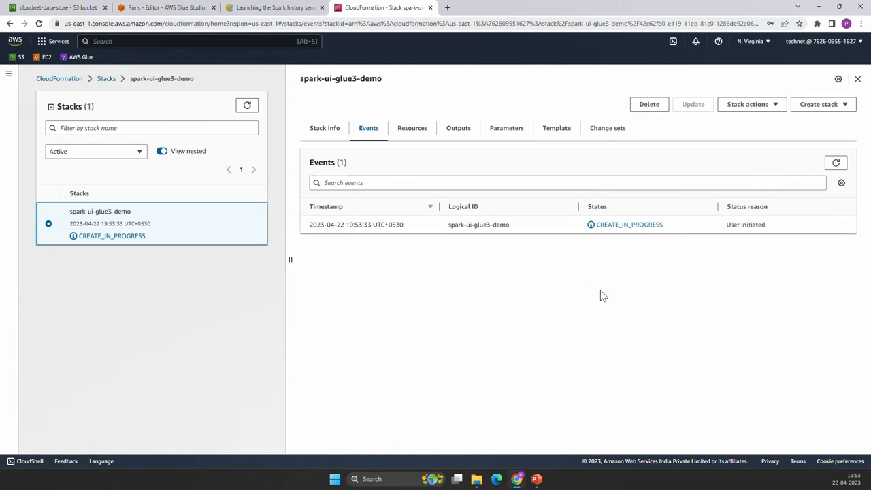
mouse_move(603, 281)
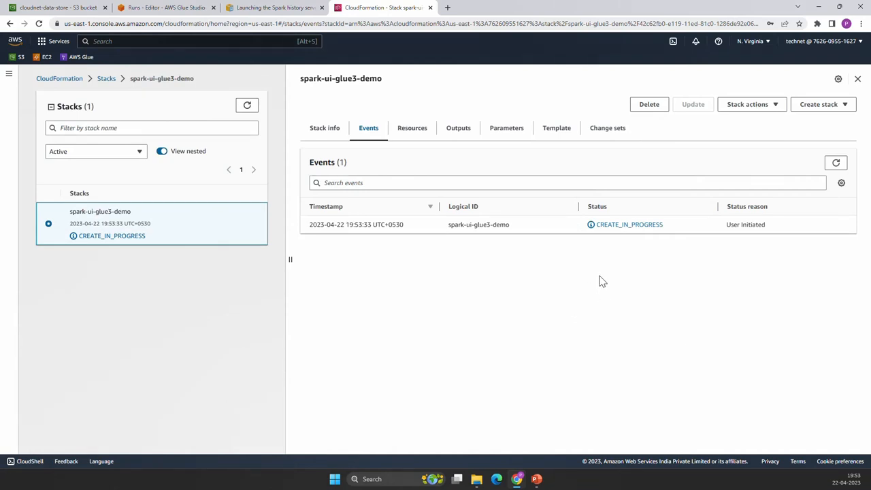
mouse_move(633, 317)
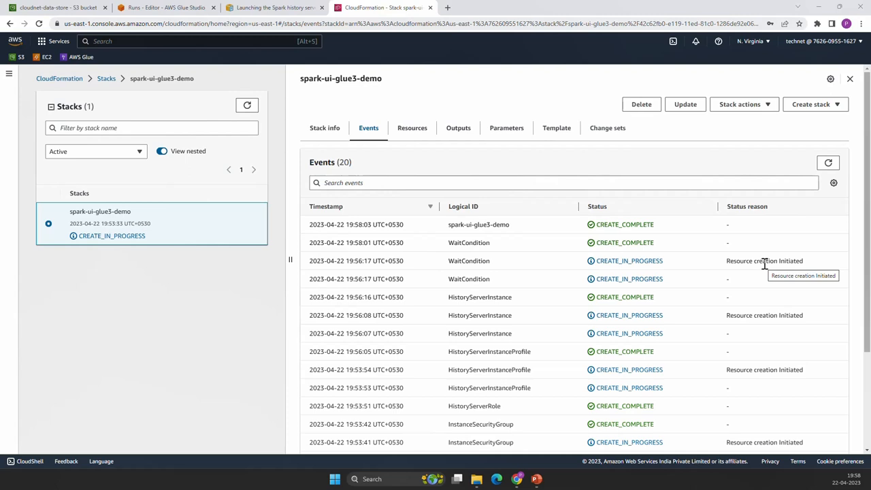
mouse_move(340, 221)
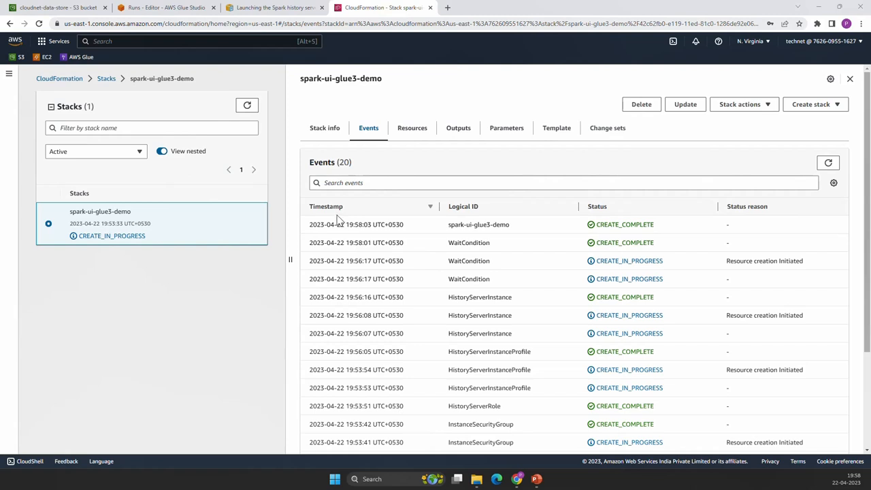
mouse_move(46, 57)
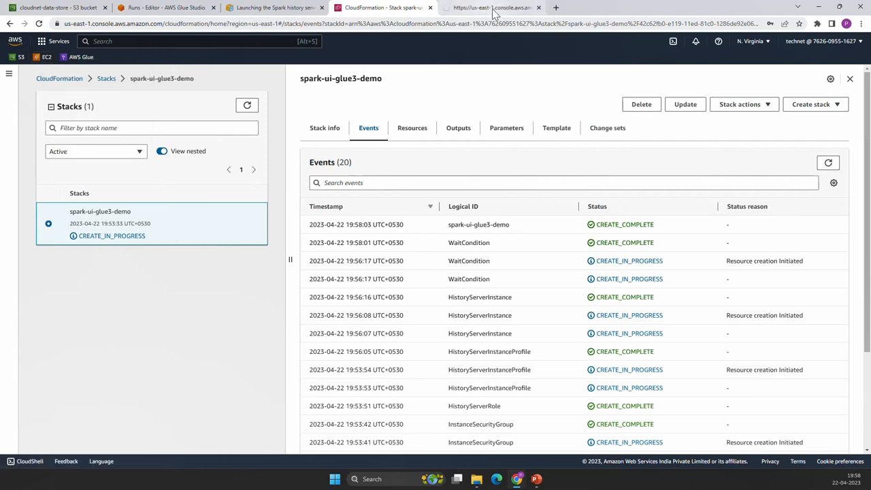
View the running EC2 instances including the new t3.micro instance still initializing
left_click(490, 7)
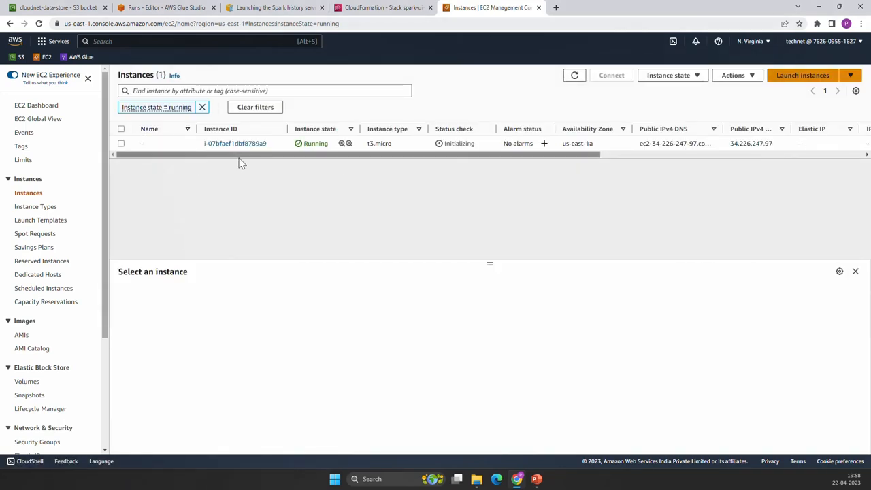
mouse_move(427, 170)
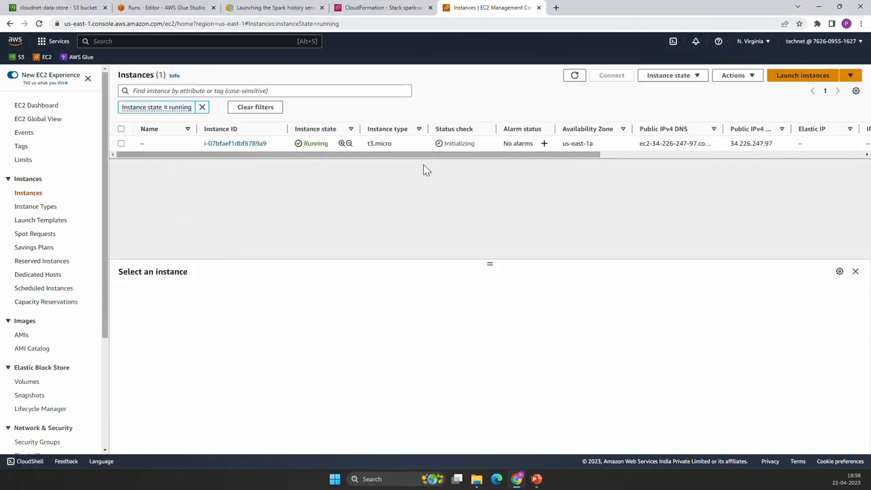
mouse_move(402, 163)
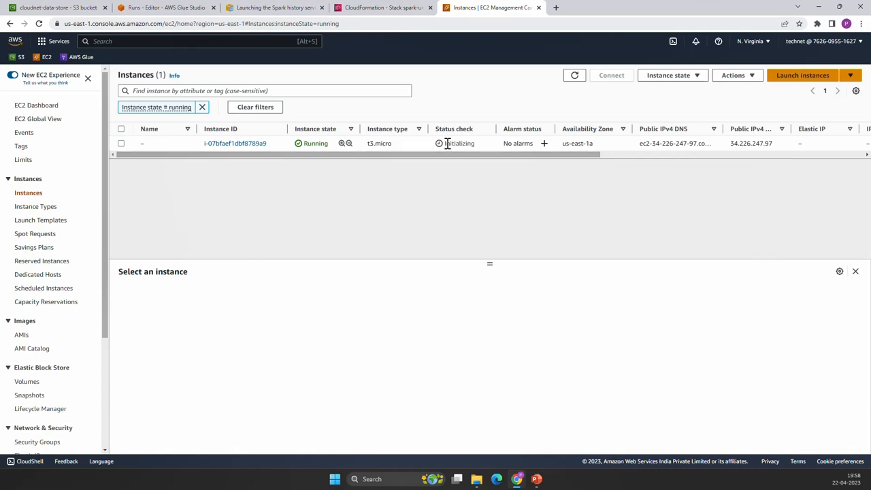
mouse_move(454, 168)
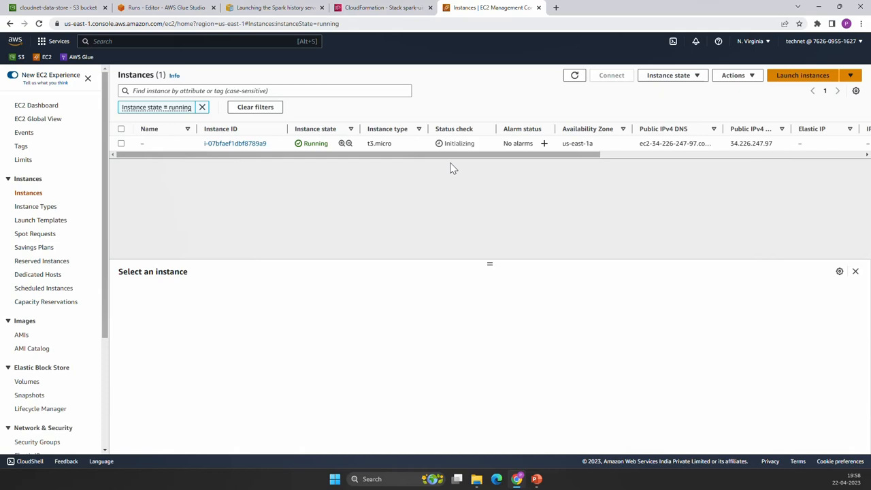
mouse_move(582, 94)
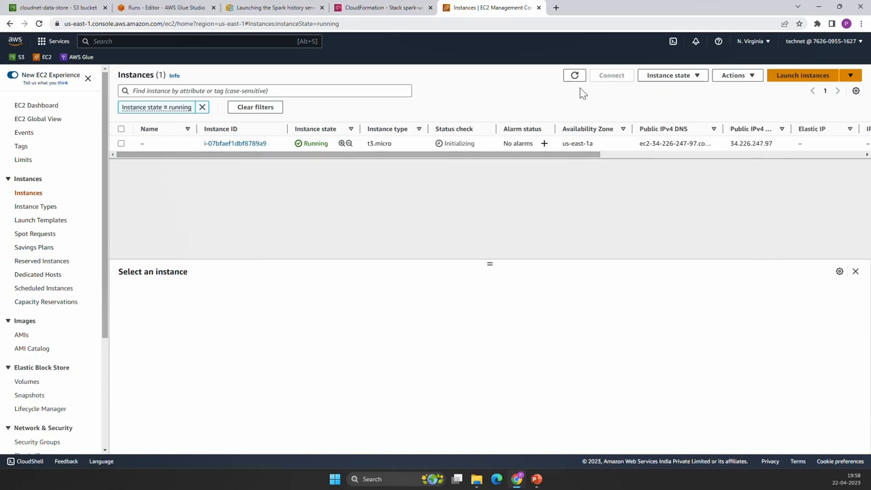
mouse_move(354, 126)
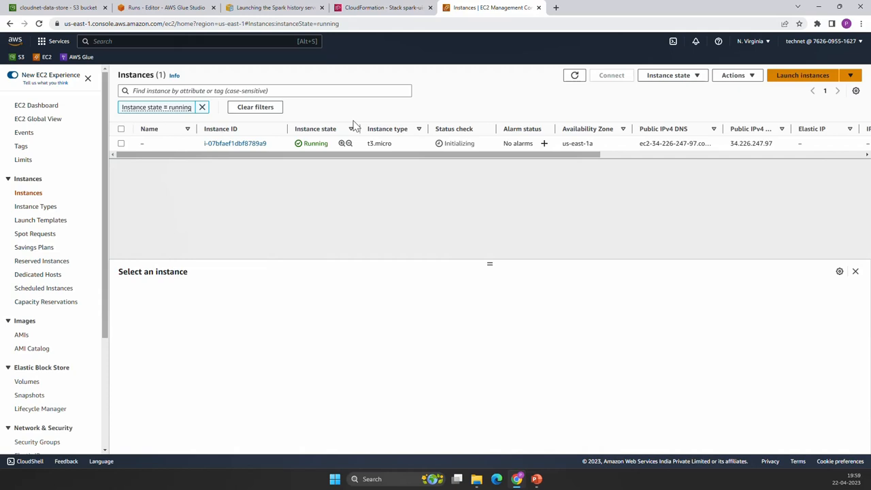
mouse_move(329, 120)
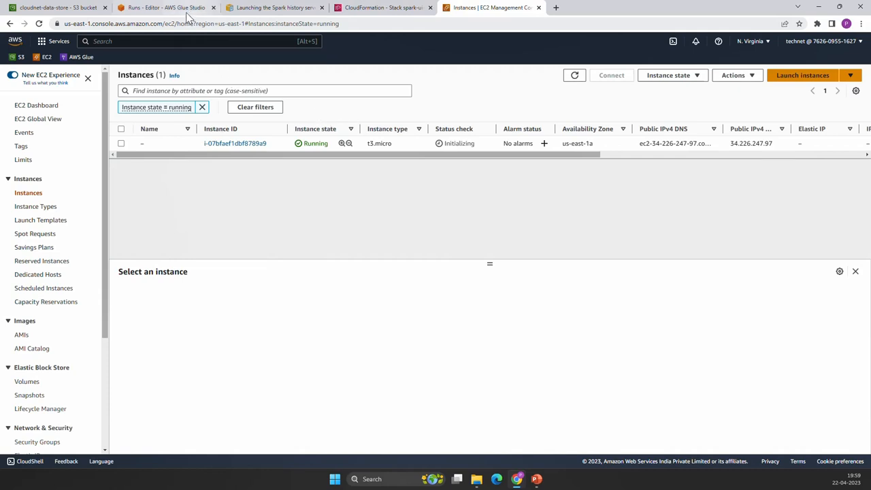
Show the stack's Outputs and bring up link options for the SparkUiPublicUrl value
left_click(167, 7)
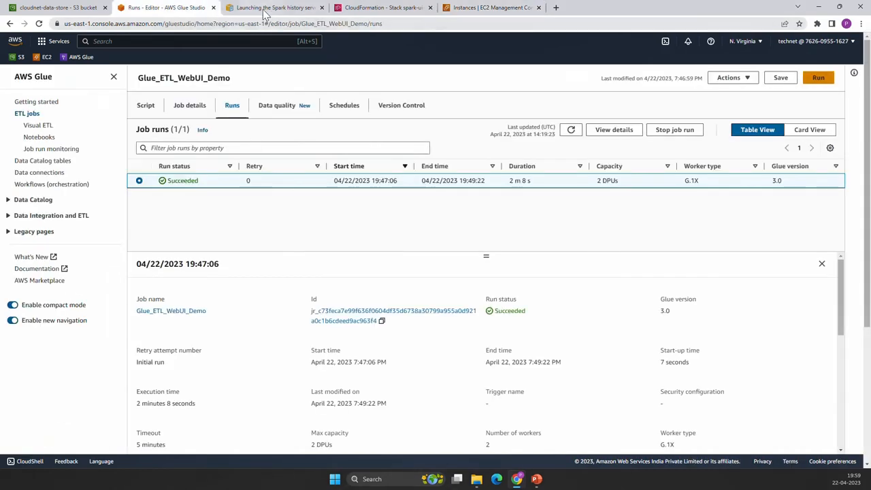
left_click(383, 8)
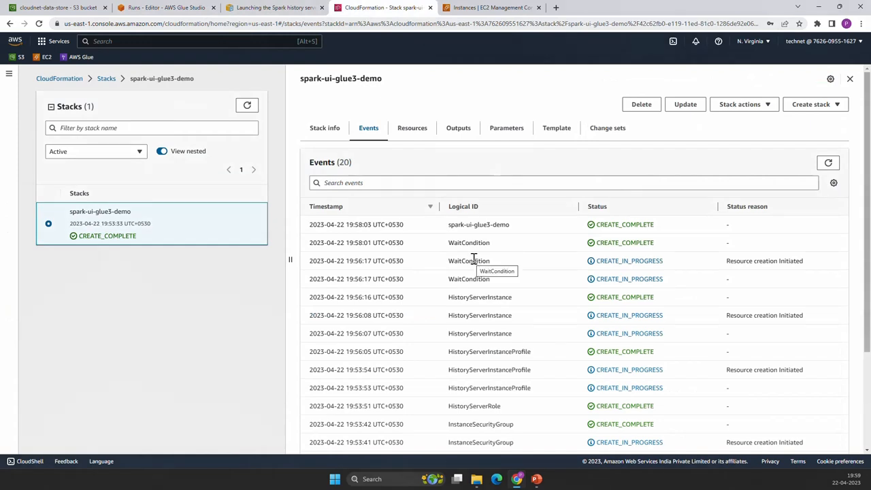
mouse_move(458, 128)
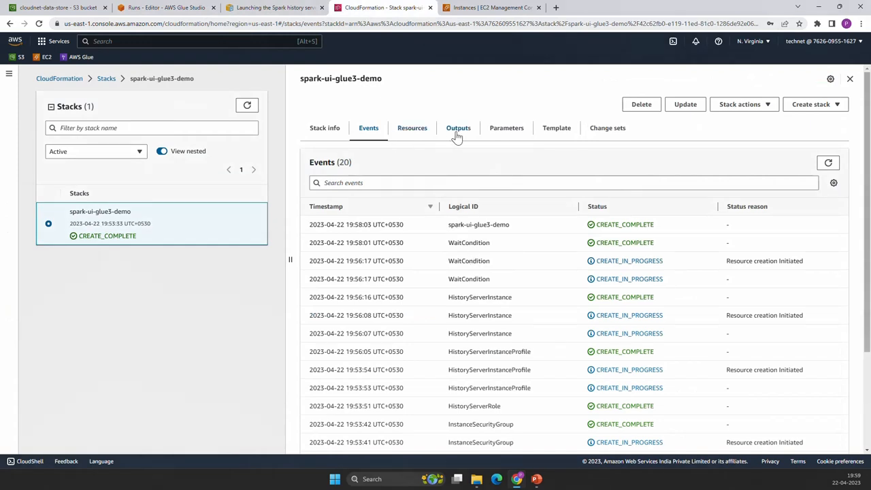
left_click(458, 128)
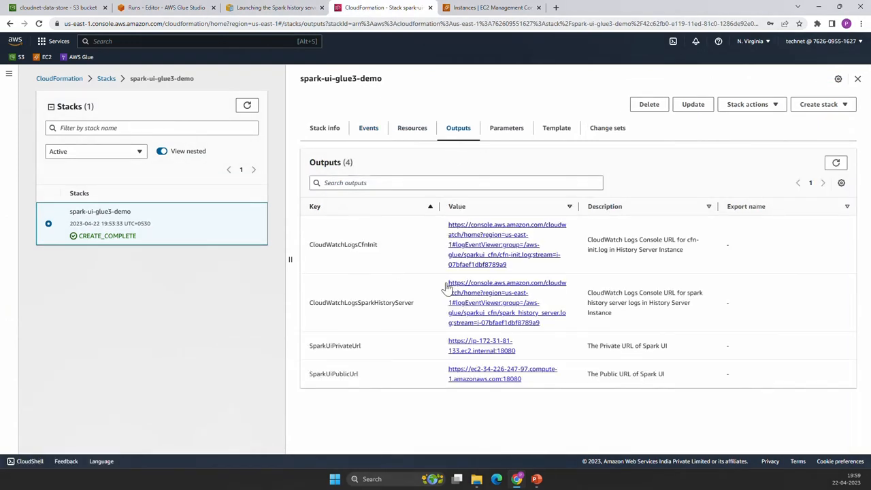
mouse_move(347, 356)
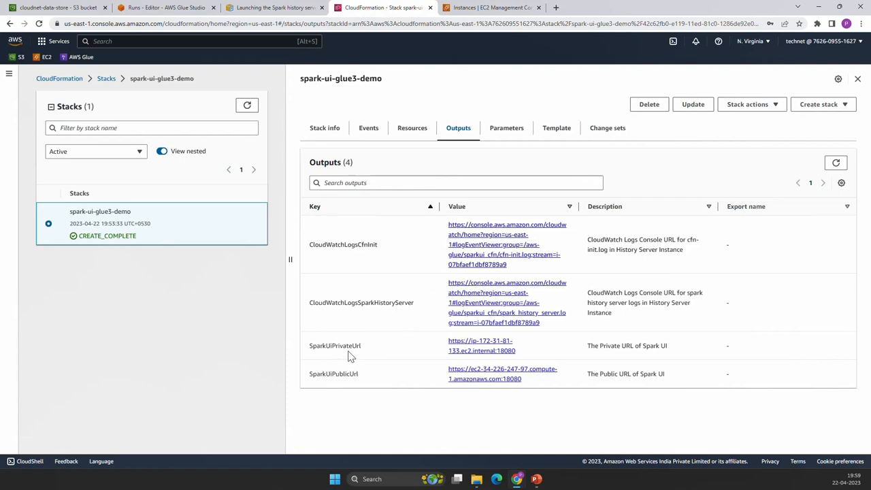
mouse_move(344, 377)
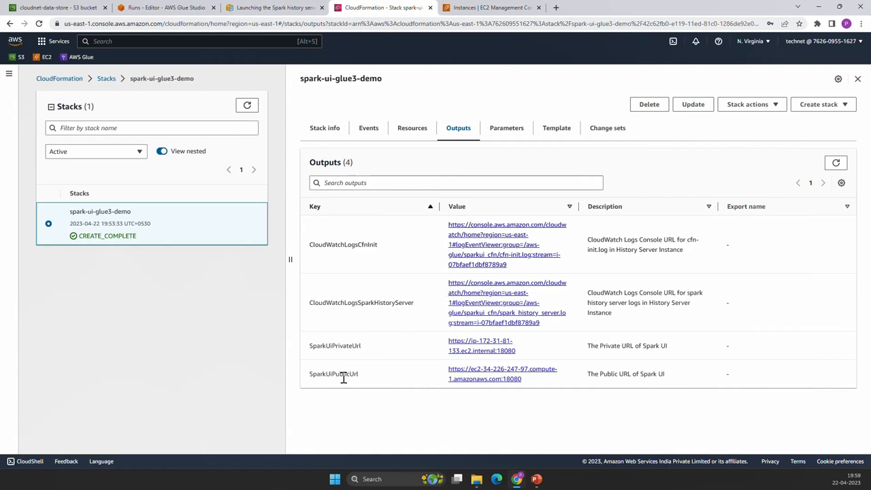
mouse_move(347, 374)
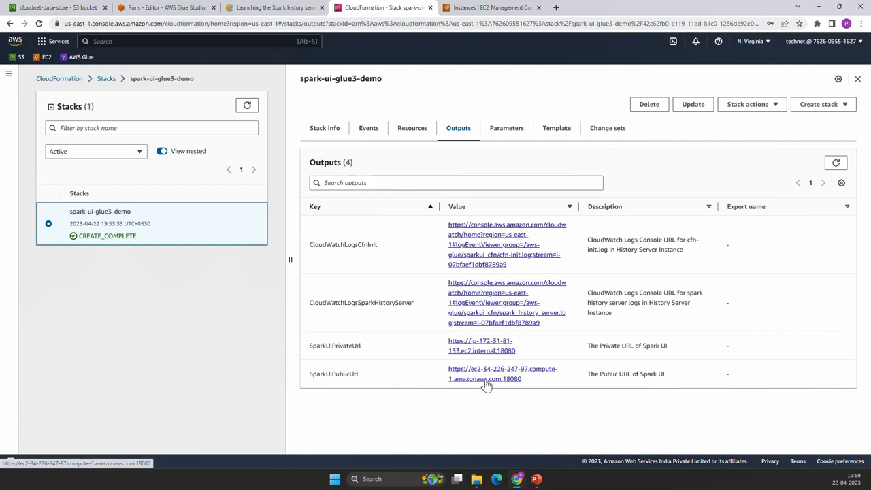
right_click(484, 374)
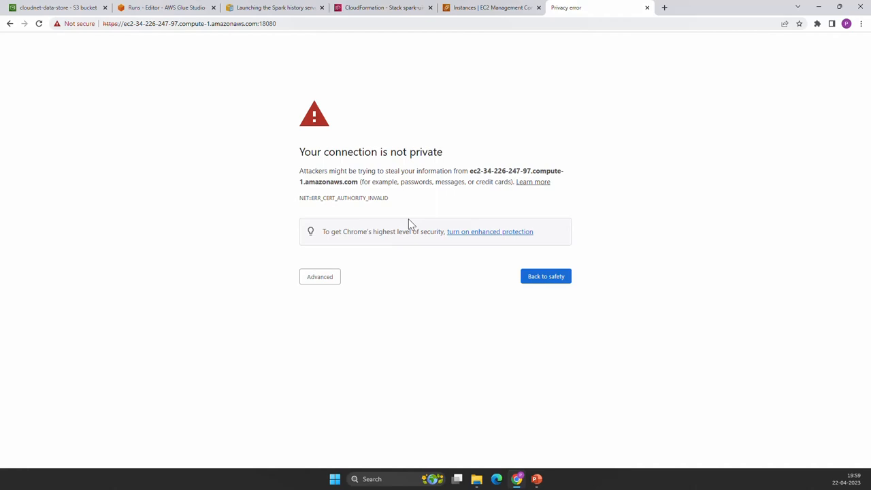
mouse_move(327, 298)
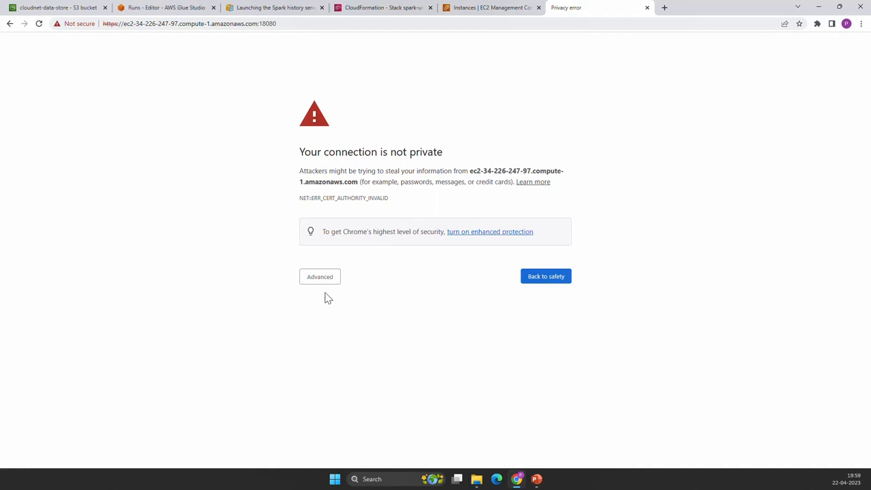
Proceed past the certificate warning to the Spark History Server on the EC2 host
left_click(320, 276)
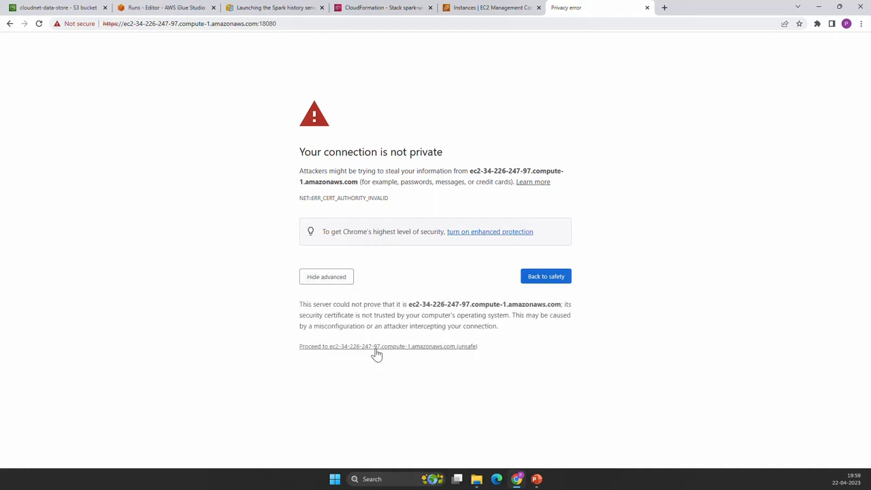
left_click(388, 347)
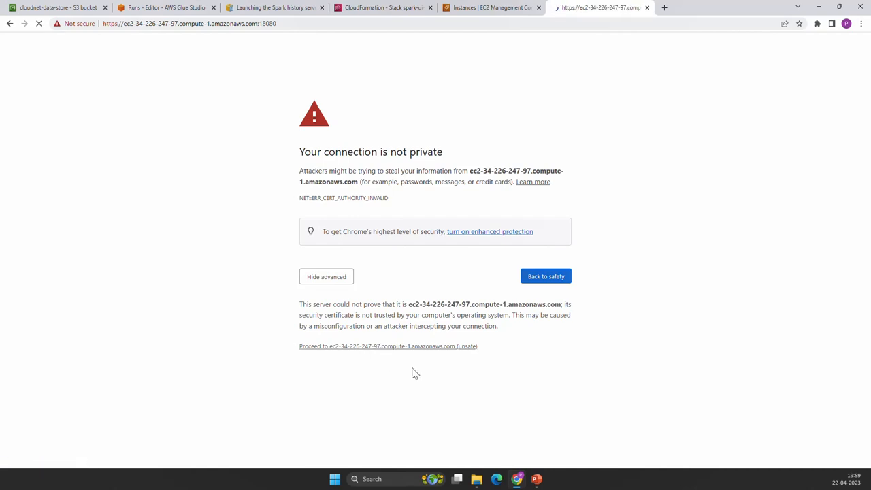
left_click(388, 346)
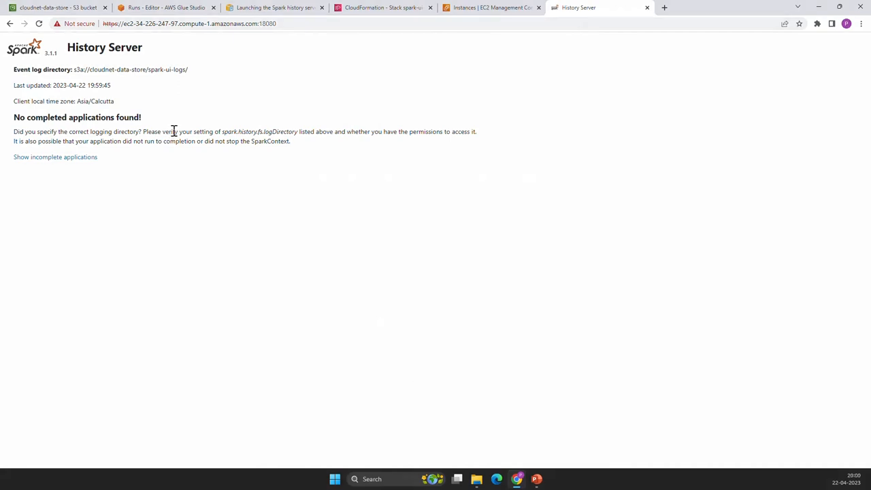
Start a second run of the Glue_ETL_WebUI_Demo job and dismiss the job-started notification
left_click(167, 7)
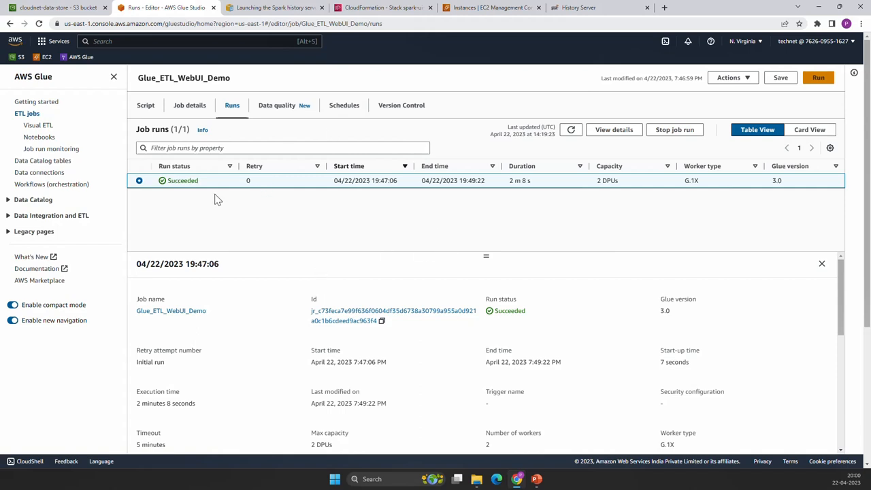
mouse_move(793, 115)
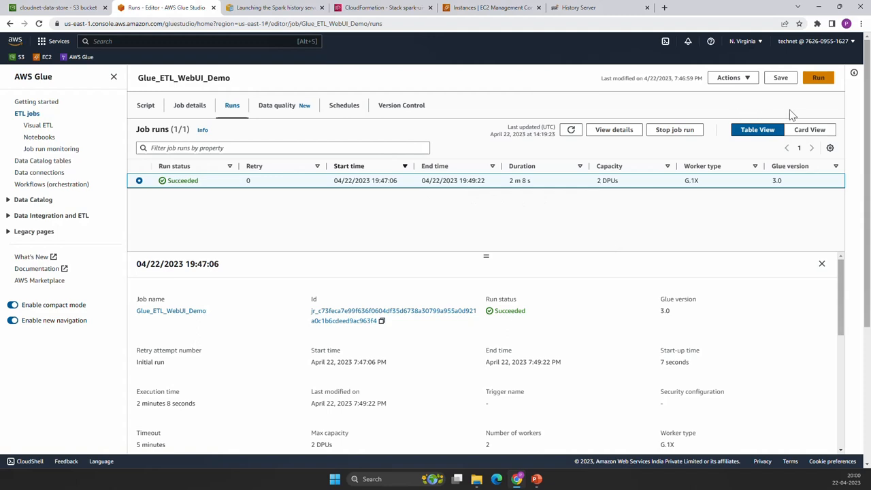
mouse_move(165, 122)
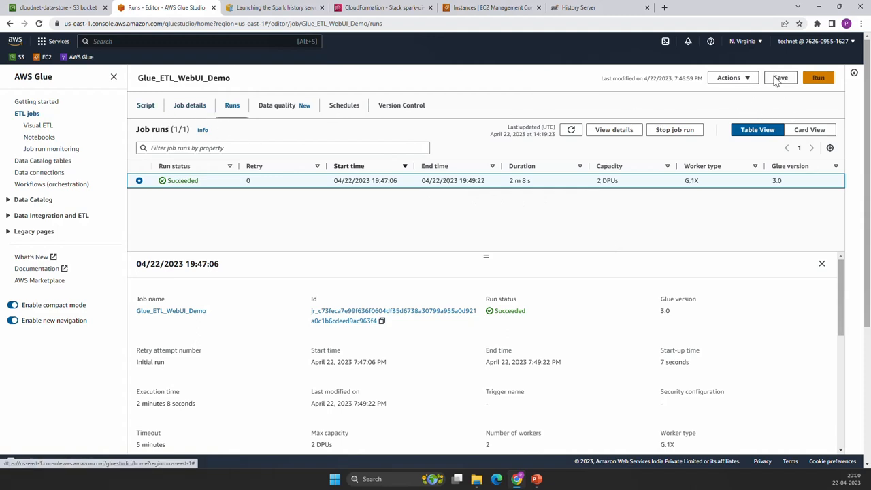
left_click(818, 77)
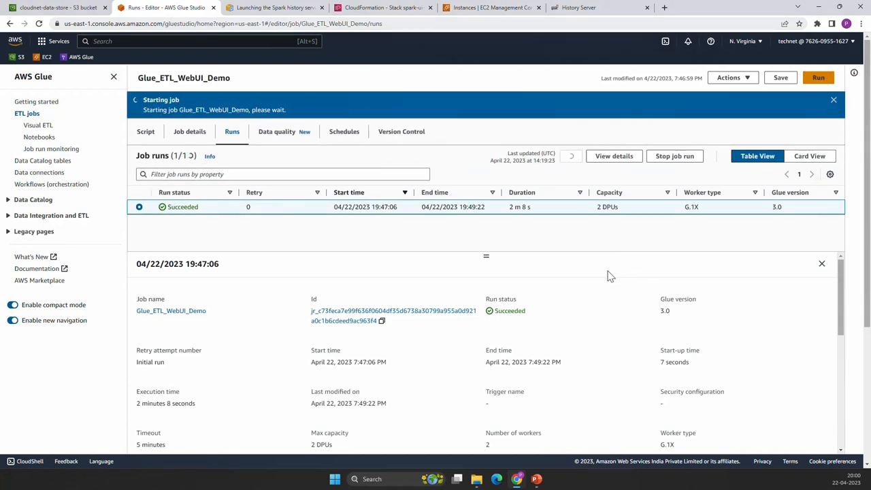
left_click(818, 77)
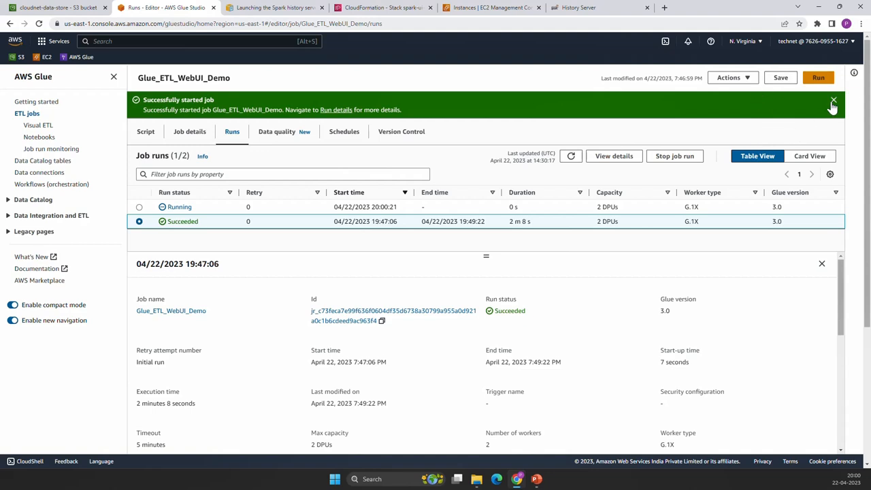
left_click(833, 101)
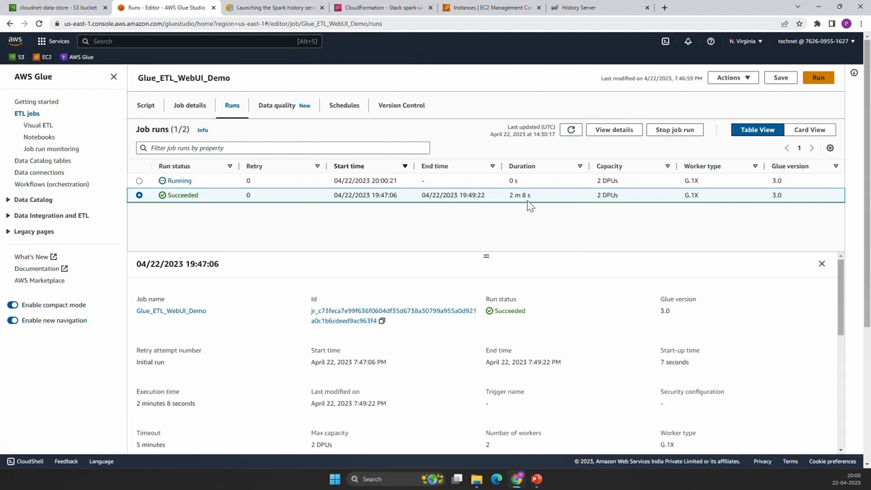
mouse_move(527, 208)
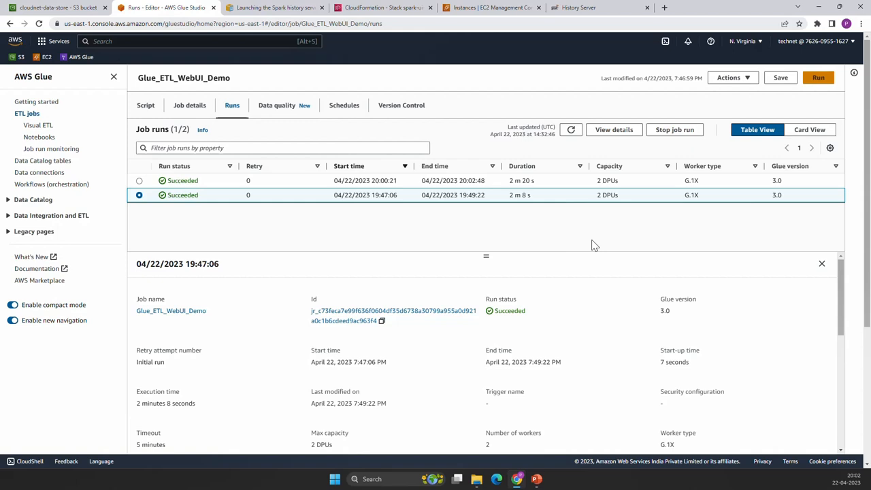
mouse_move(569, 19)
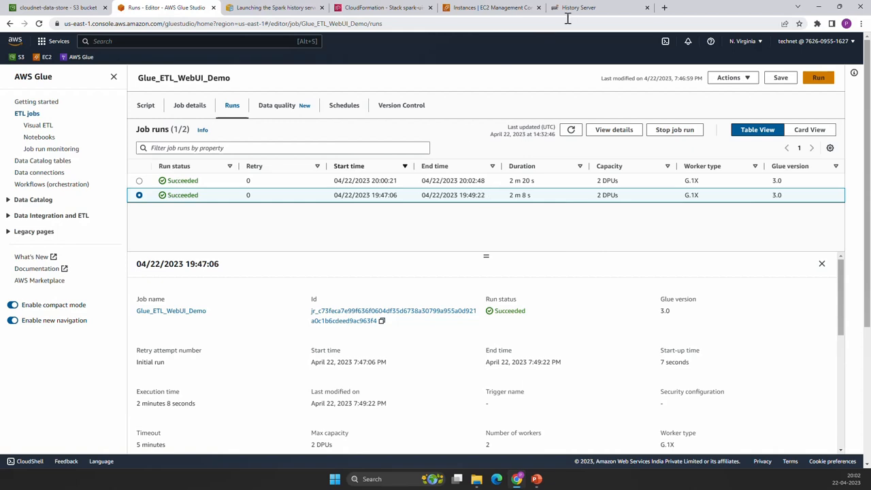
Reload the Spark History Server so the rerun job's completed application appears
left_click(578, 7)
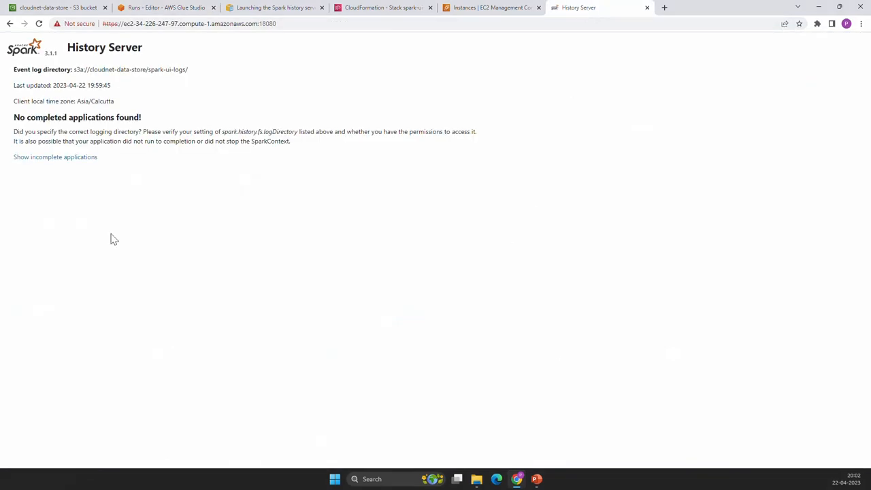
mouse_move(110, 233)
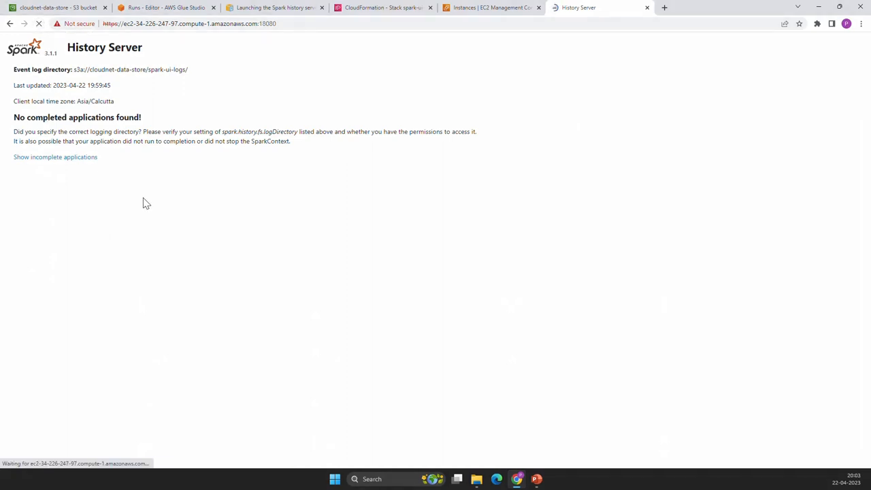
left_click(39, 23)
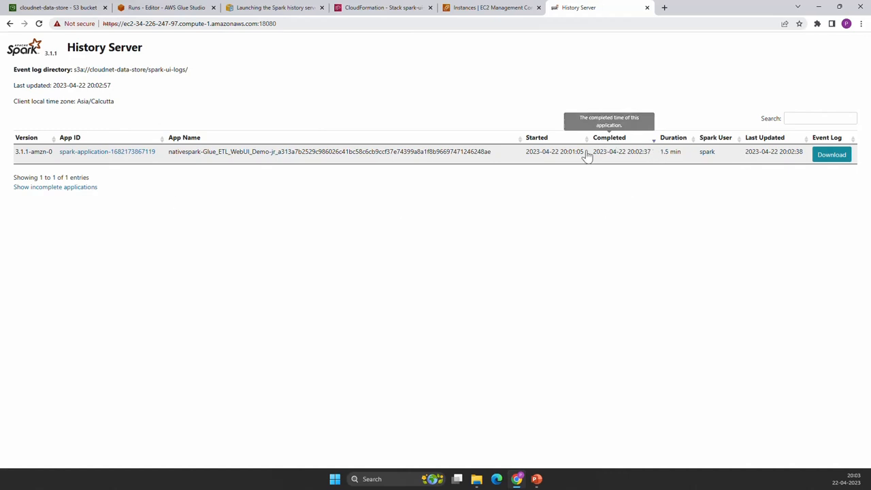
mouse_move(643, 170)
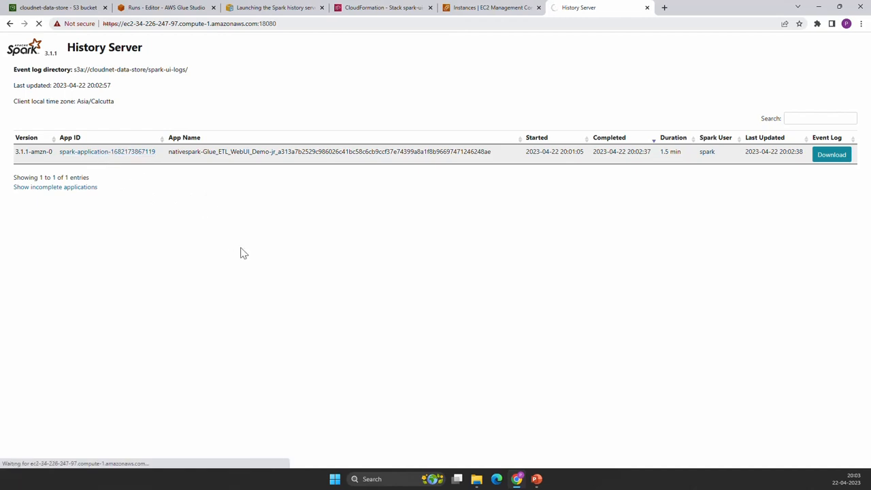
Open the Glue job's Spark application and review its completed job and completed stage
left_click(106, 151)
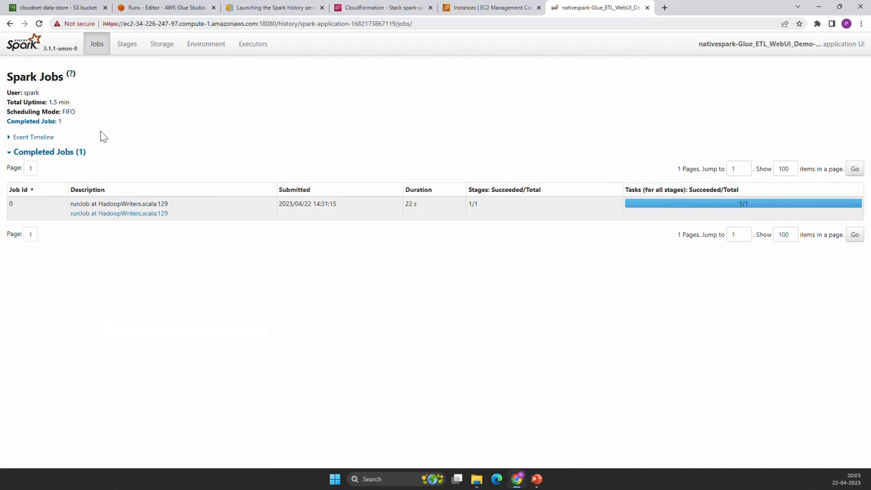
mouse_move(372, 266)
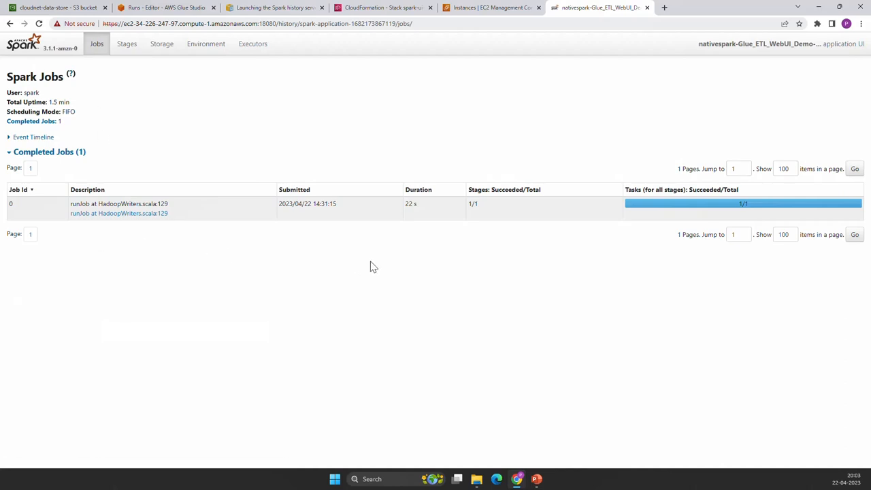
mouse_move(421, 227)
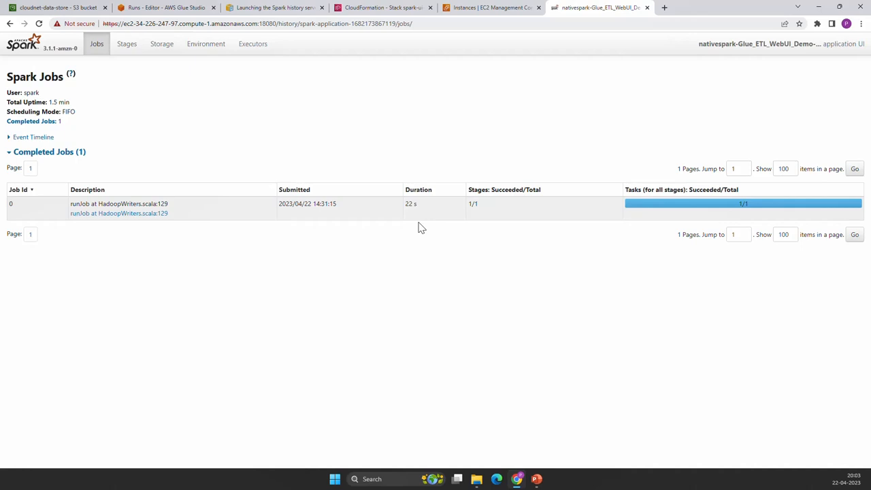
mouse_move(476, 216)
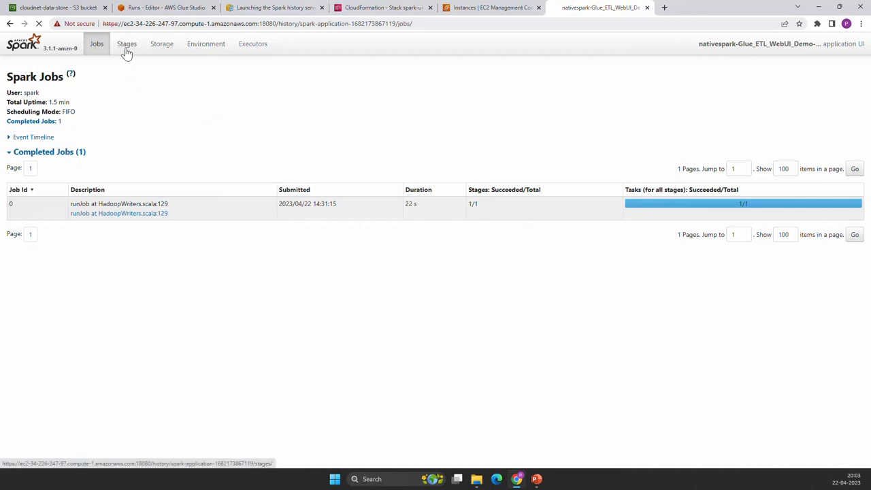
left_click(127, 44)
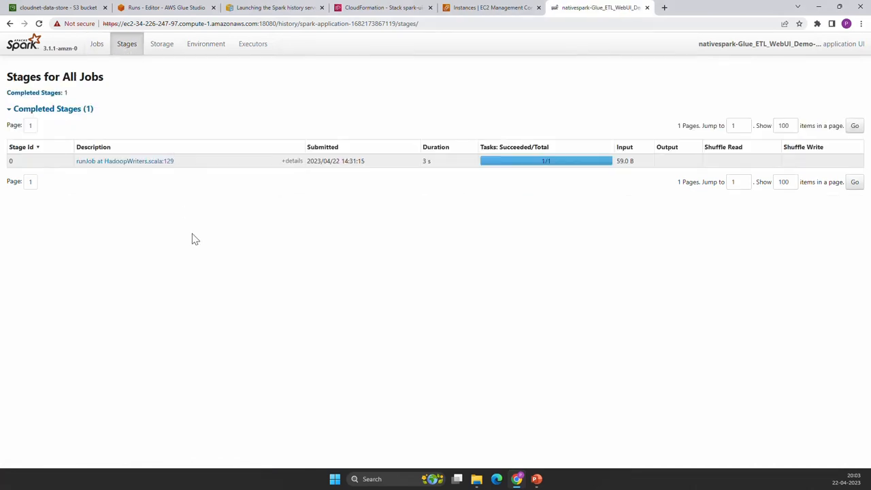
mouse_move(197, 247)
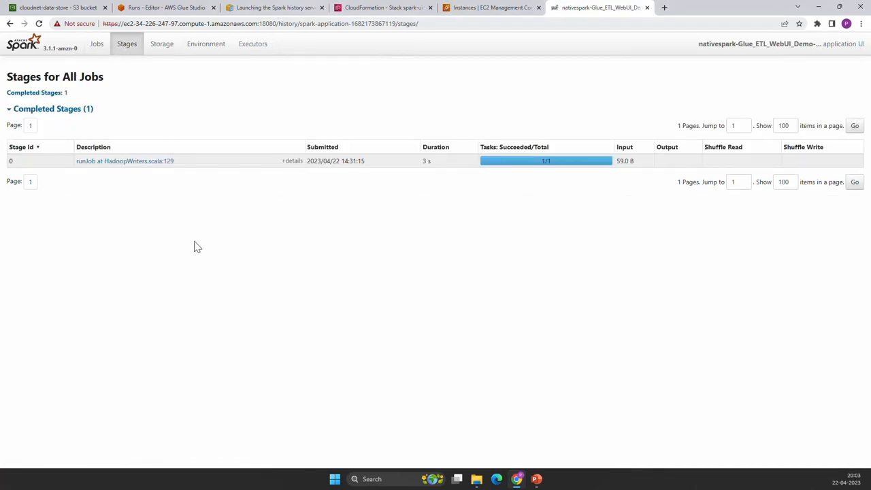